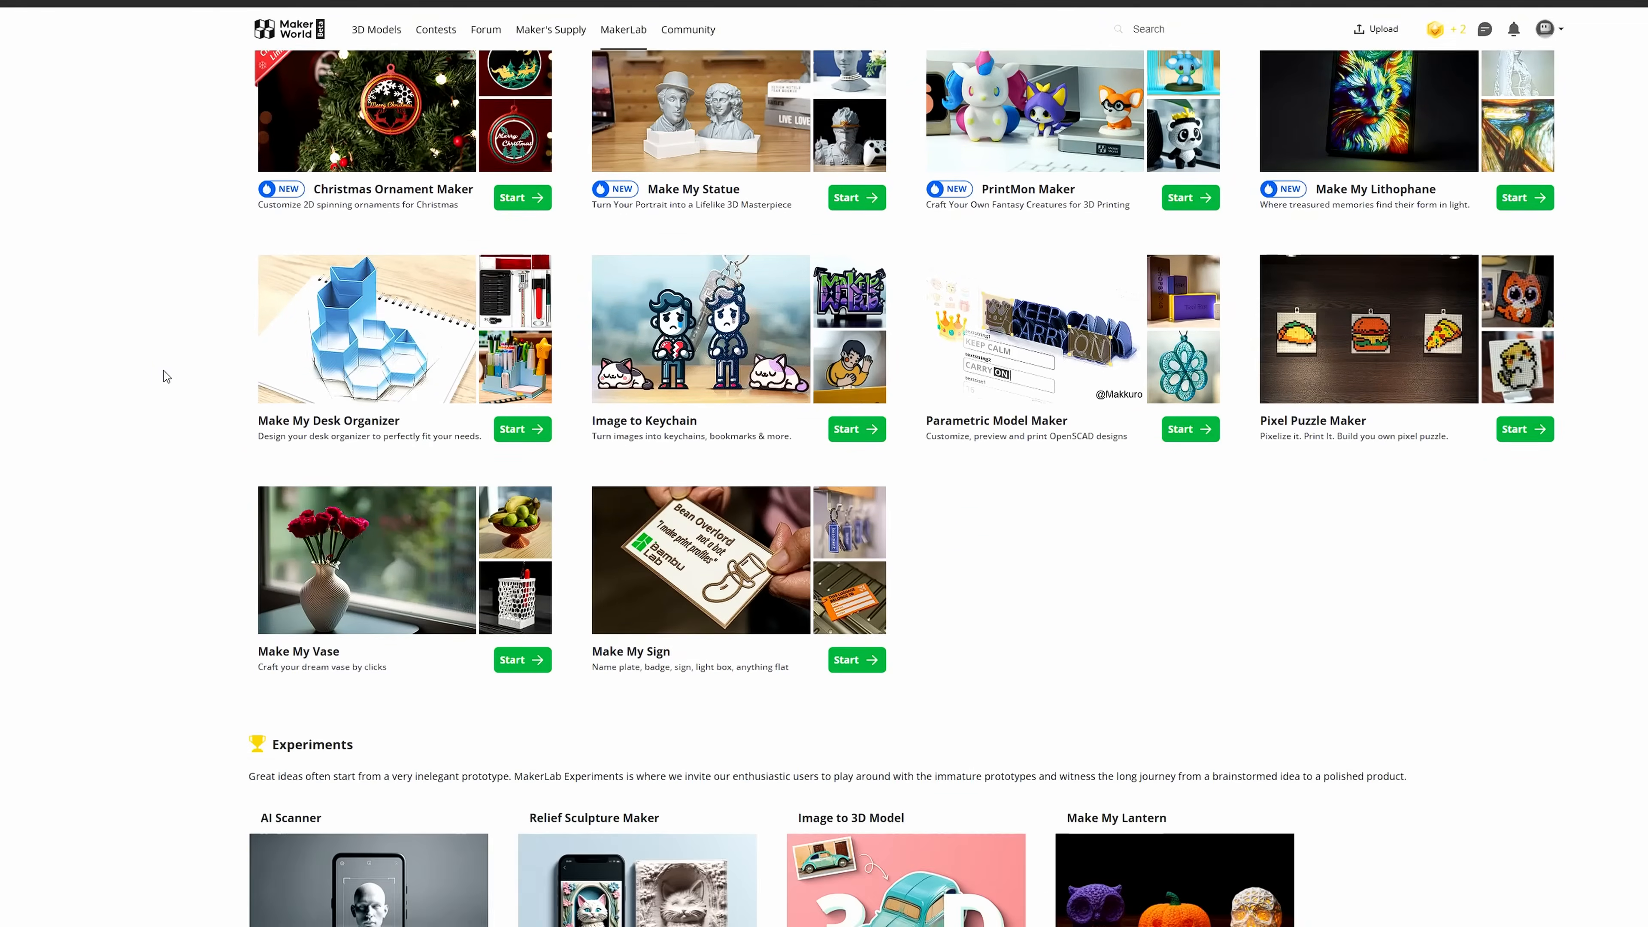
Step: Scroll MakerLab down to the Experiments section to reach the AI Scanner
scroll(down, 3)
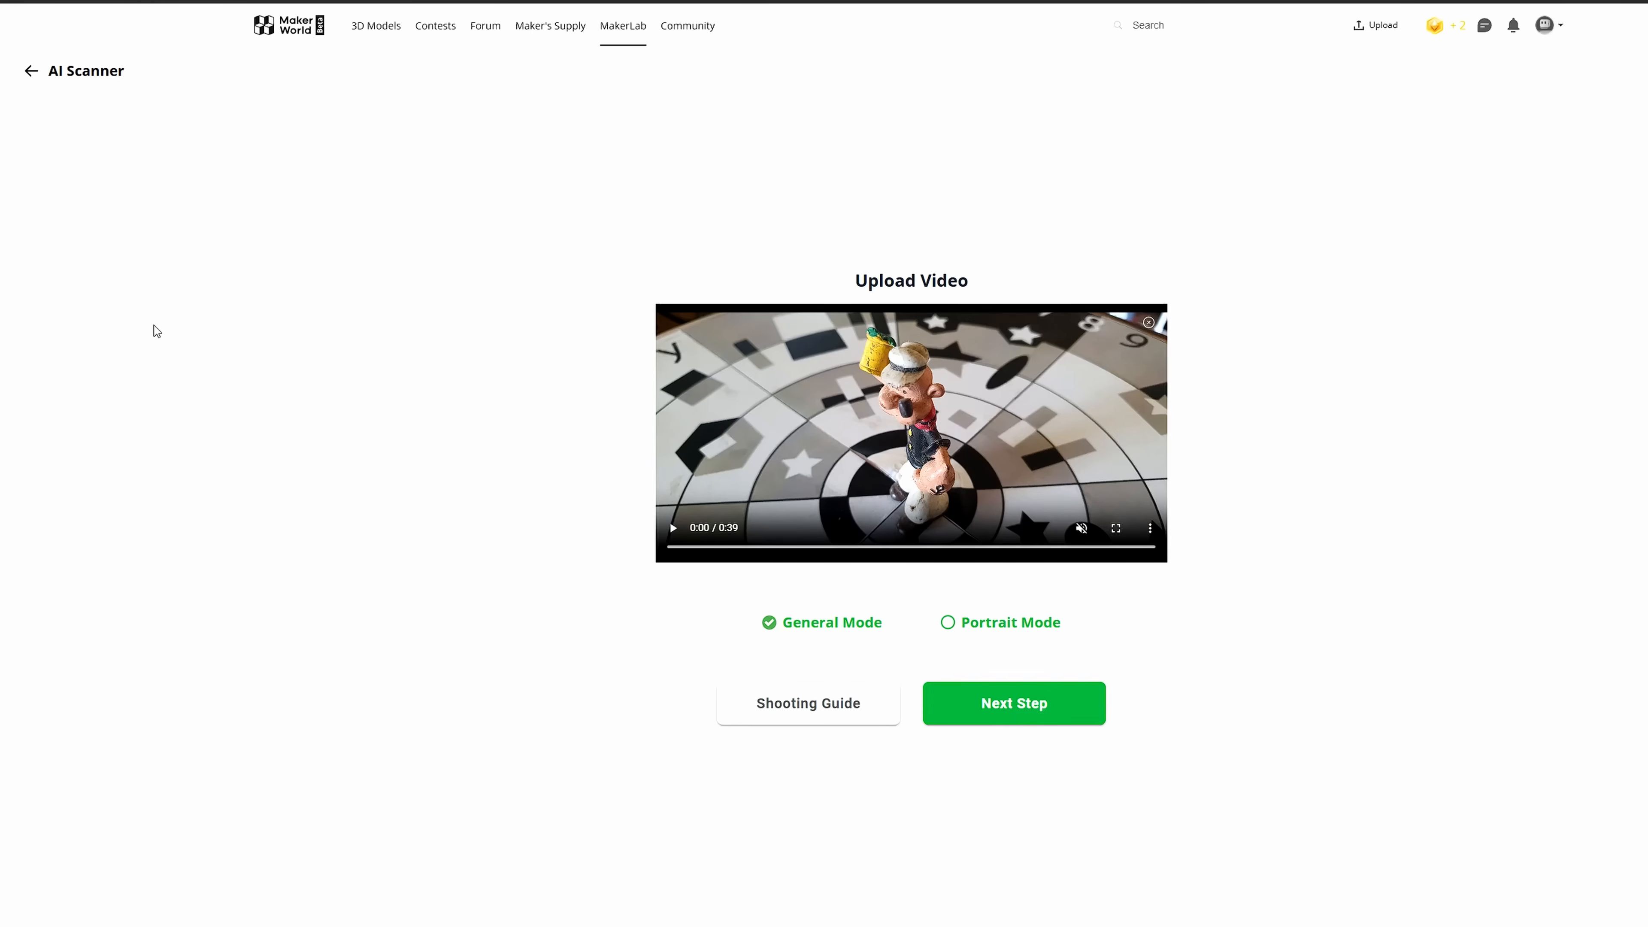
mouse_move(595, 650)
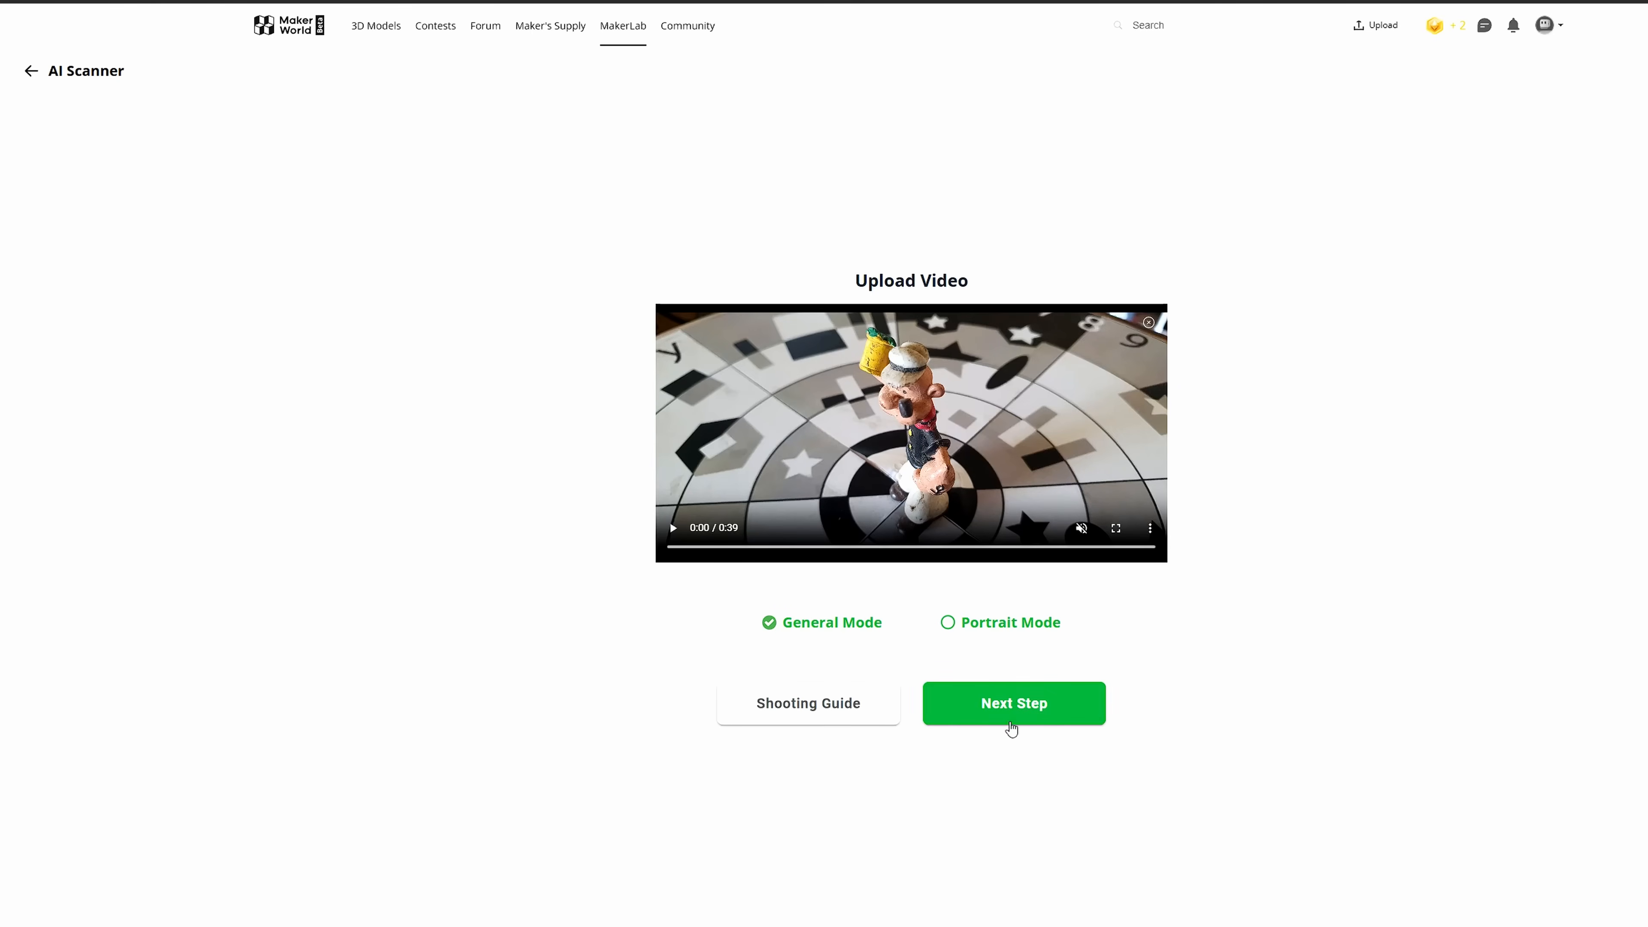
mouse_move(896, 709)
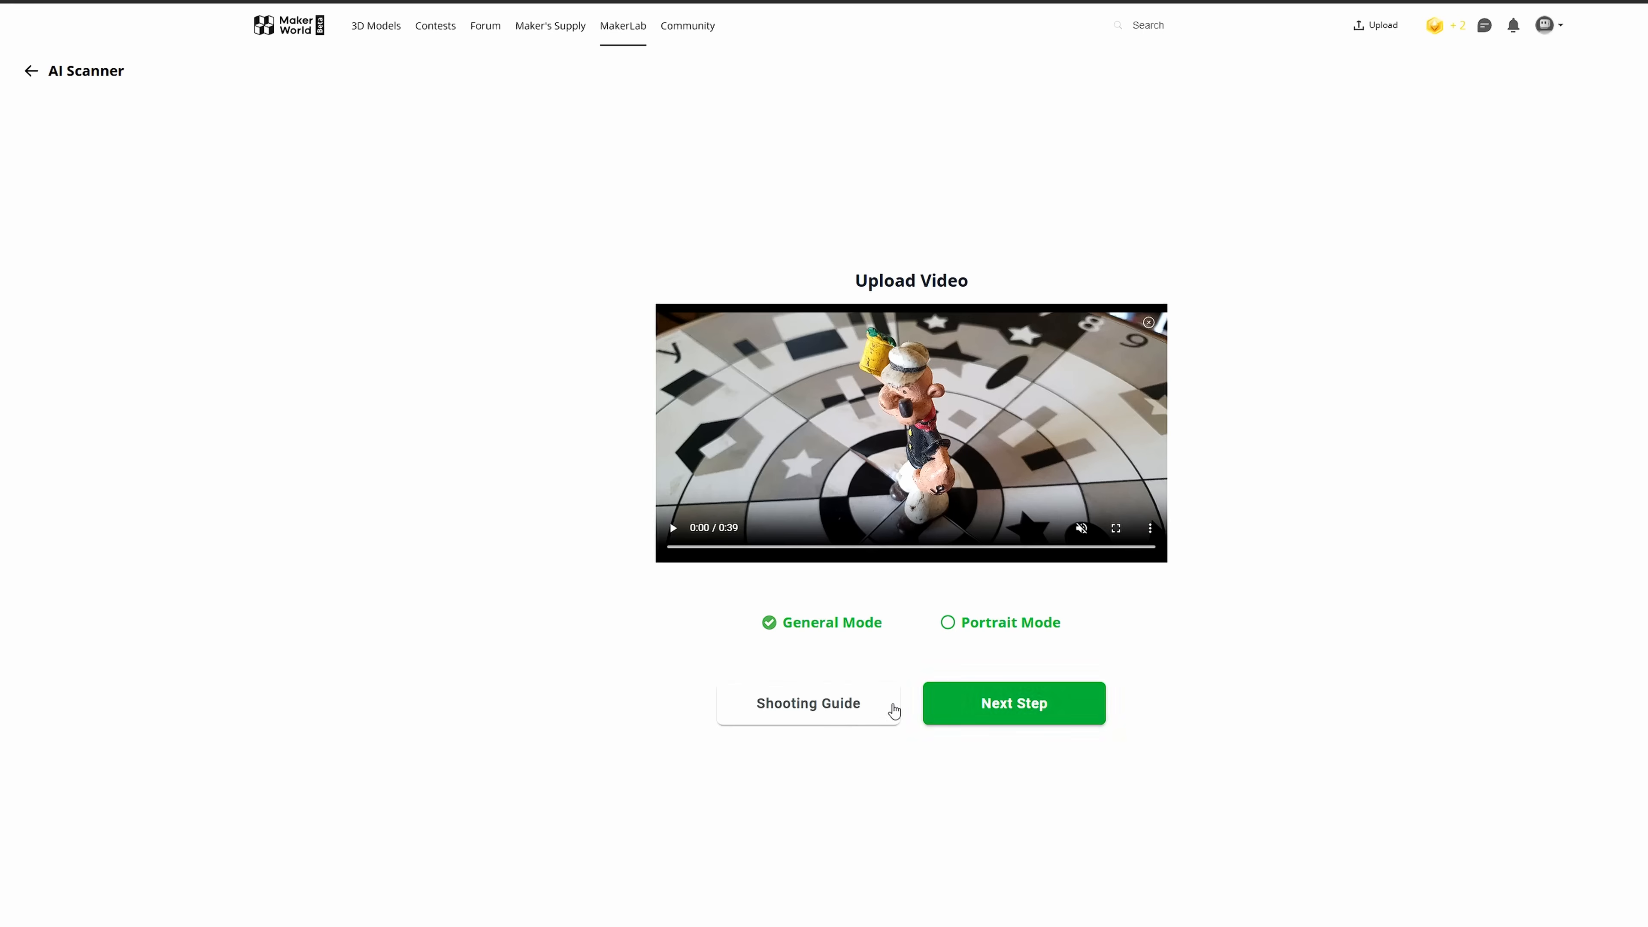
mouse_move(984, 722)
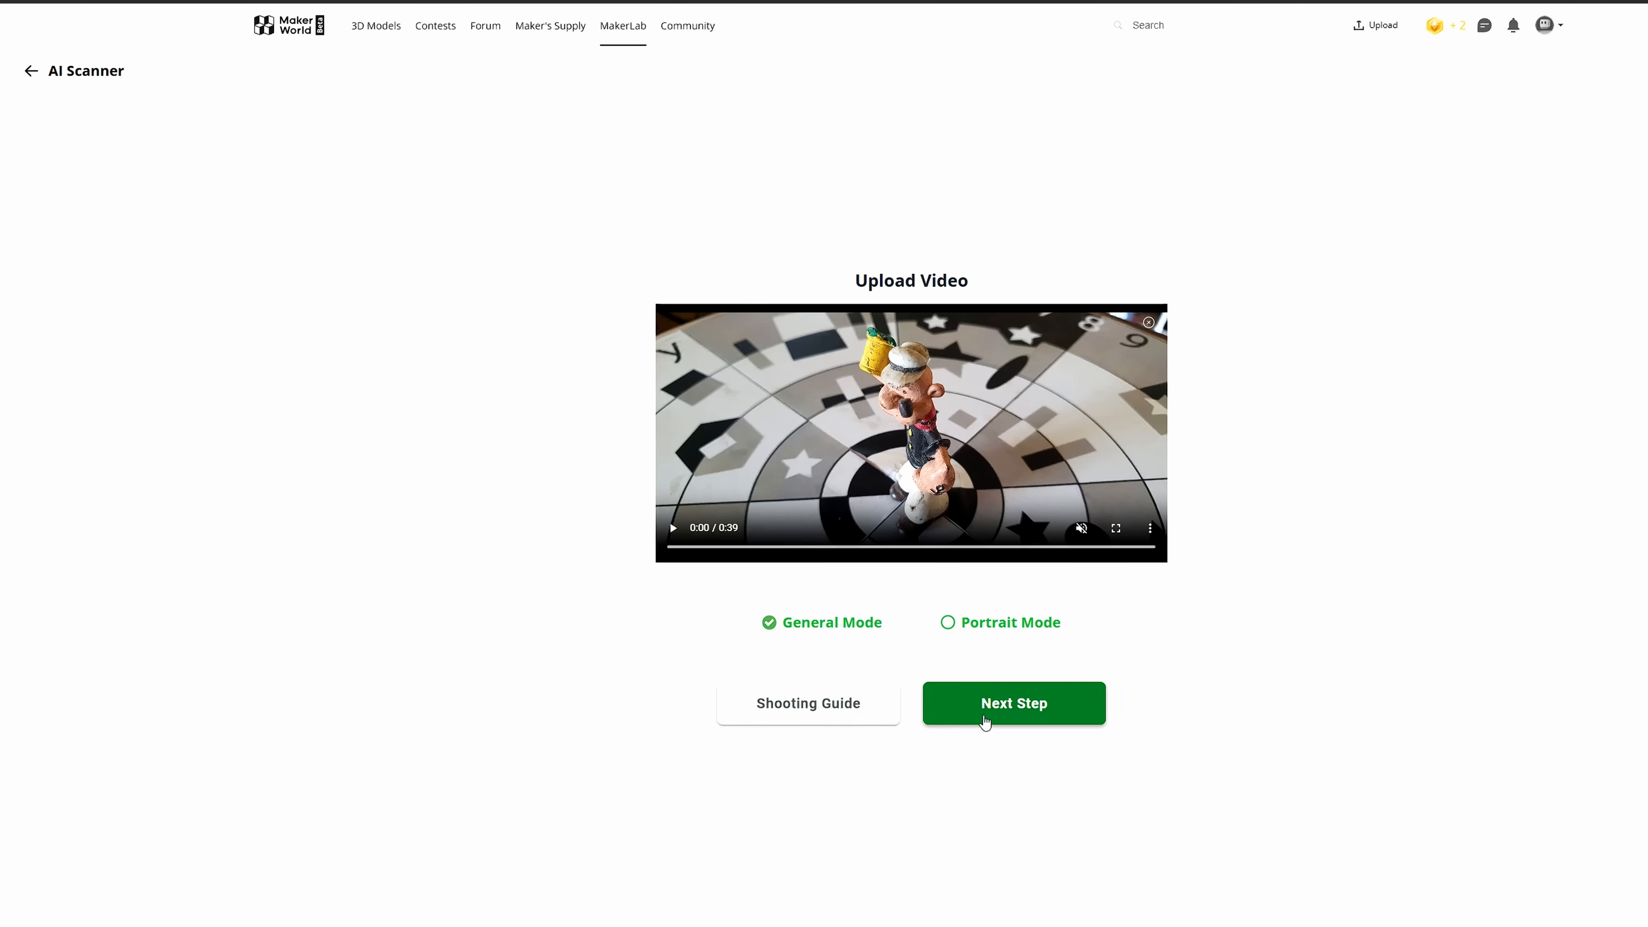
mouse_move(960, 635)
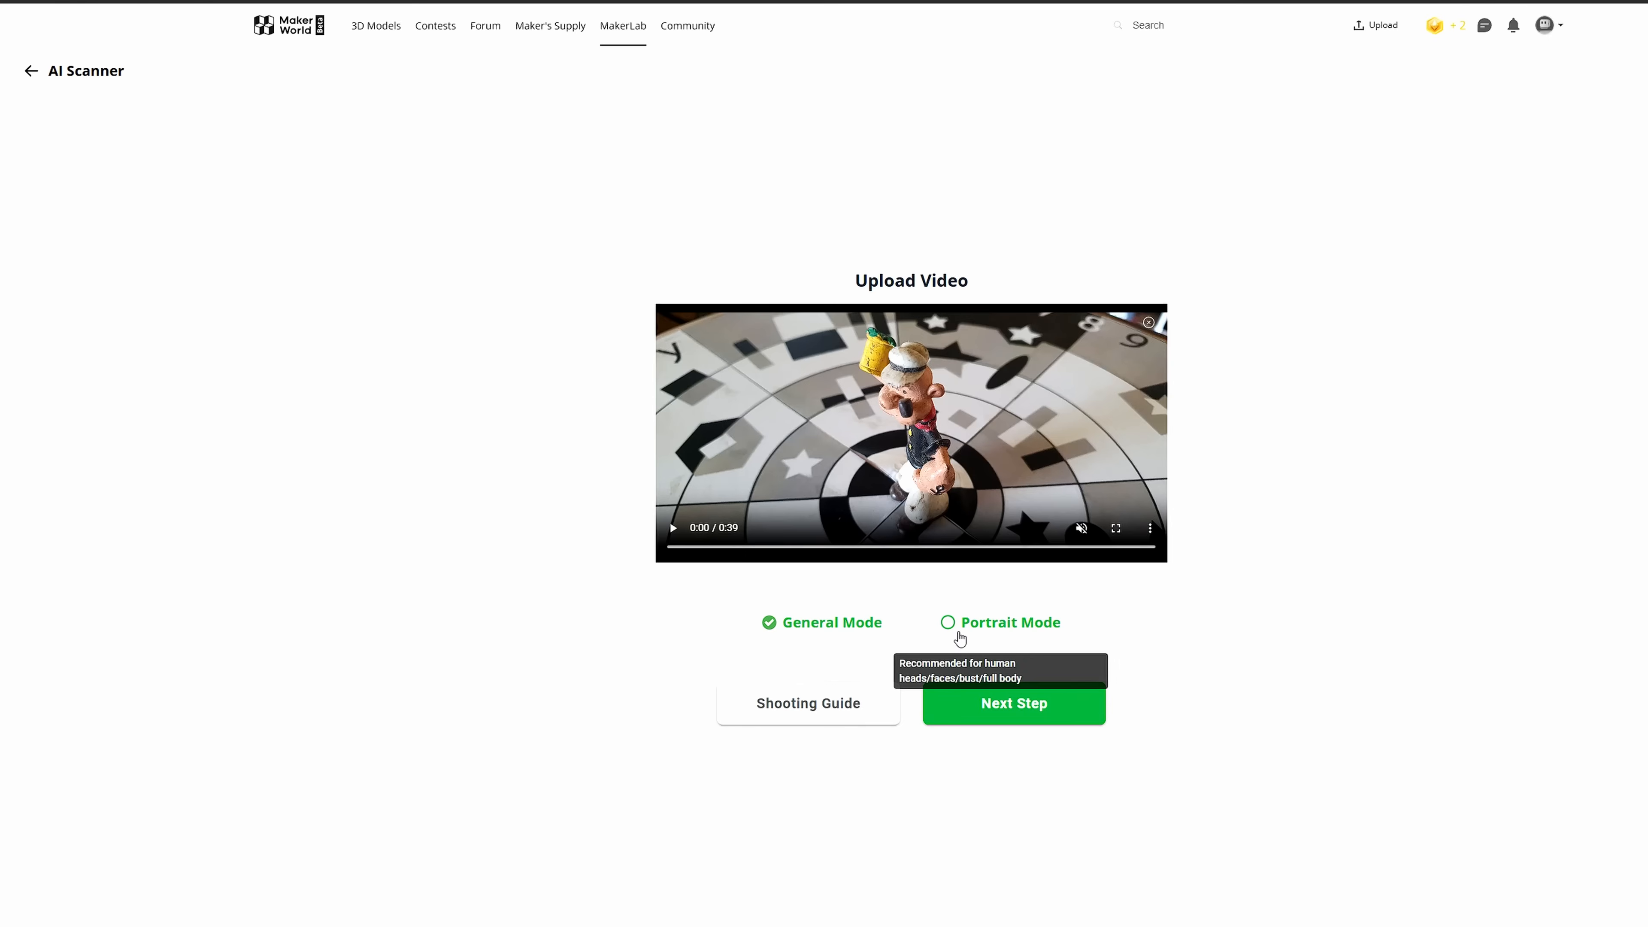
mouse_move(948, 625)
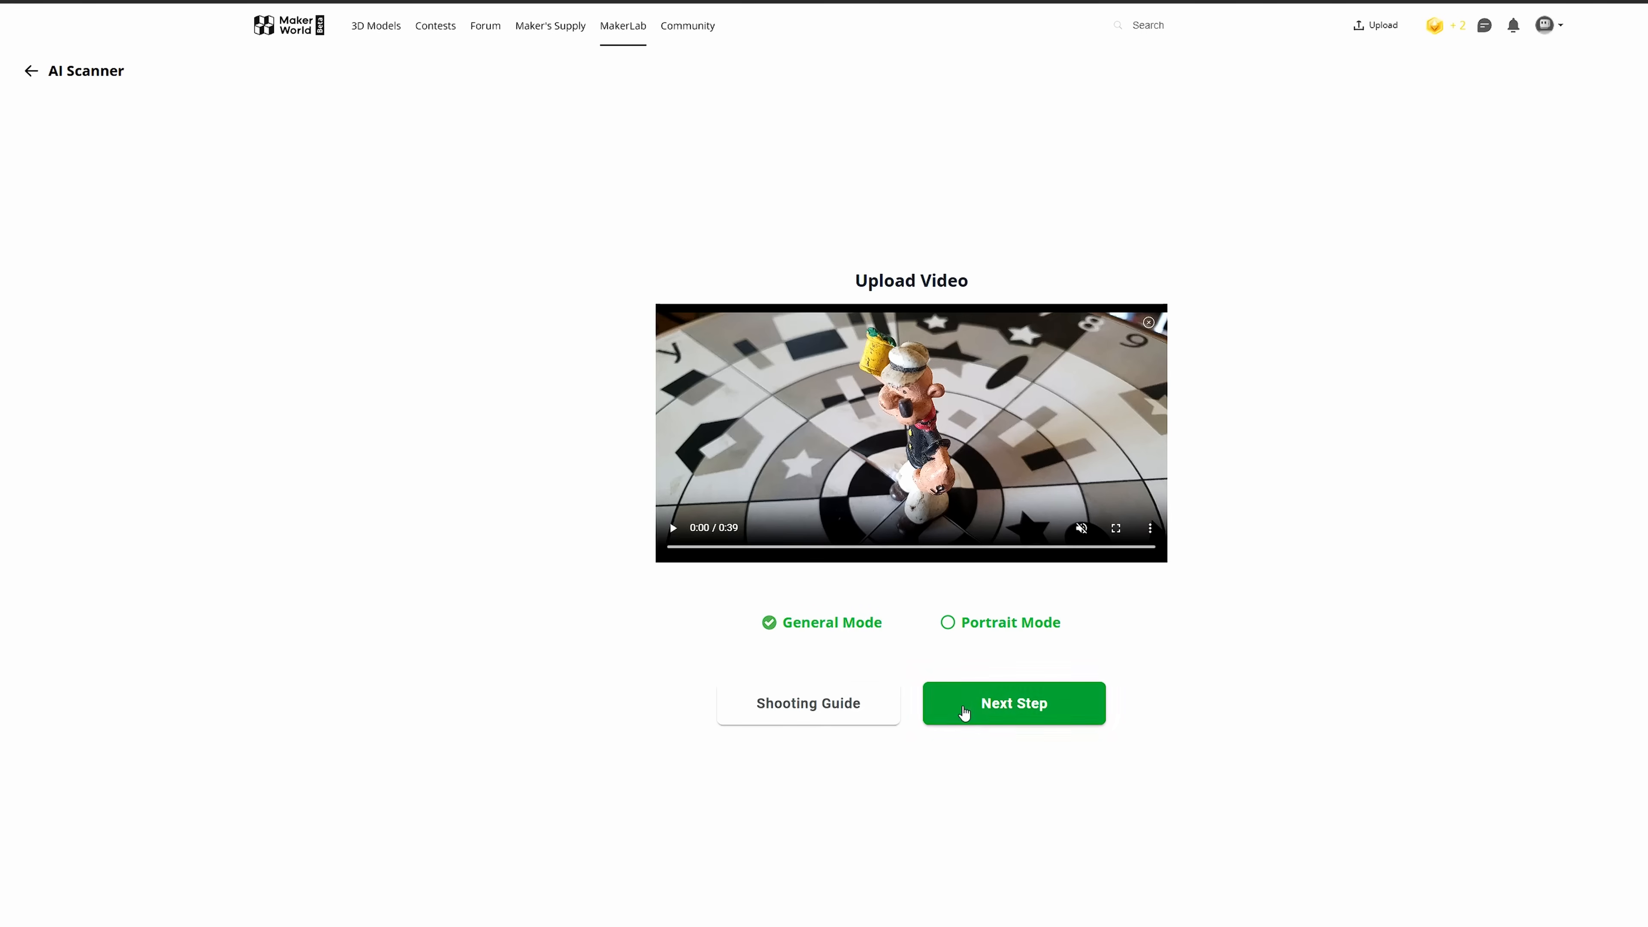
Step: Advance the AI Scanner from the uploaded video to the target-object step
click(1015, 704)
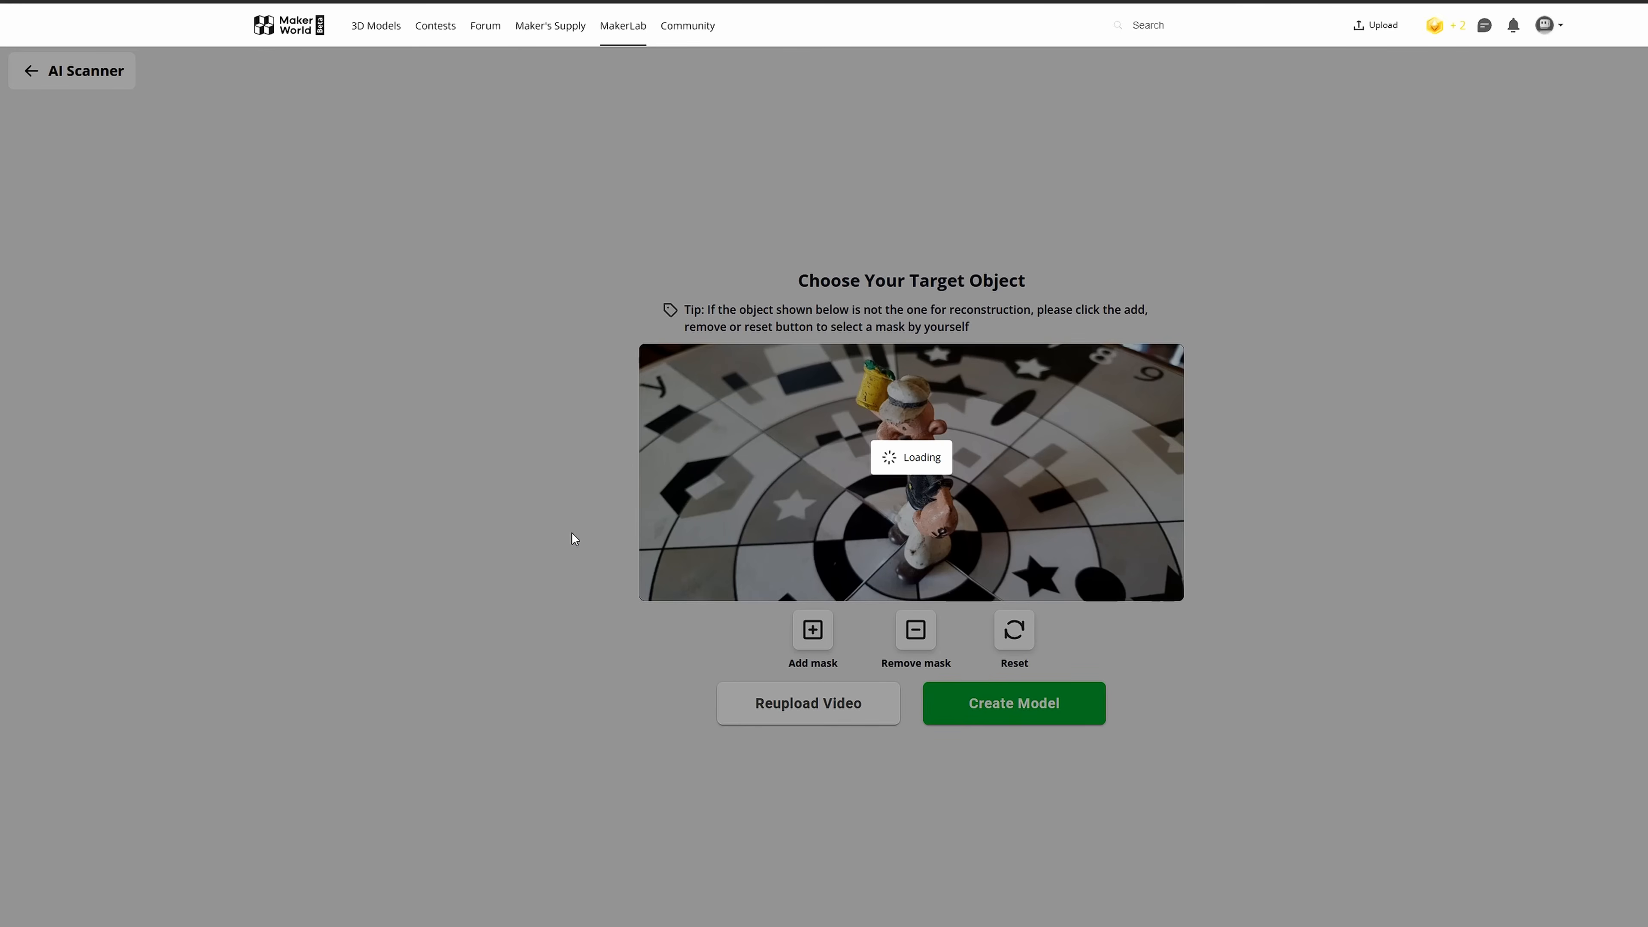
mouse_move(568, 546)
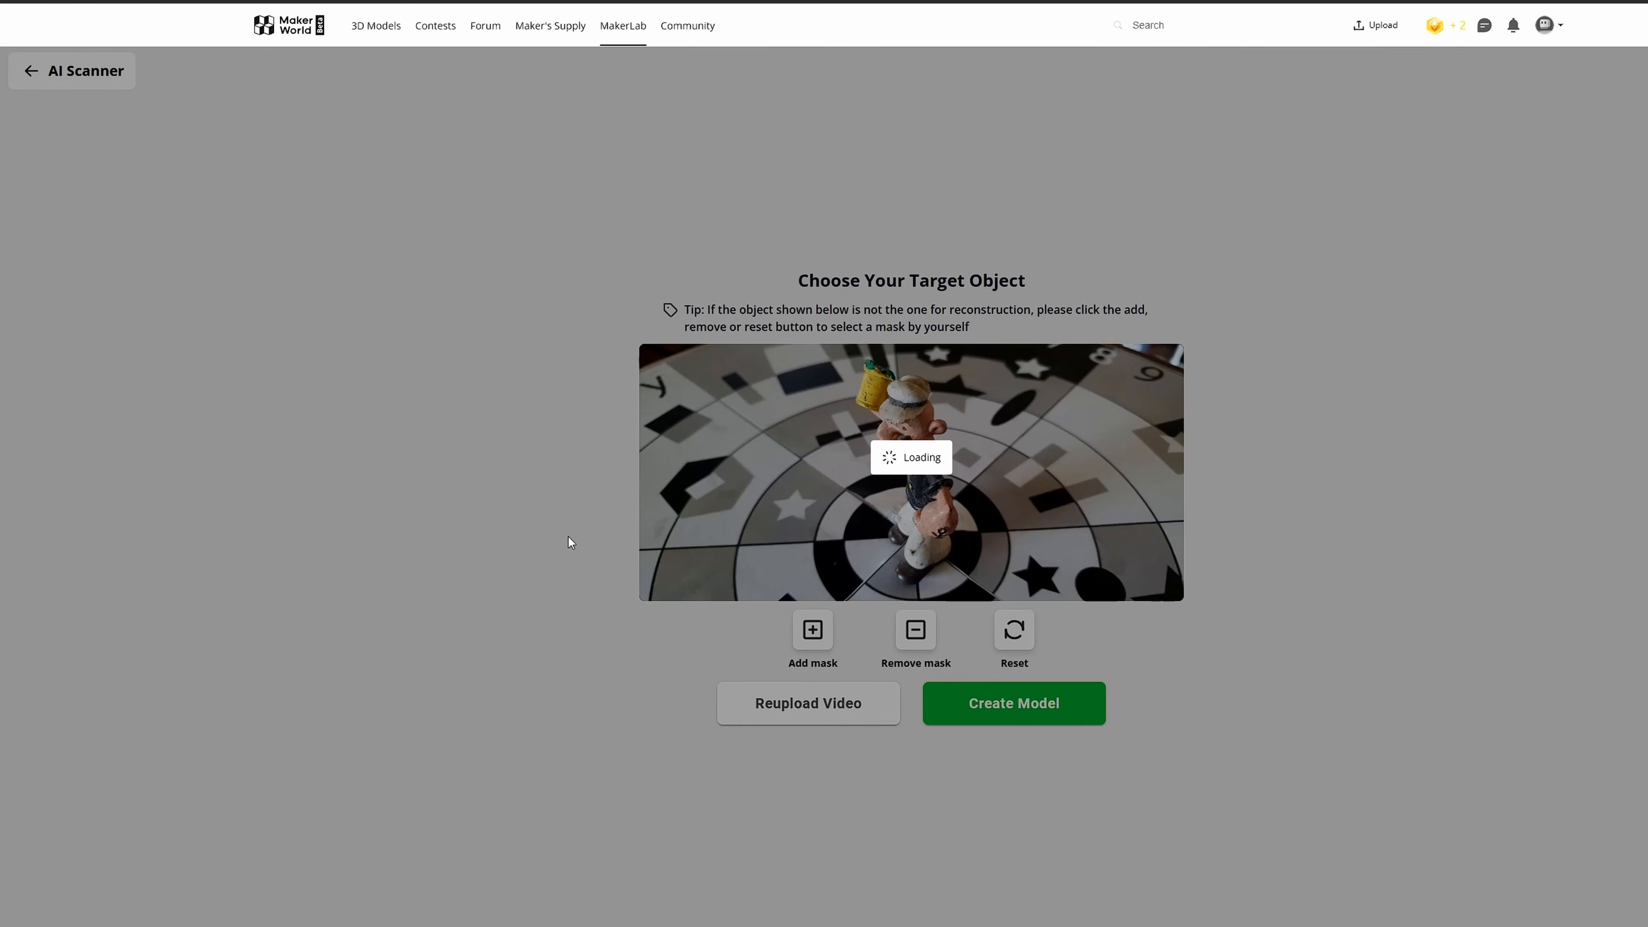
mouse_move(480, 540)
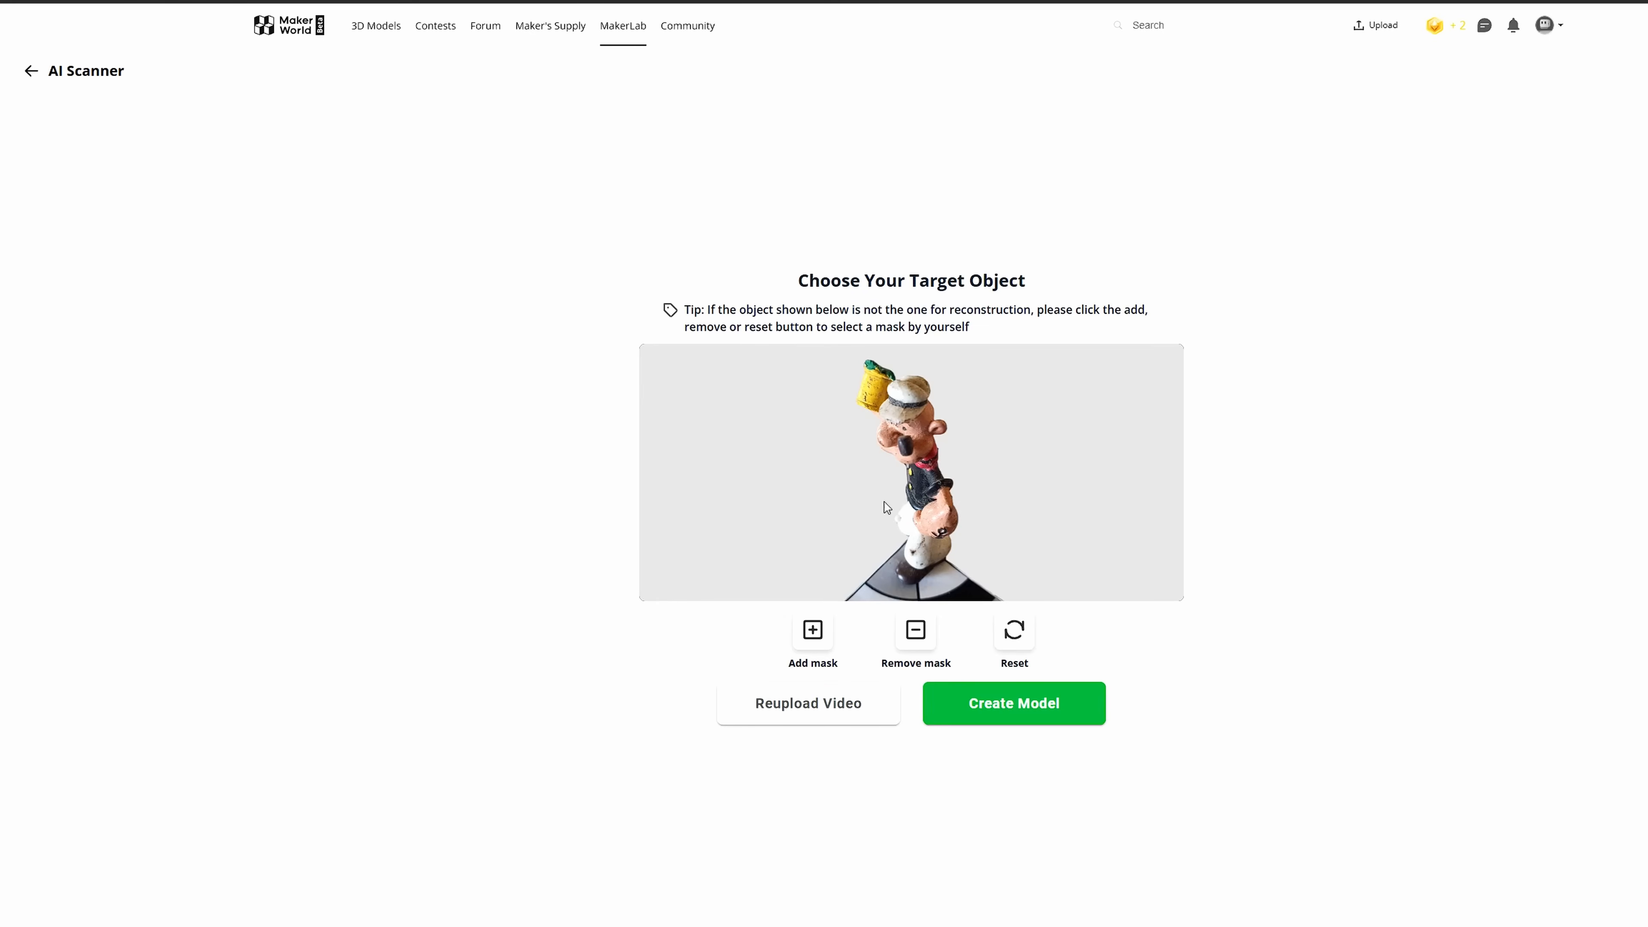
mouse_move(970, 596)
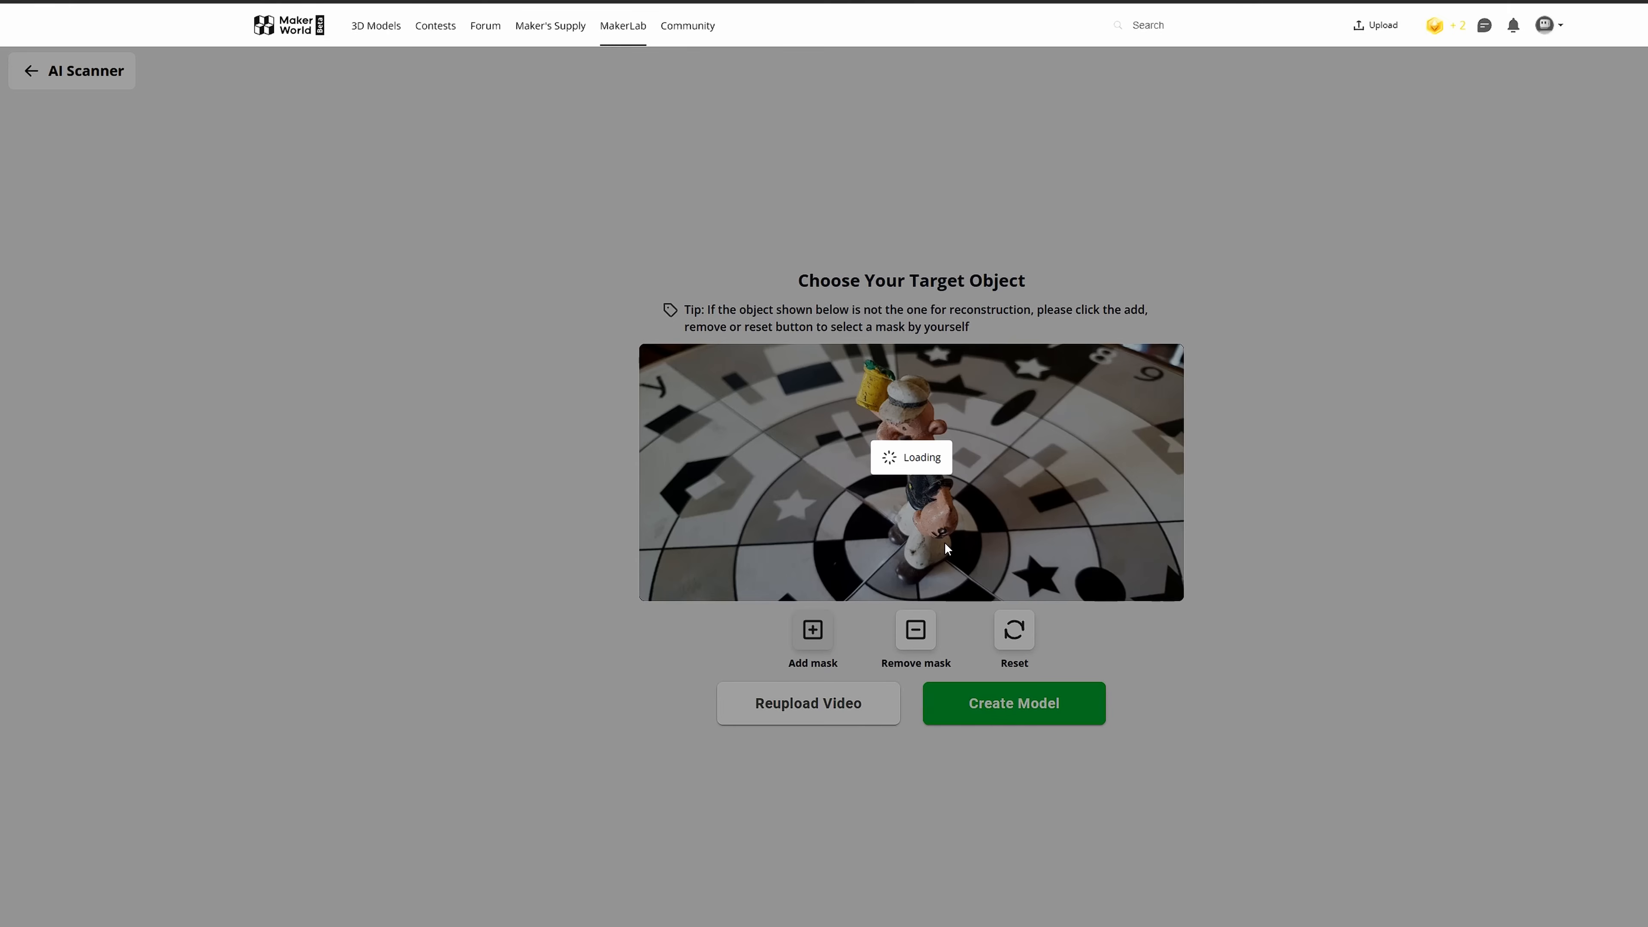
mouse_move(1076, 657)
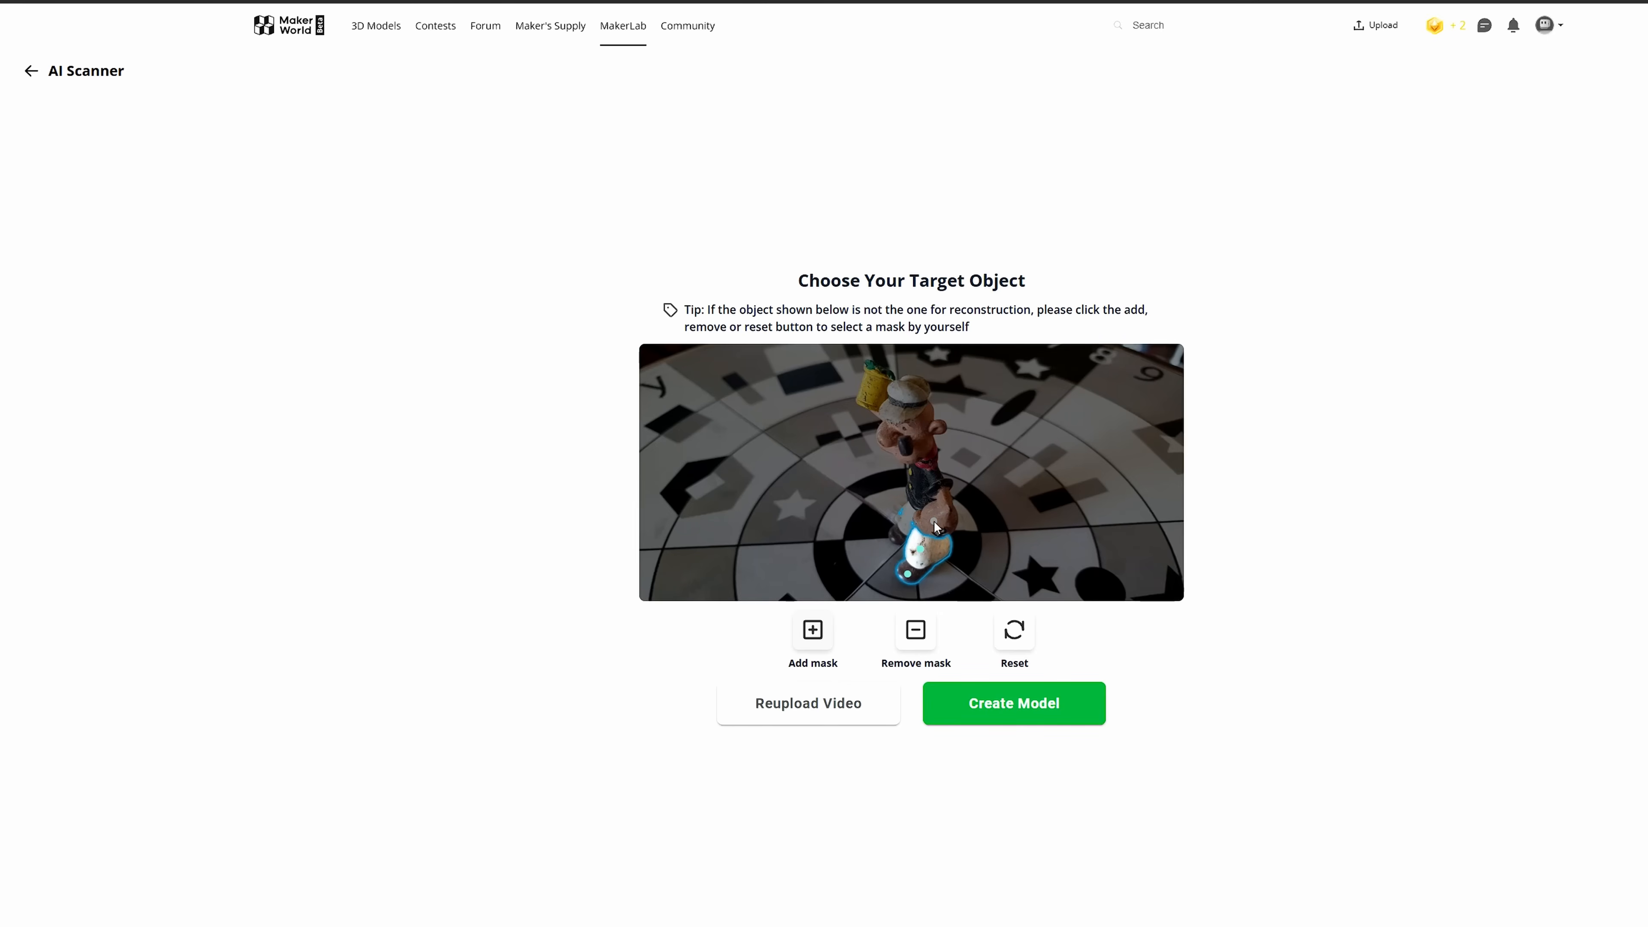
Step: Extend the mask so the whole Popeye figurine is outlined as the target
click(934, 522)
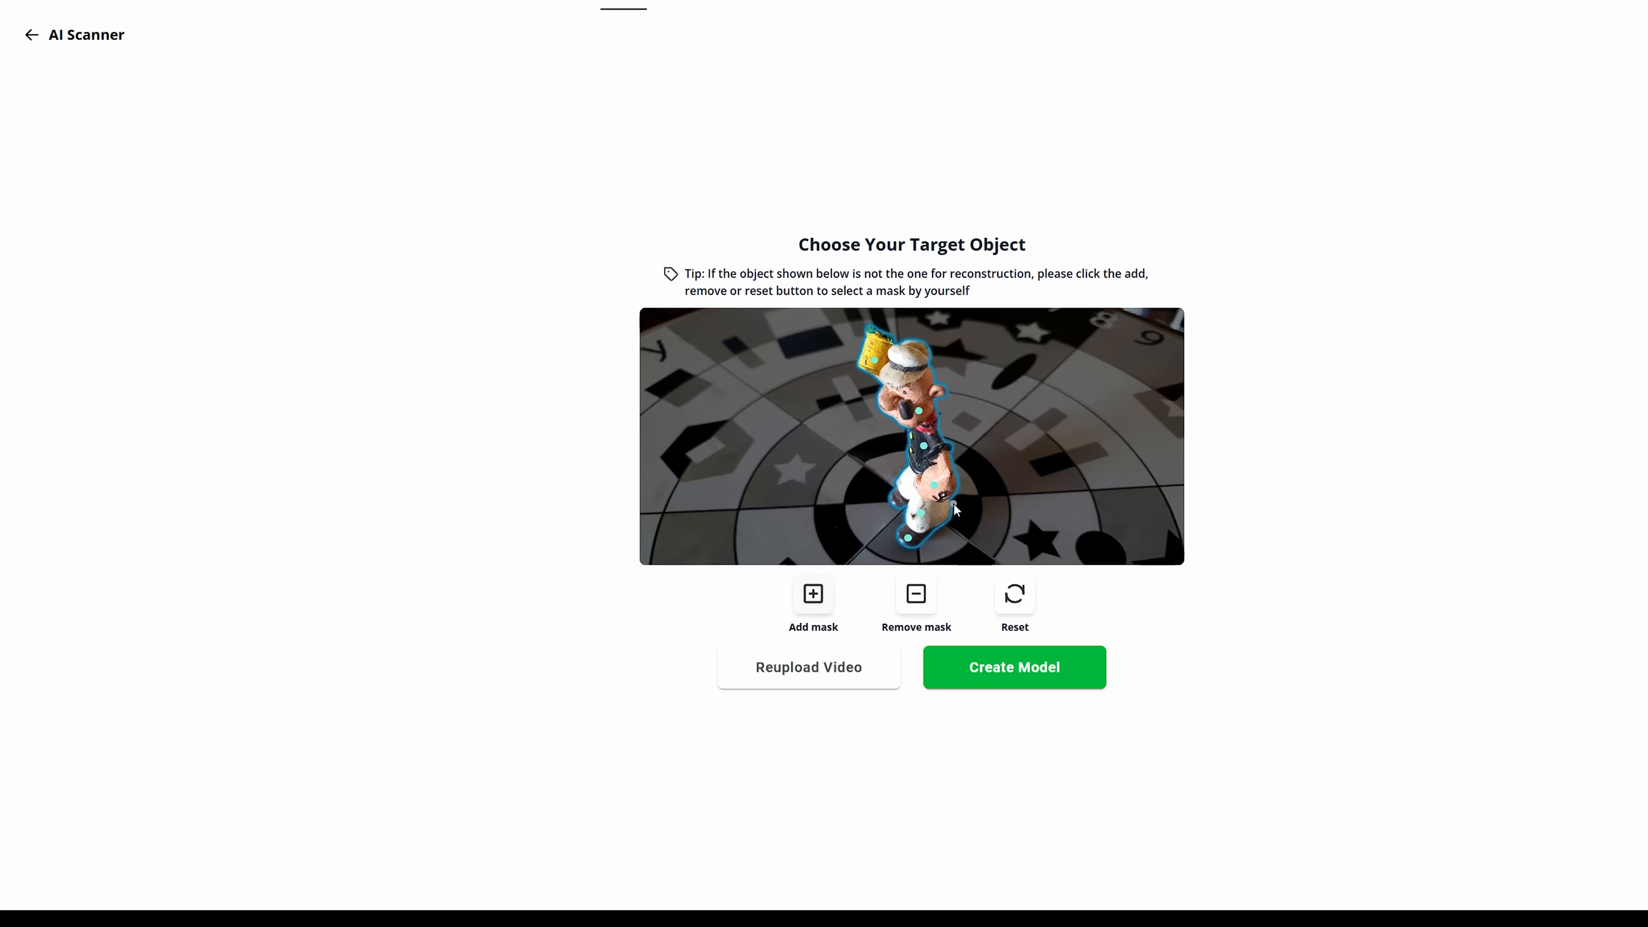
mouse_move(748, 673)
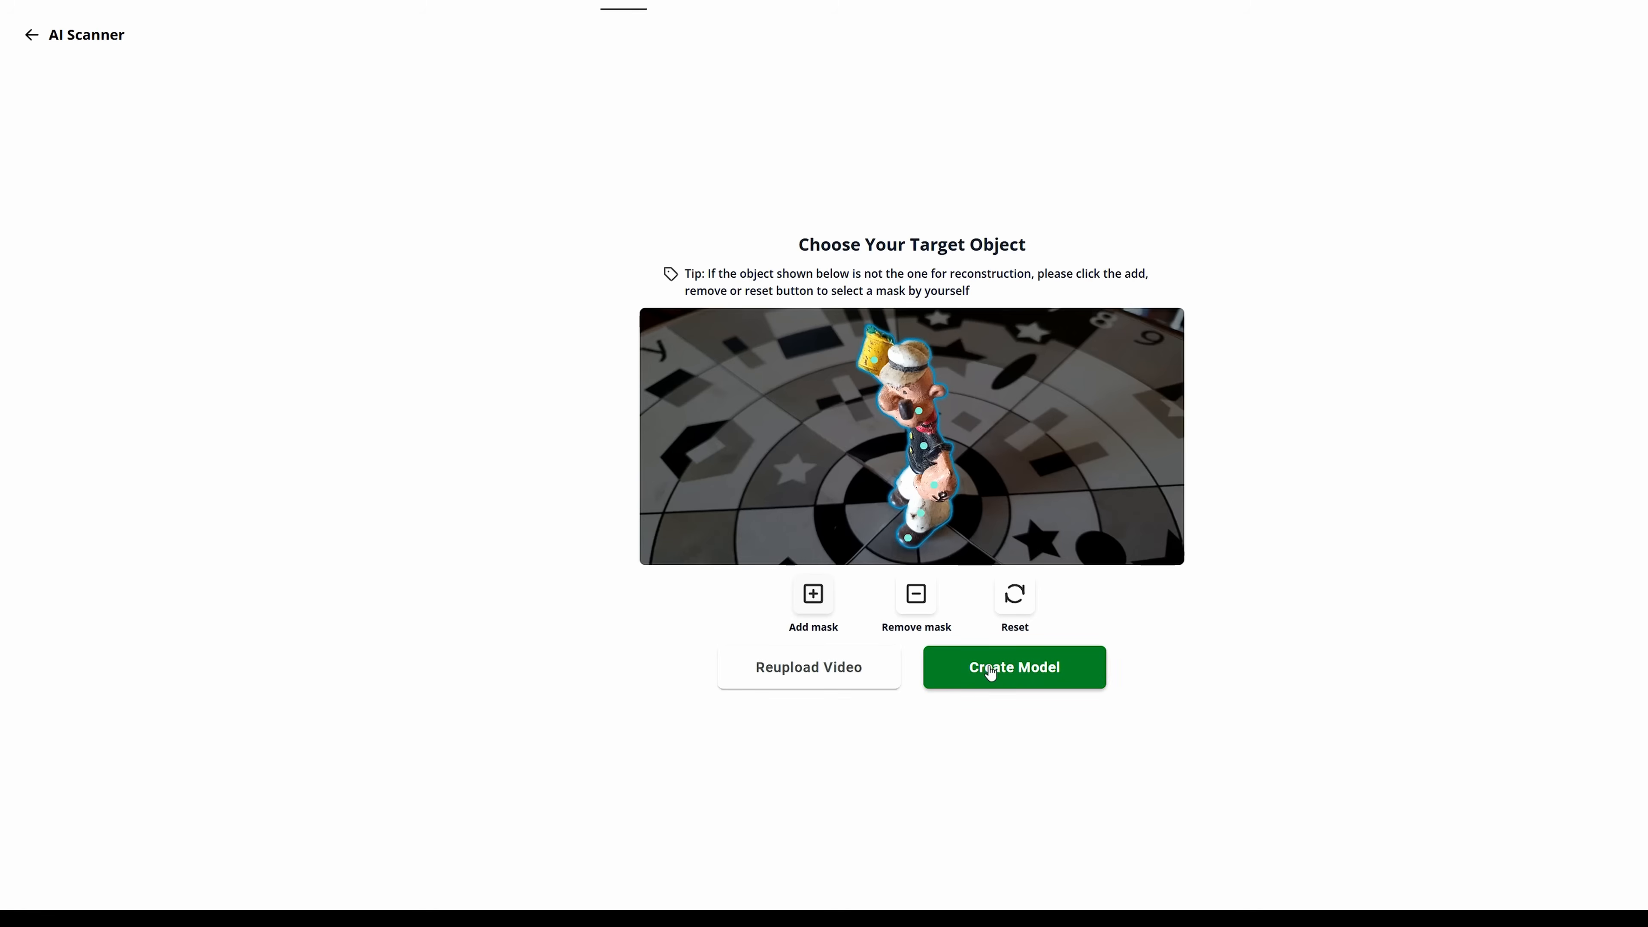
Step: Start creating the 3D model of the figurine, reaching the 0% processing screen
click(993, 668)
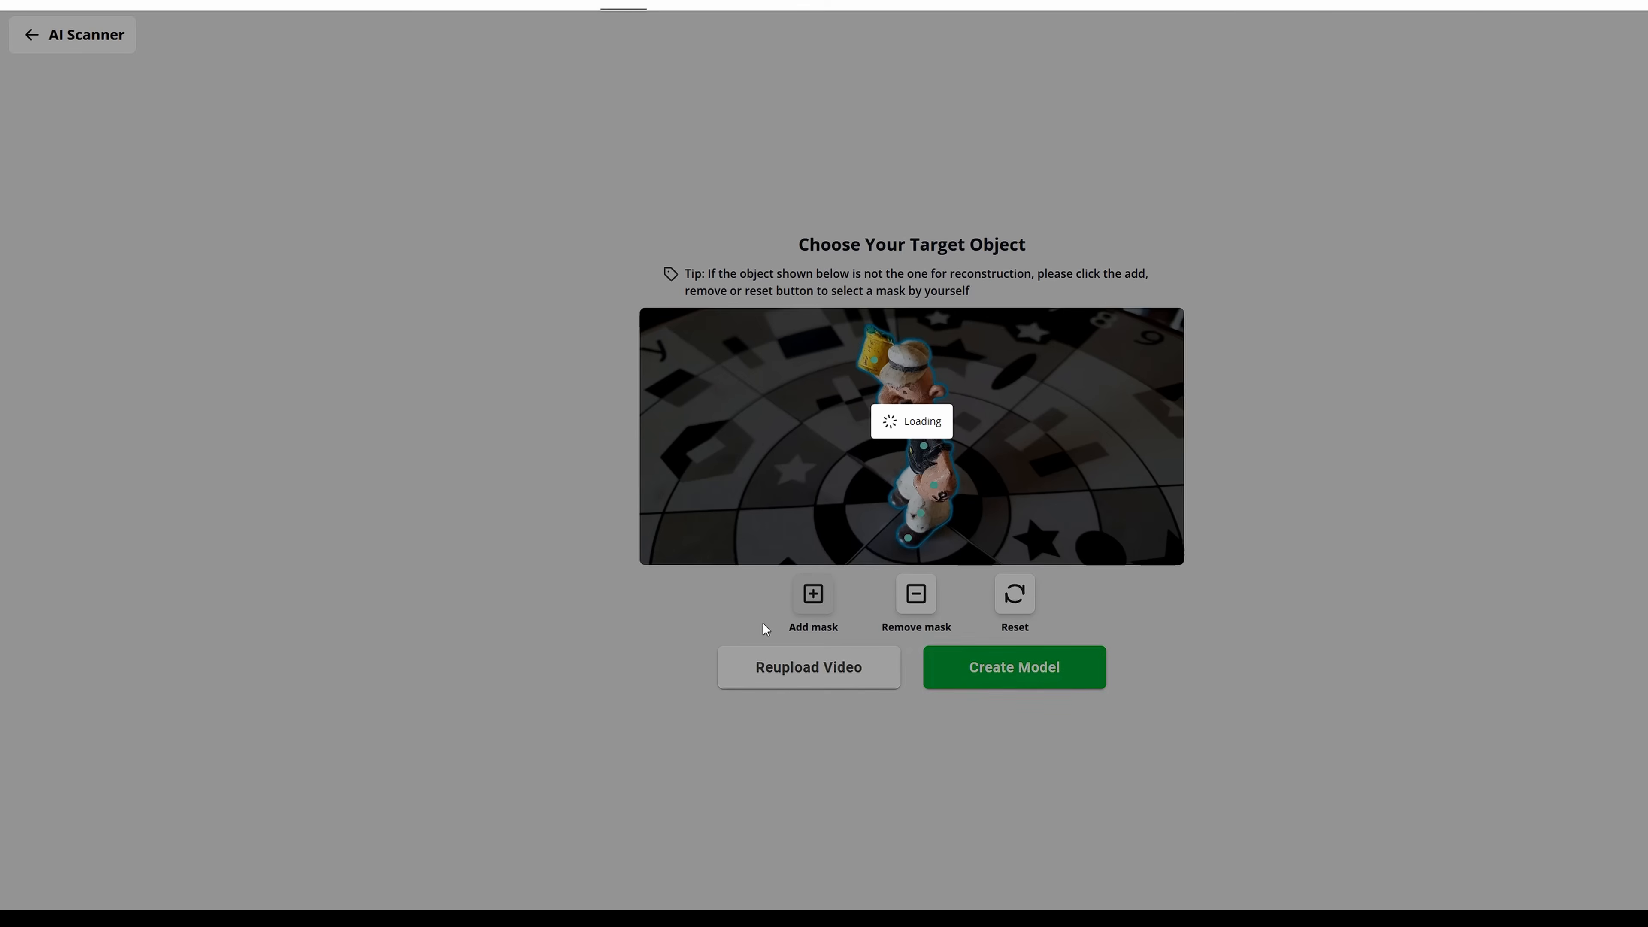
mouse_move(403, 419)
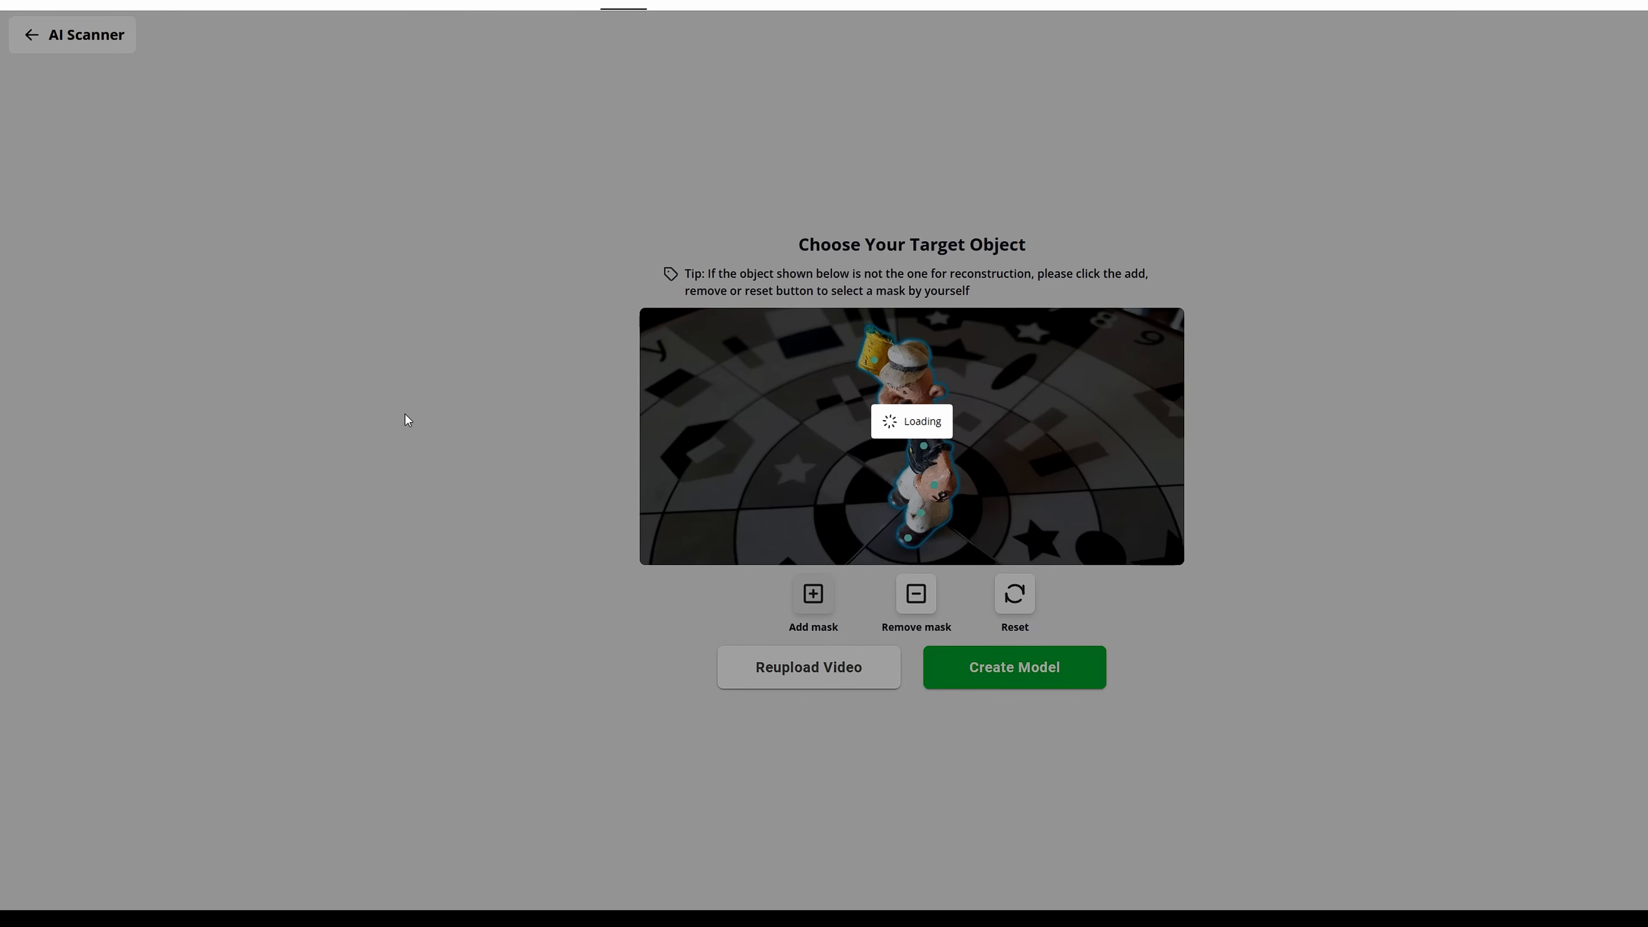
click(1014, 667)
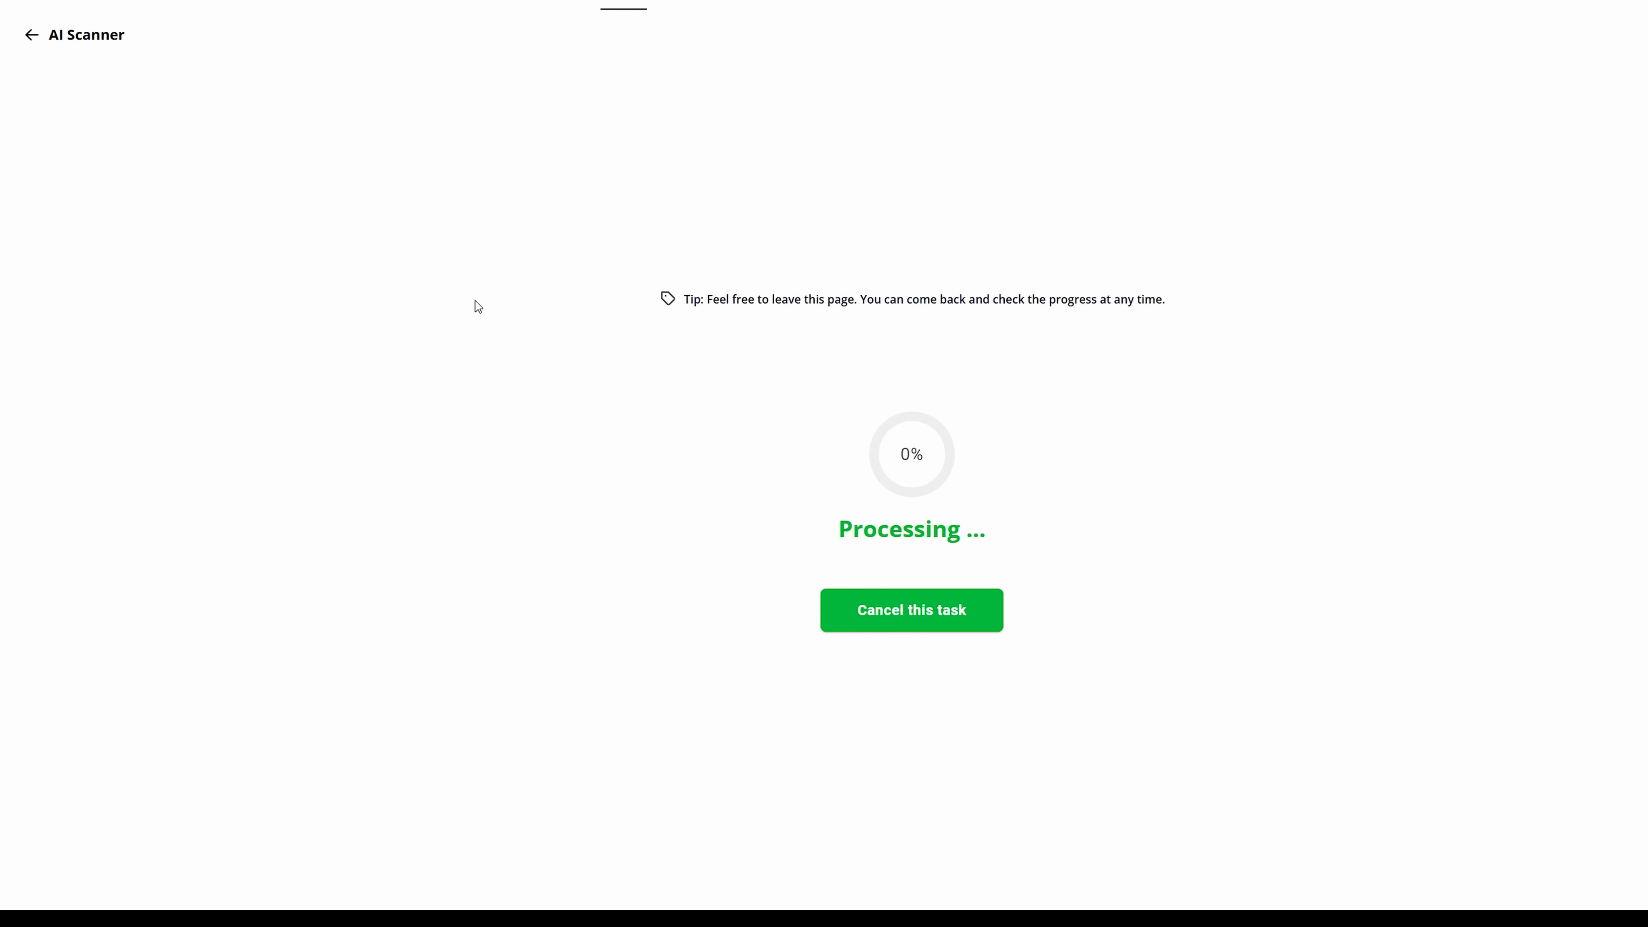
mouse_move(513, 344)
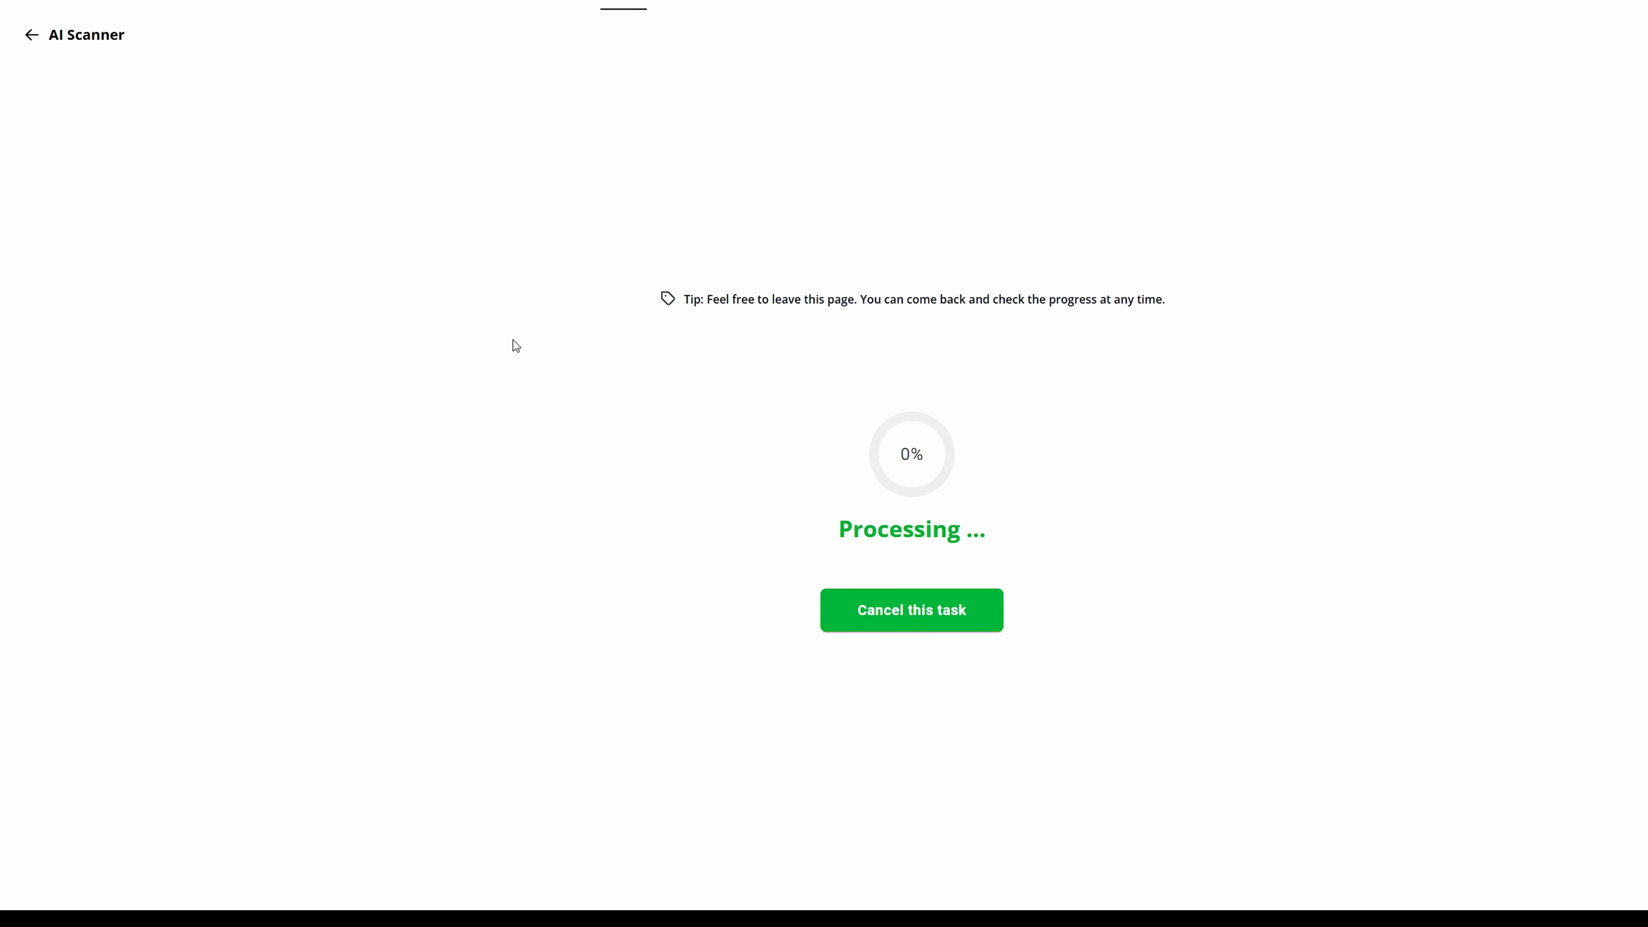
mouse_move(535, 432)
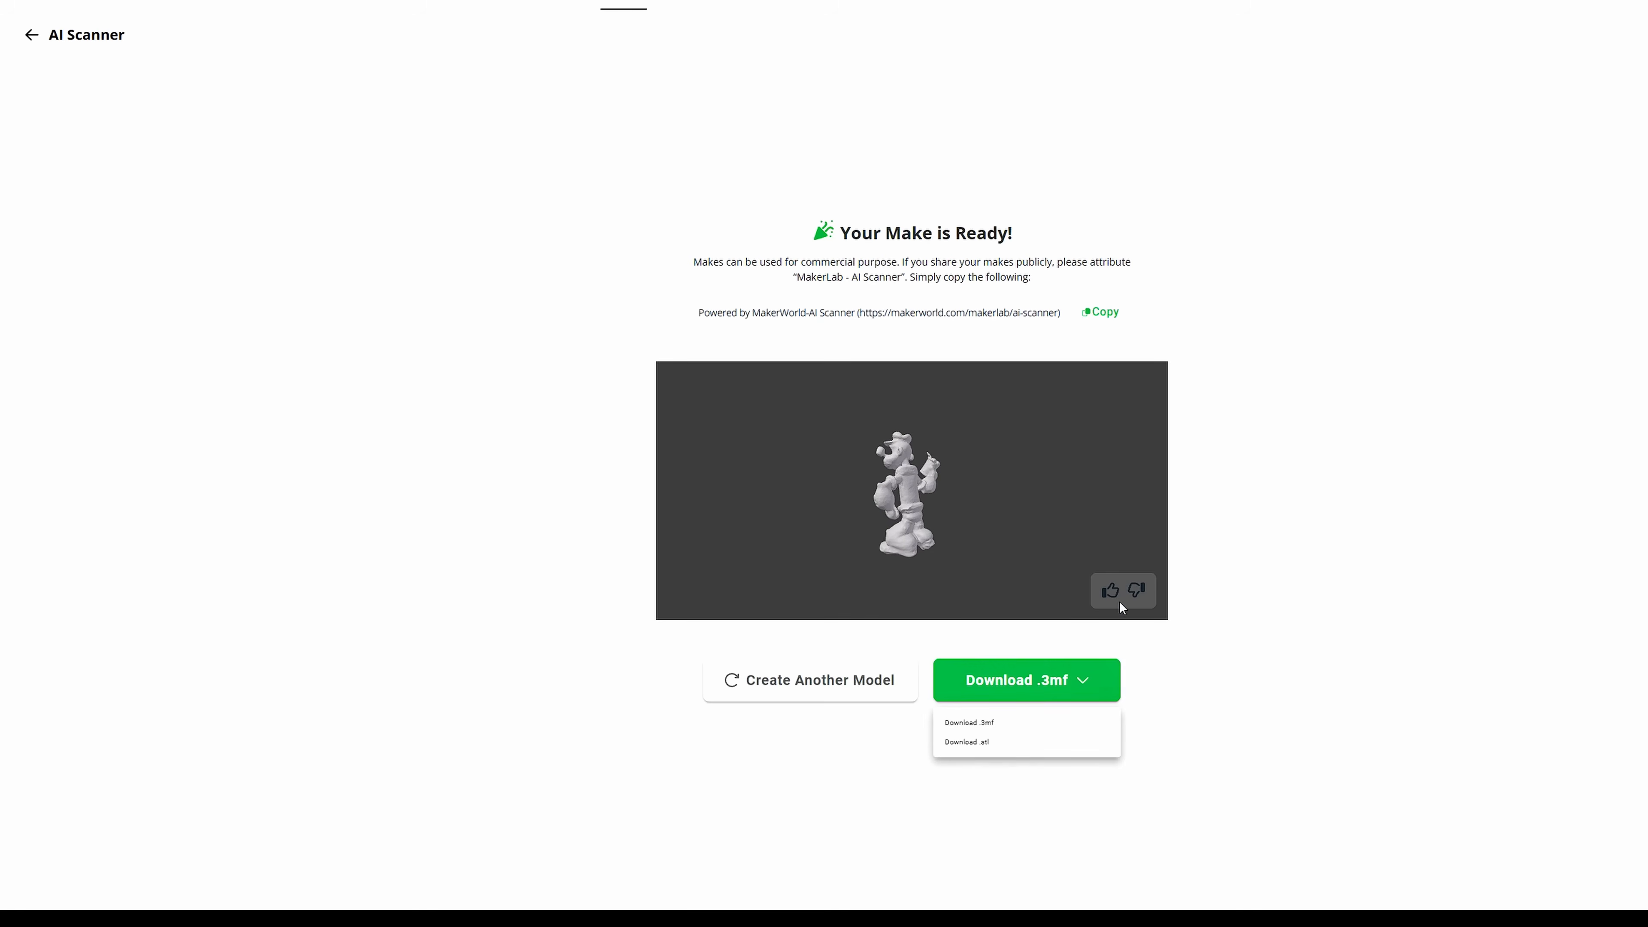
mouse_move(605, 443)
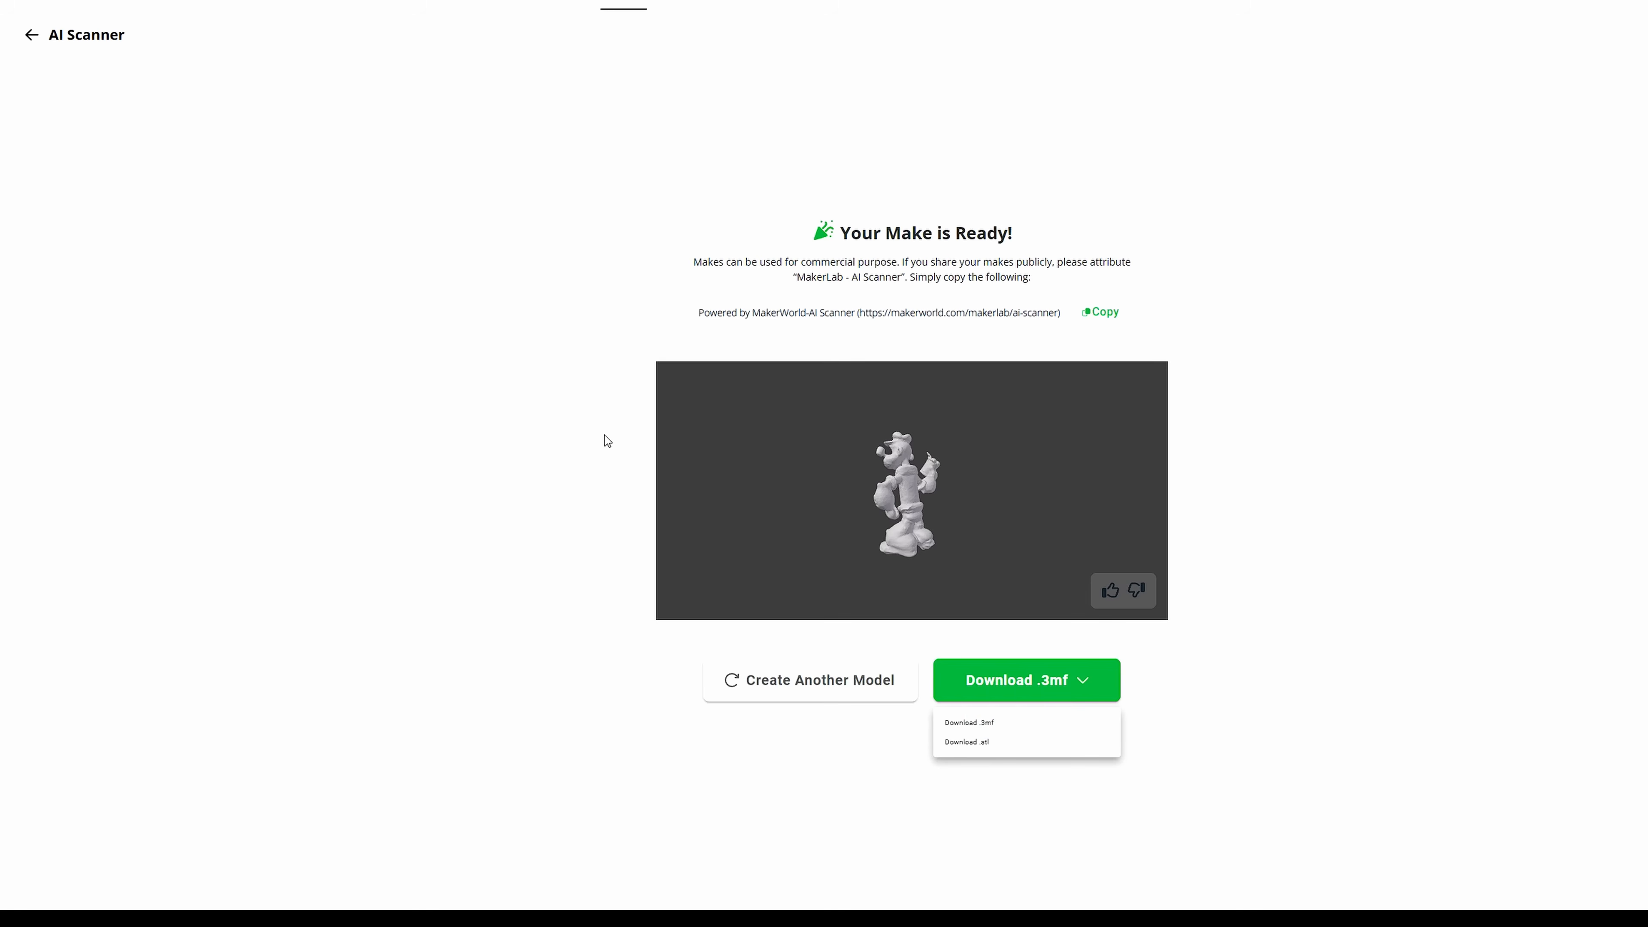
mouse_move(630, 439)
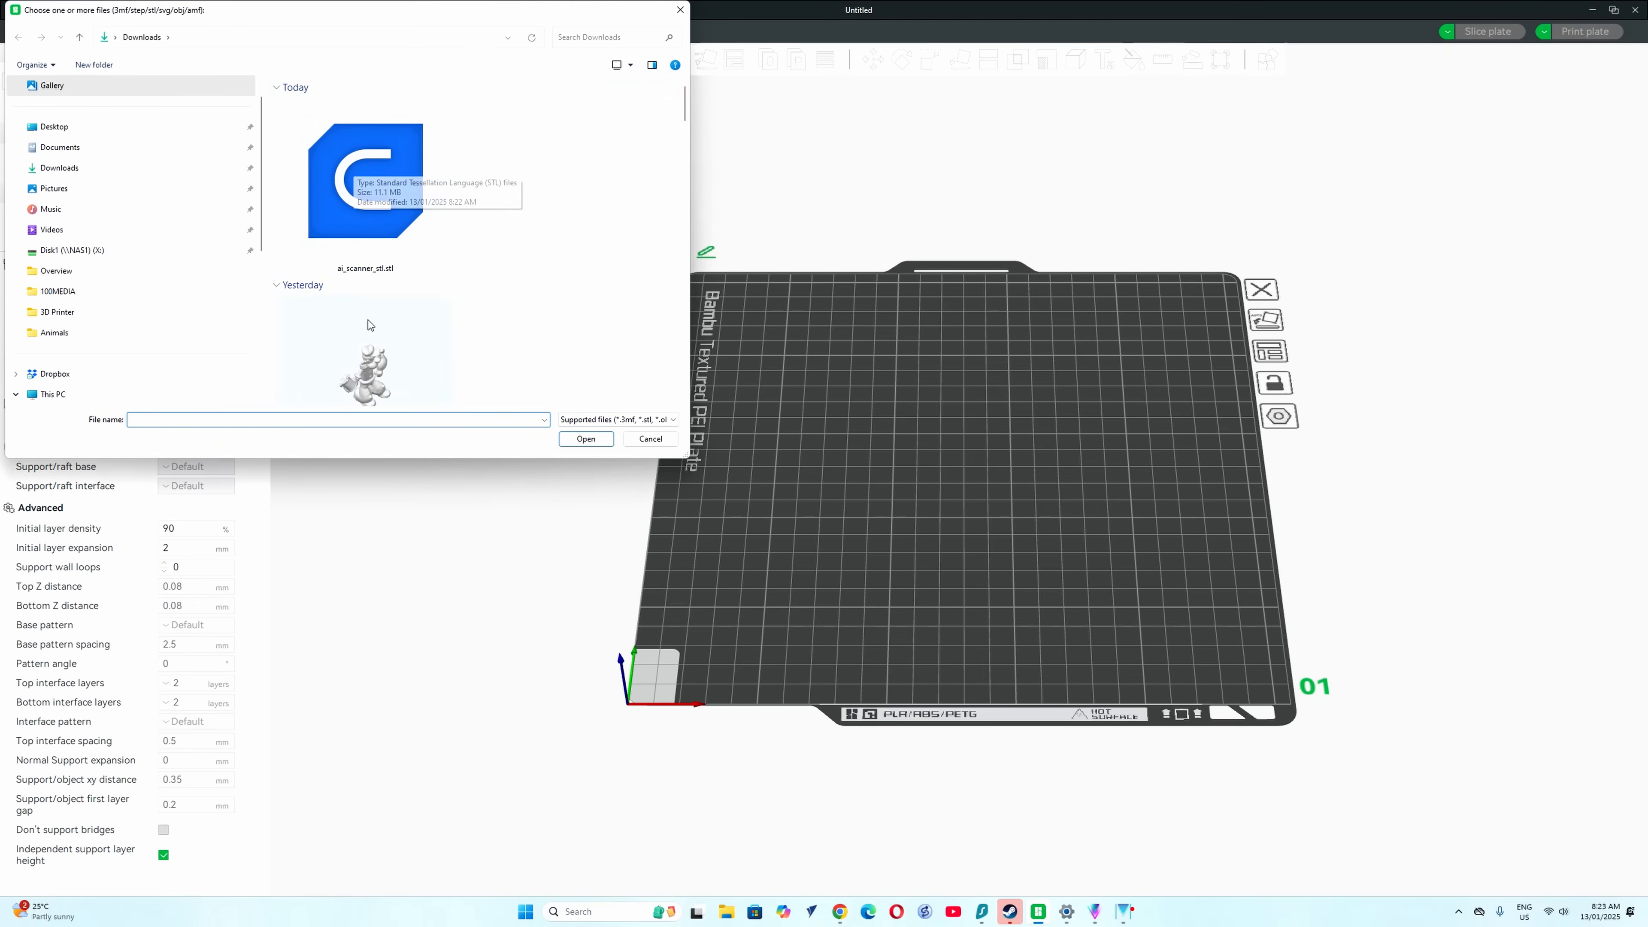
Step: Import ai_scanner_3mf (1).3mf from Downloads onto the build plate
click(364, 185)
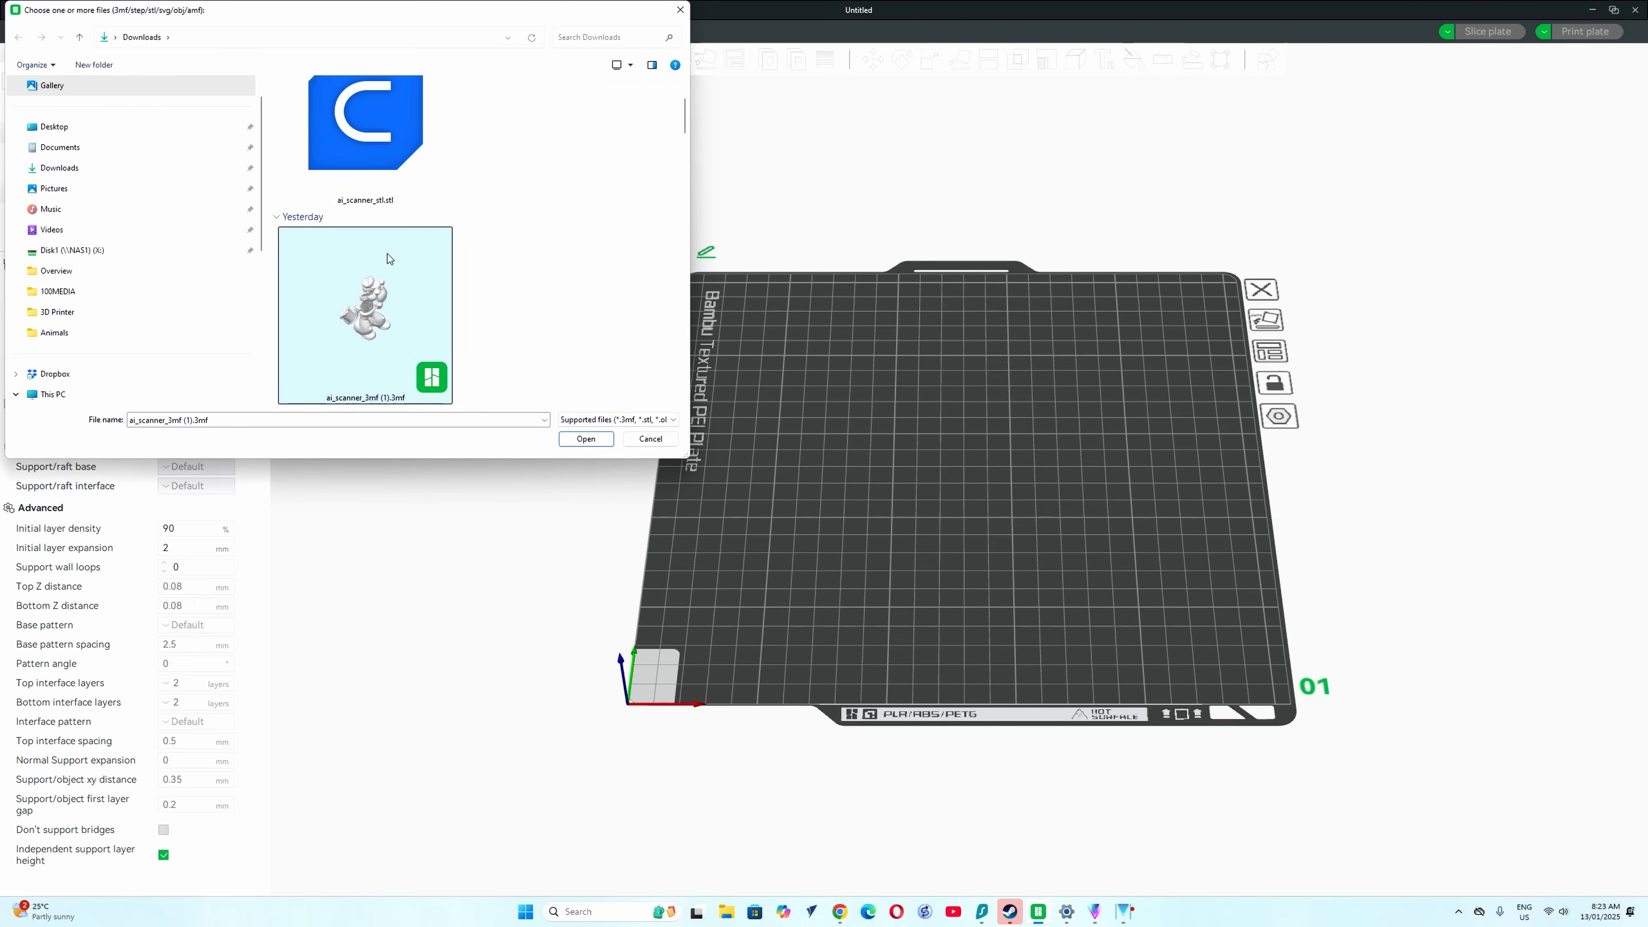
click(585, 440)
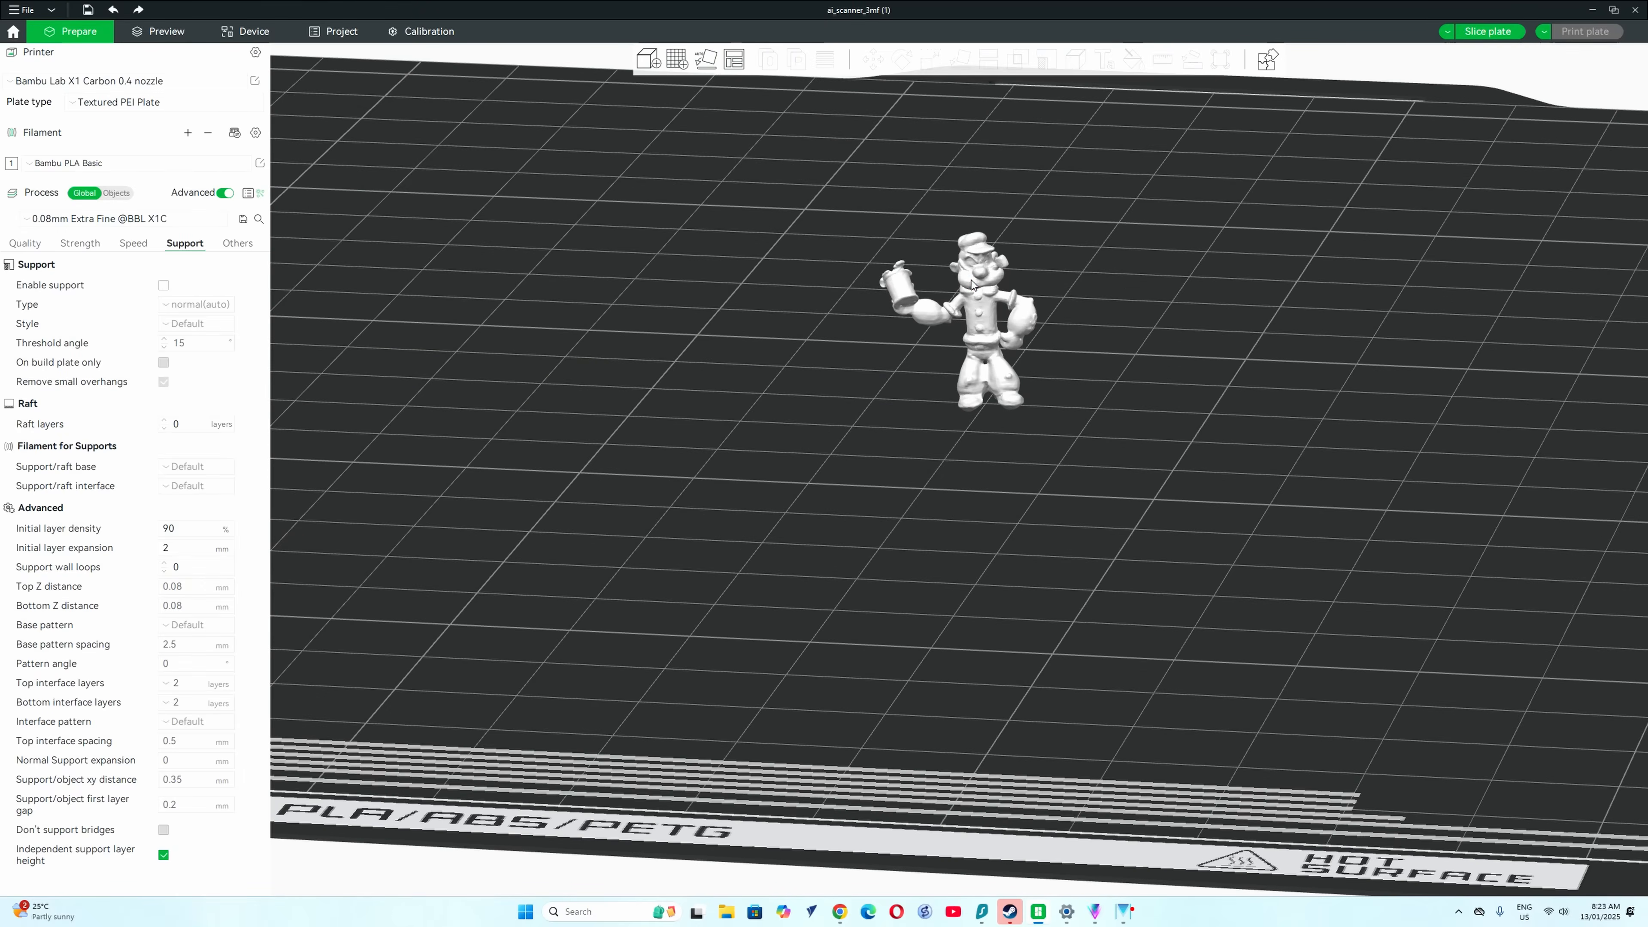
Step: Scale the figurine uniformly to 300%, about 41.61 × 17.06 × 48.41 mm
click(974, 284)
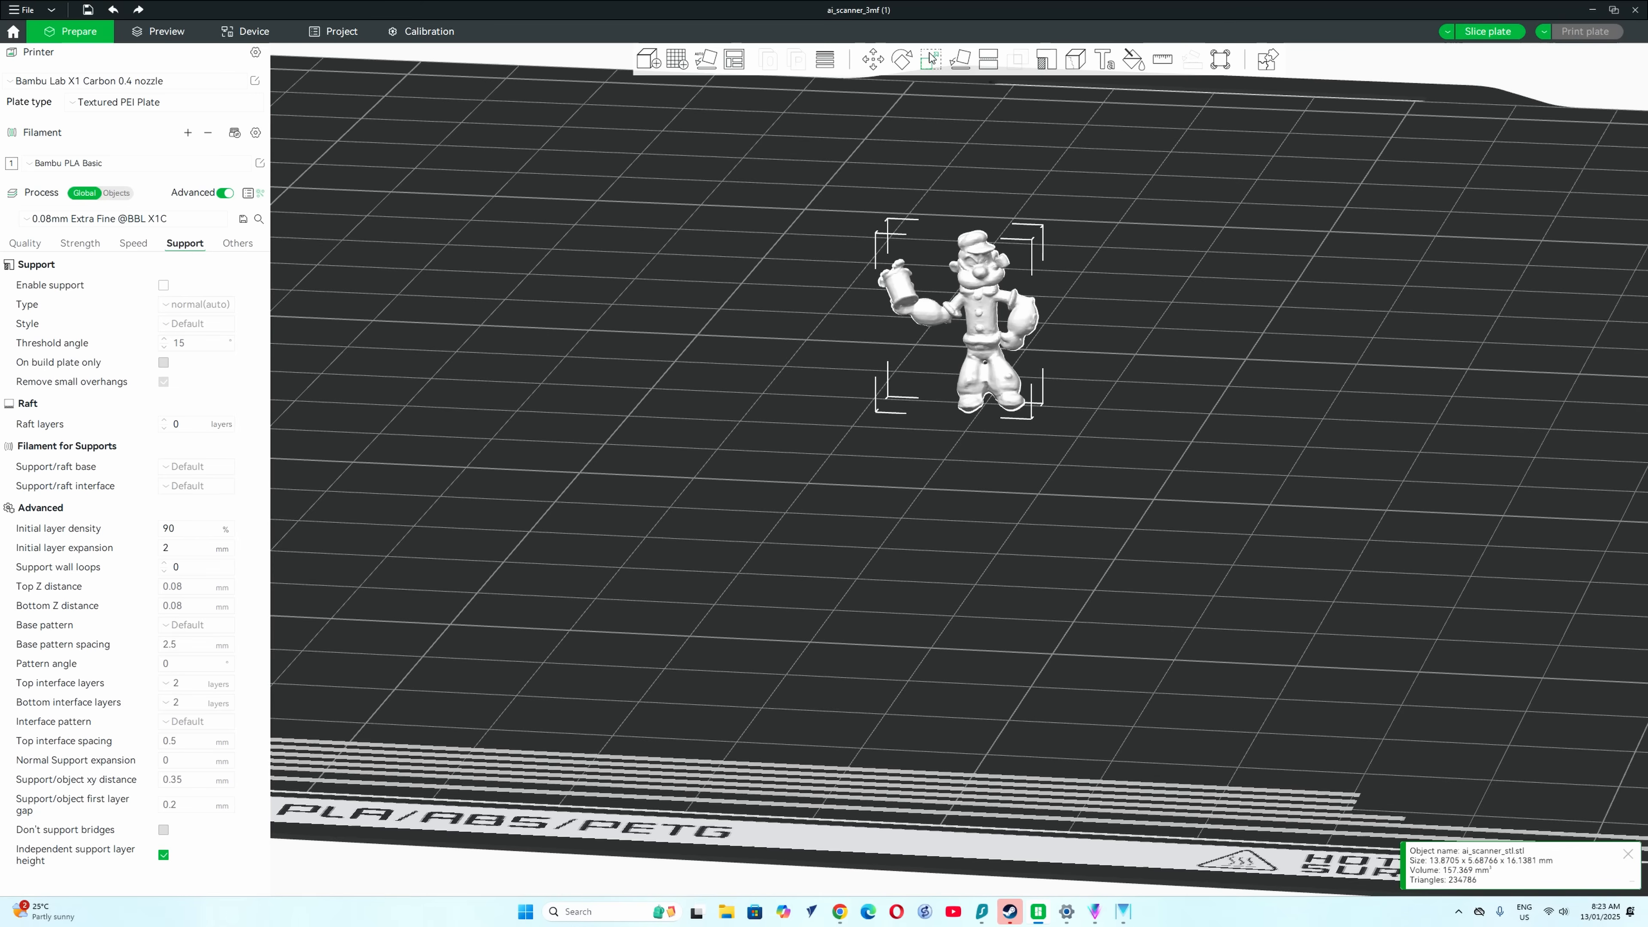
click(930, 59)
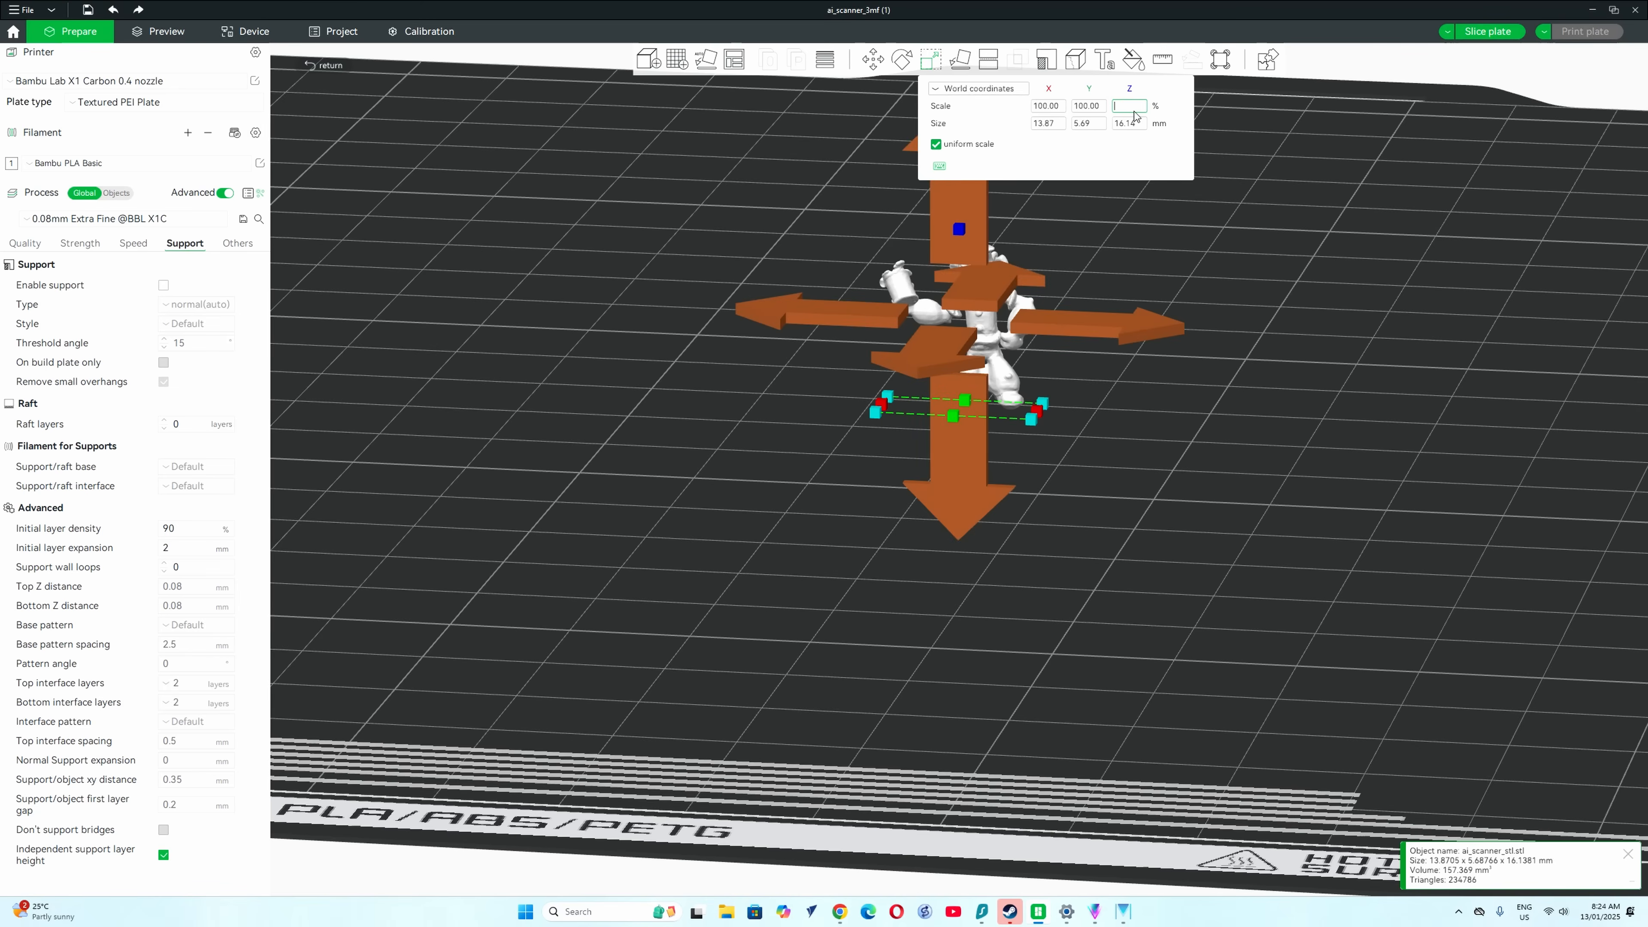
text(300)
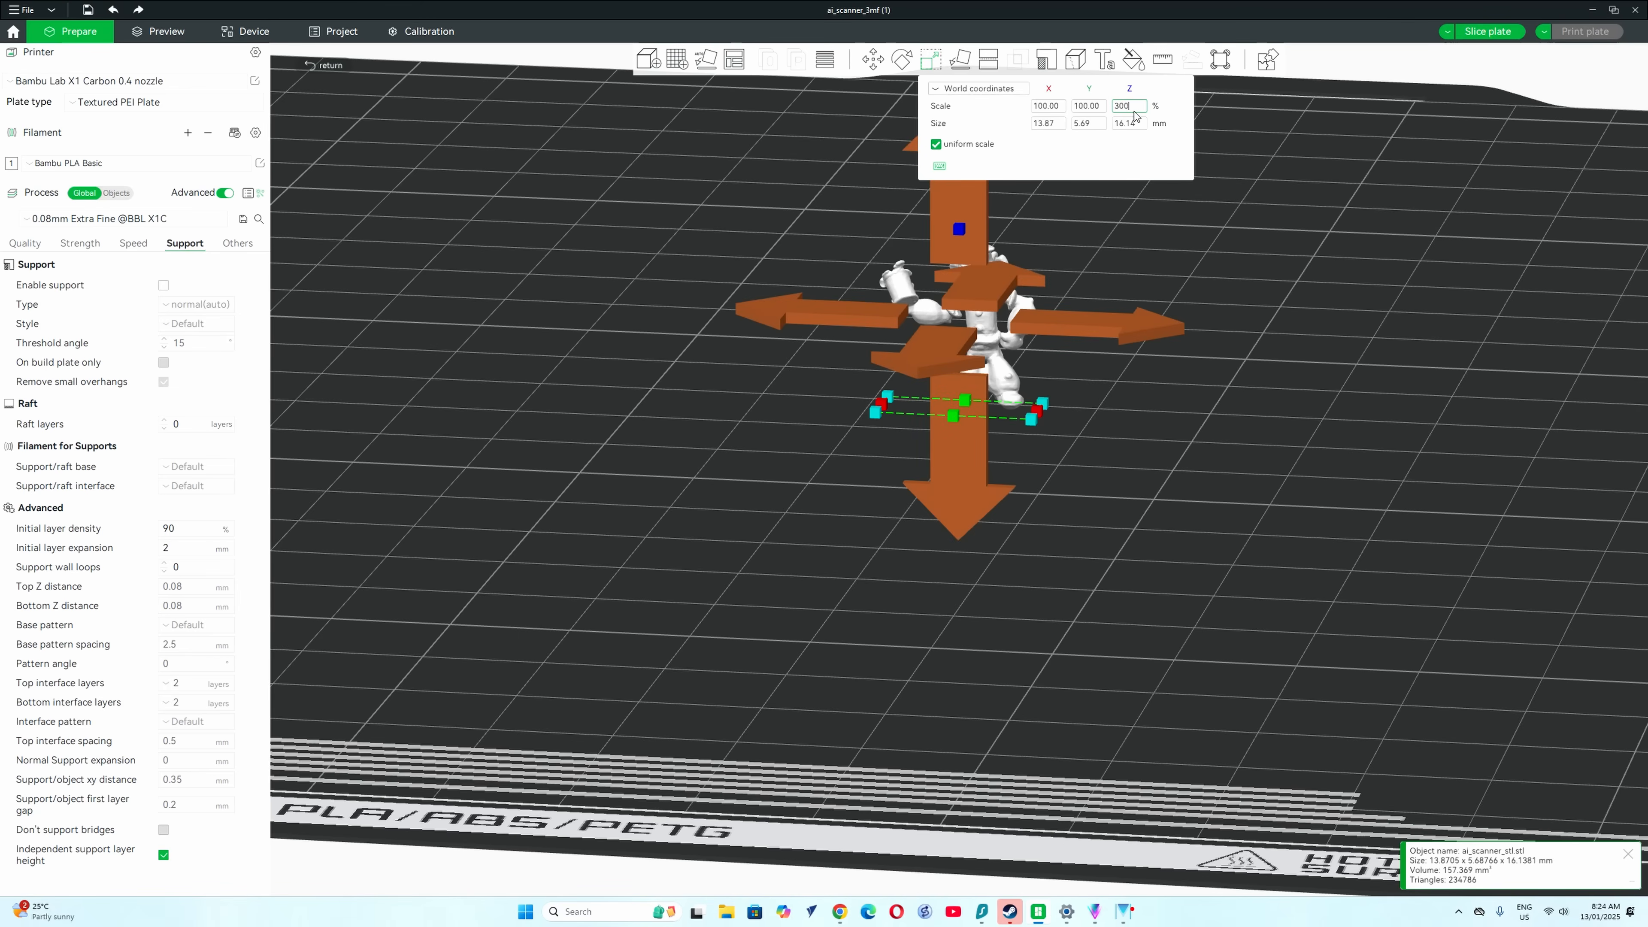
text(300)
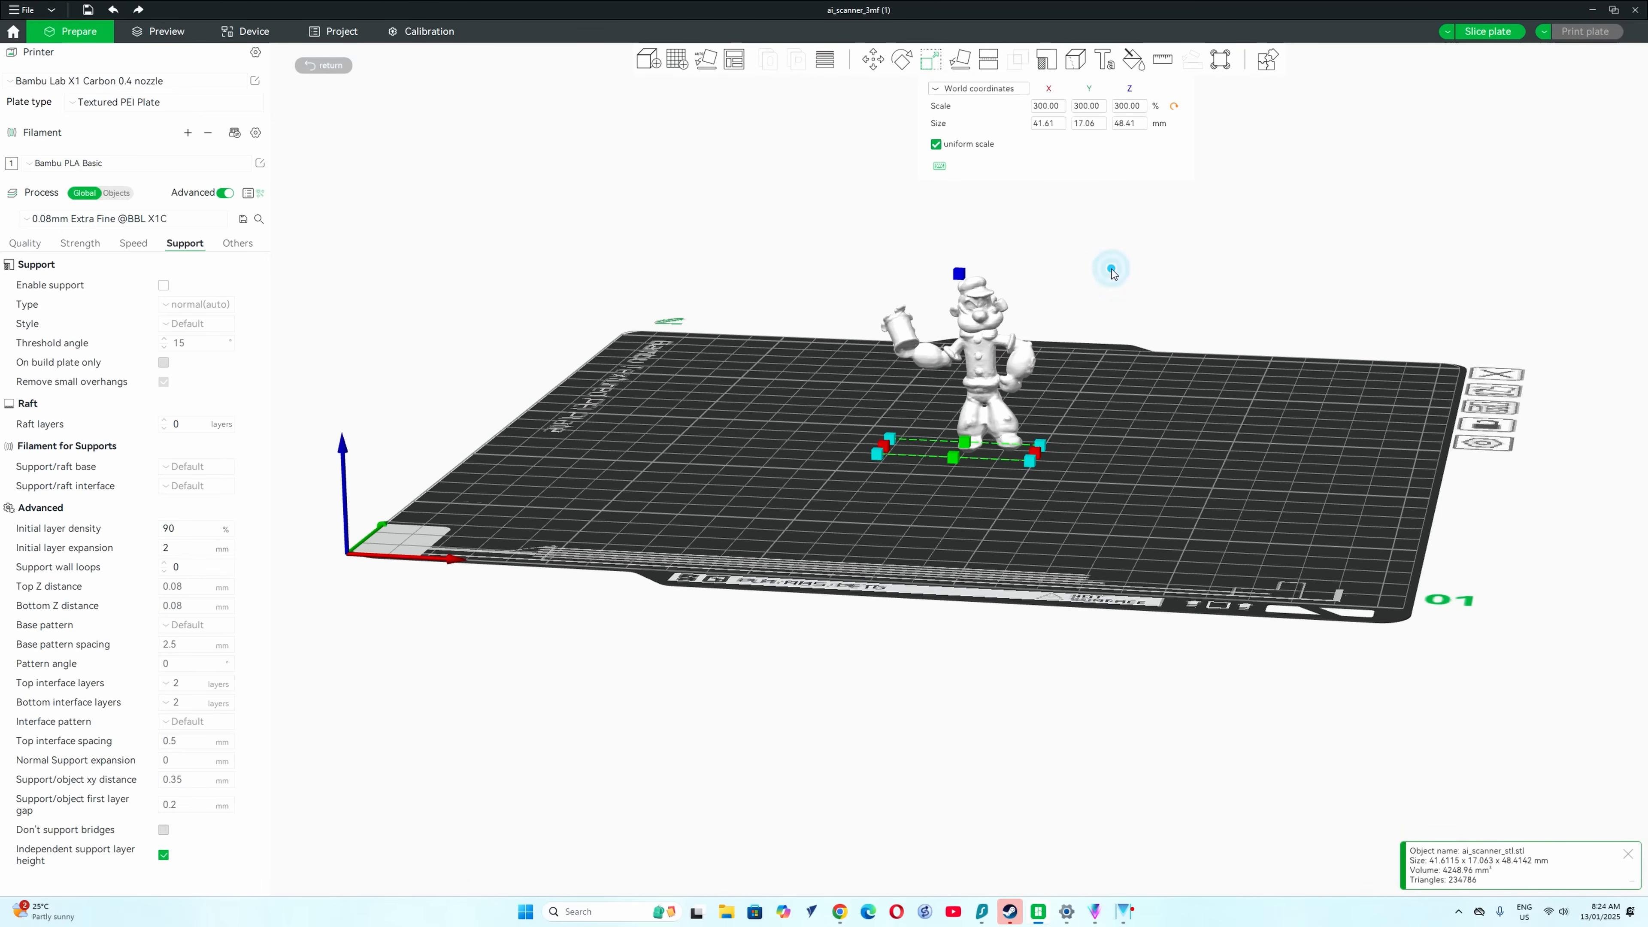
mouse_move(1073, 297)
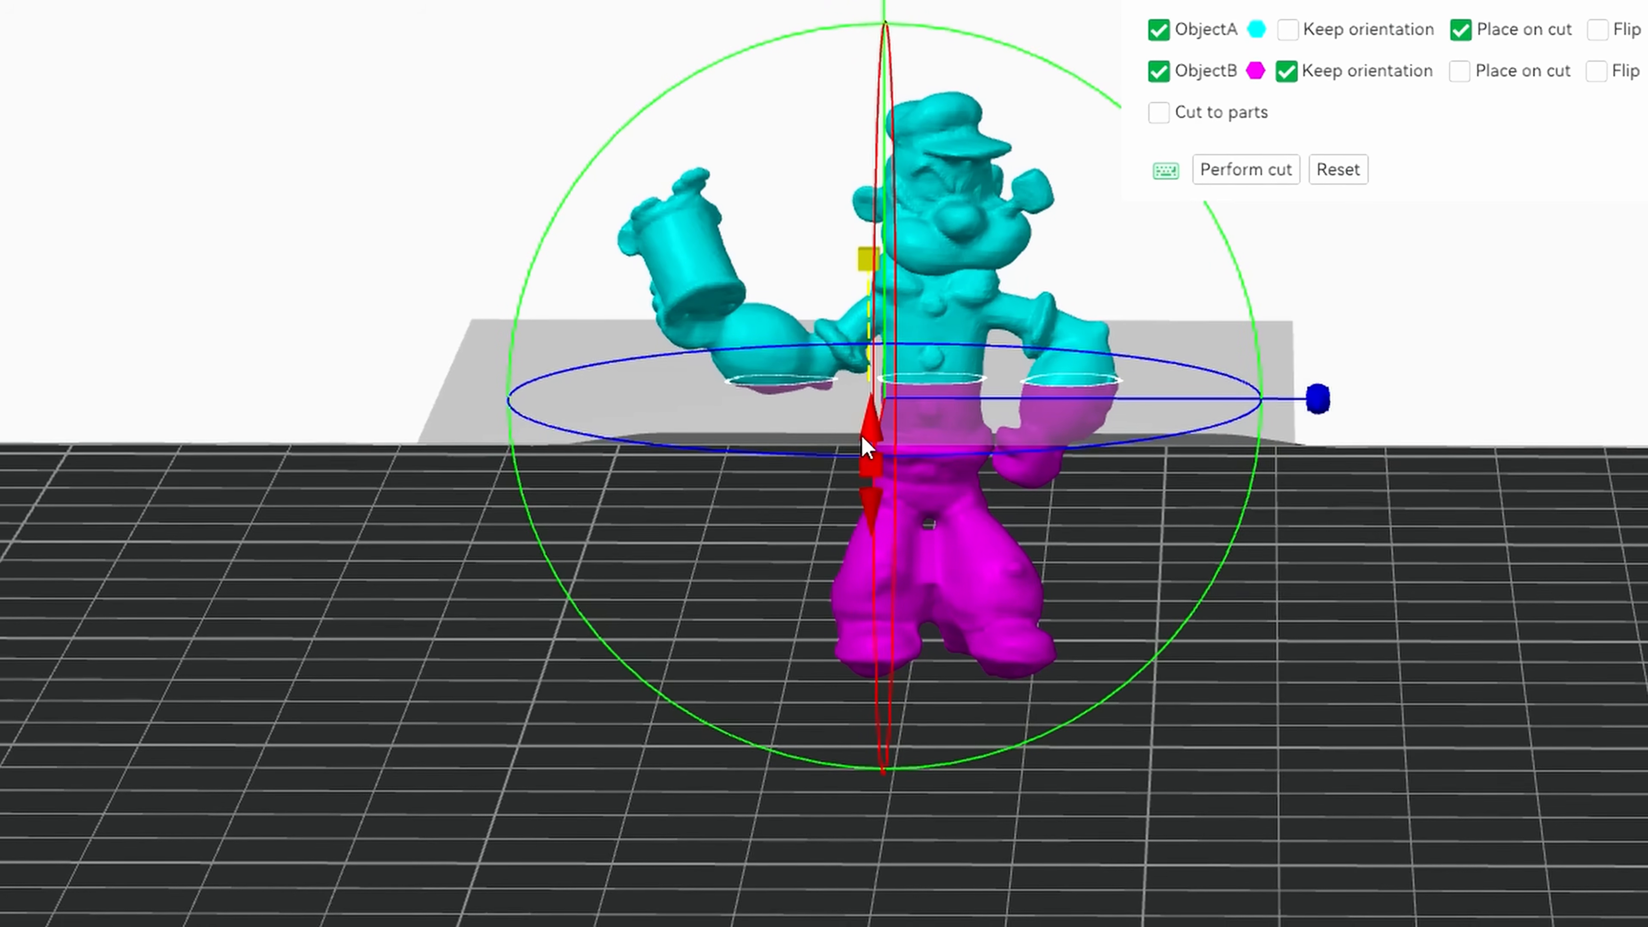
Step: Cut a thin slice off the bottom of the feet so the figurine stands flat
drag(867, 441, 877, 473)
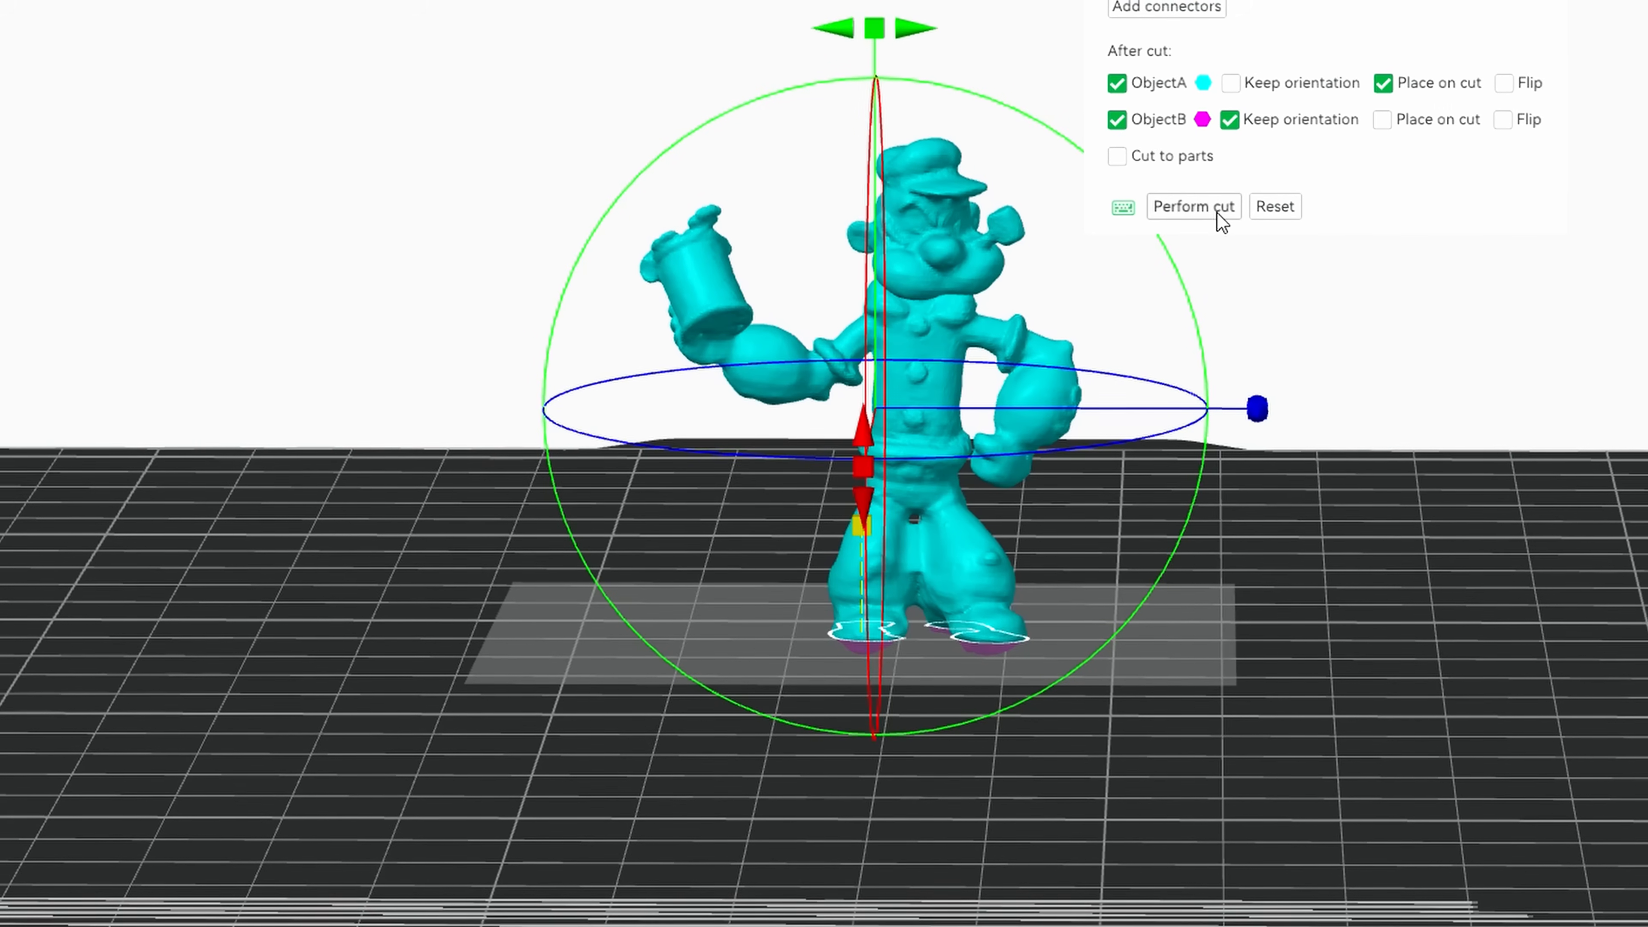
click(1194, 206)
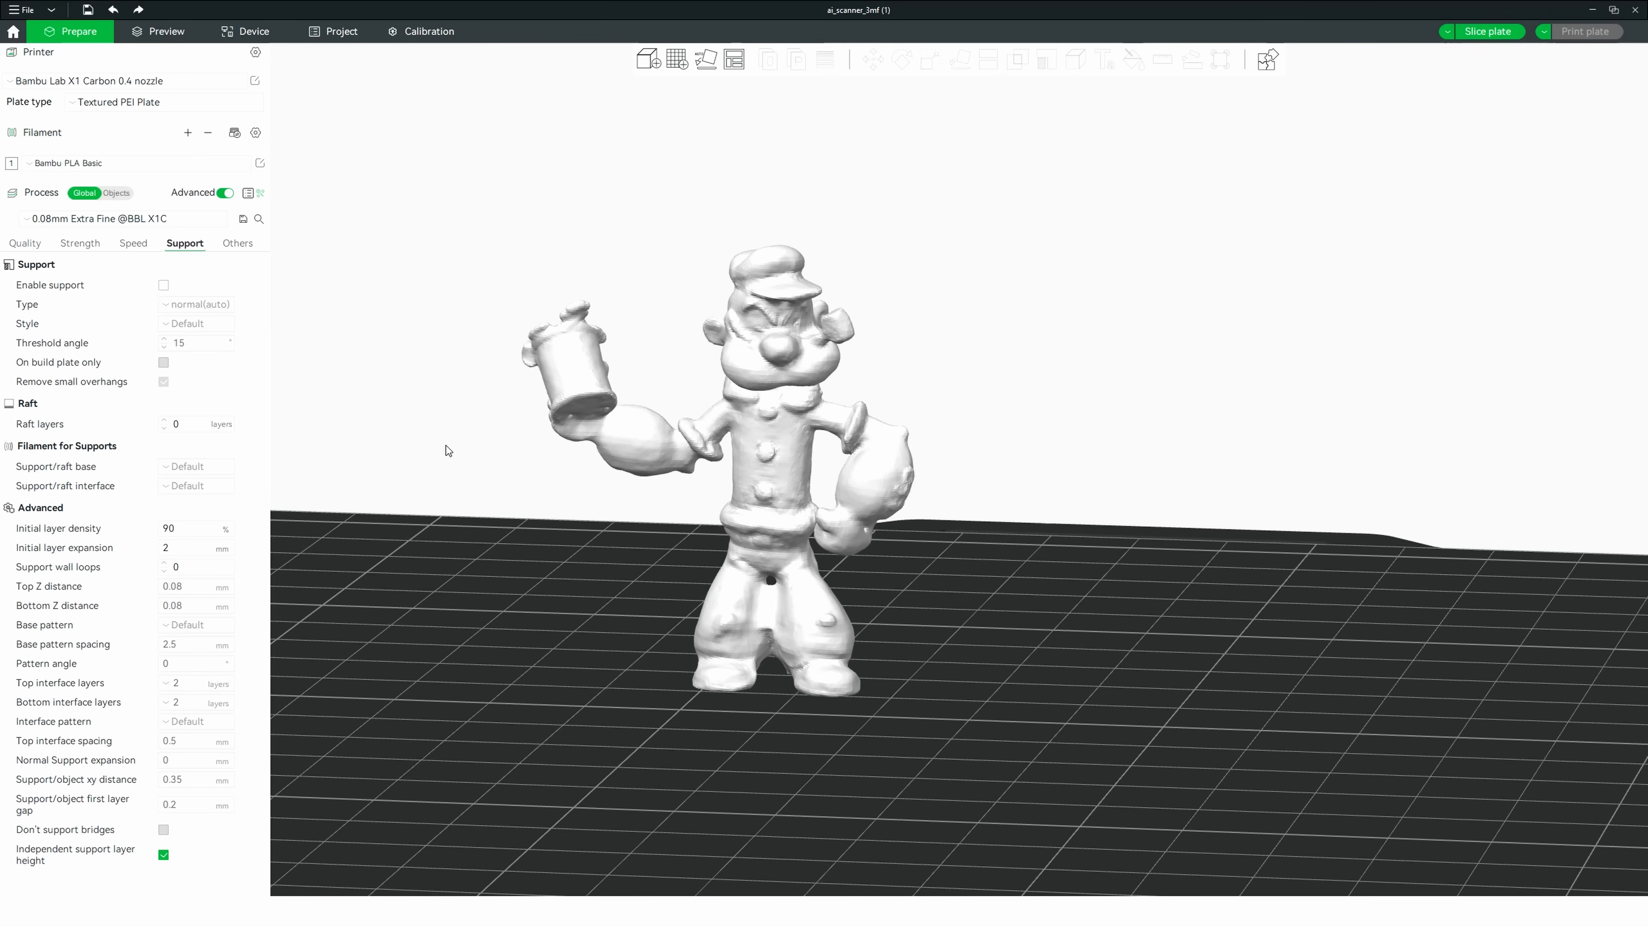
Step: Enable supports for the figurine with type tree (auto)
click(163, 285)
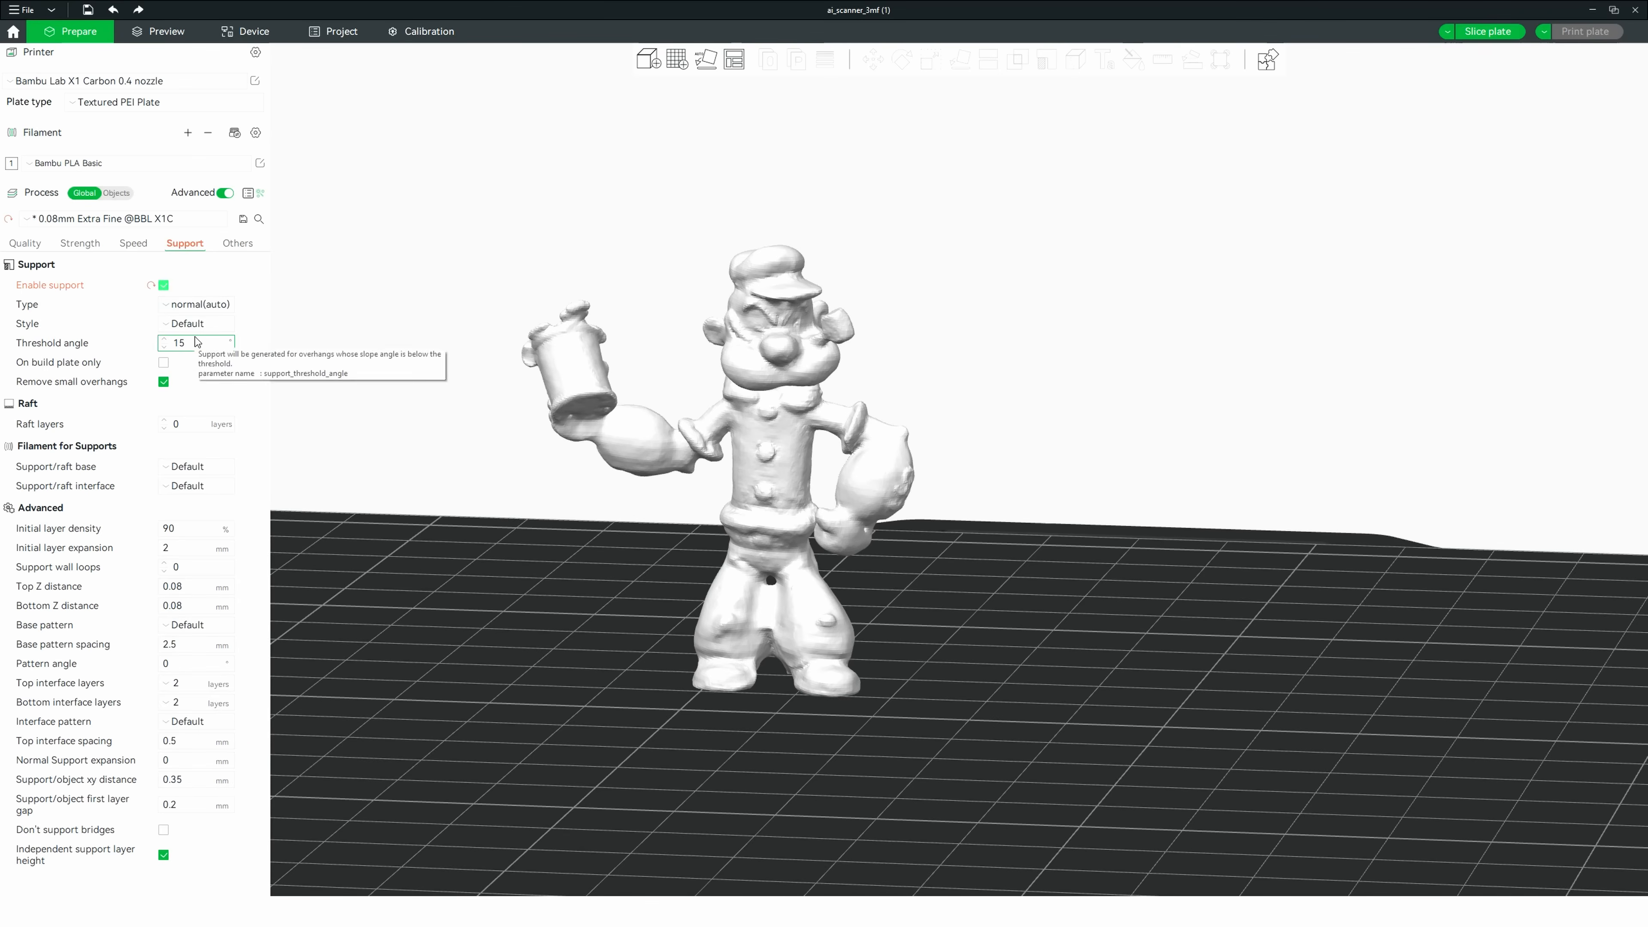
click(195, 304)
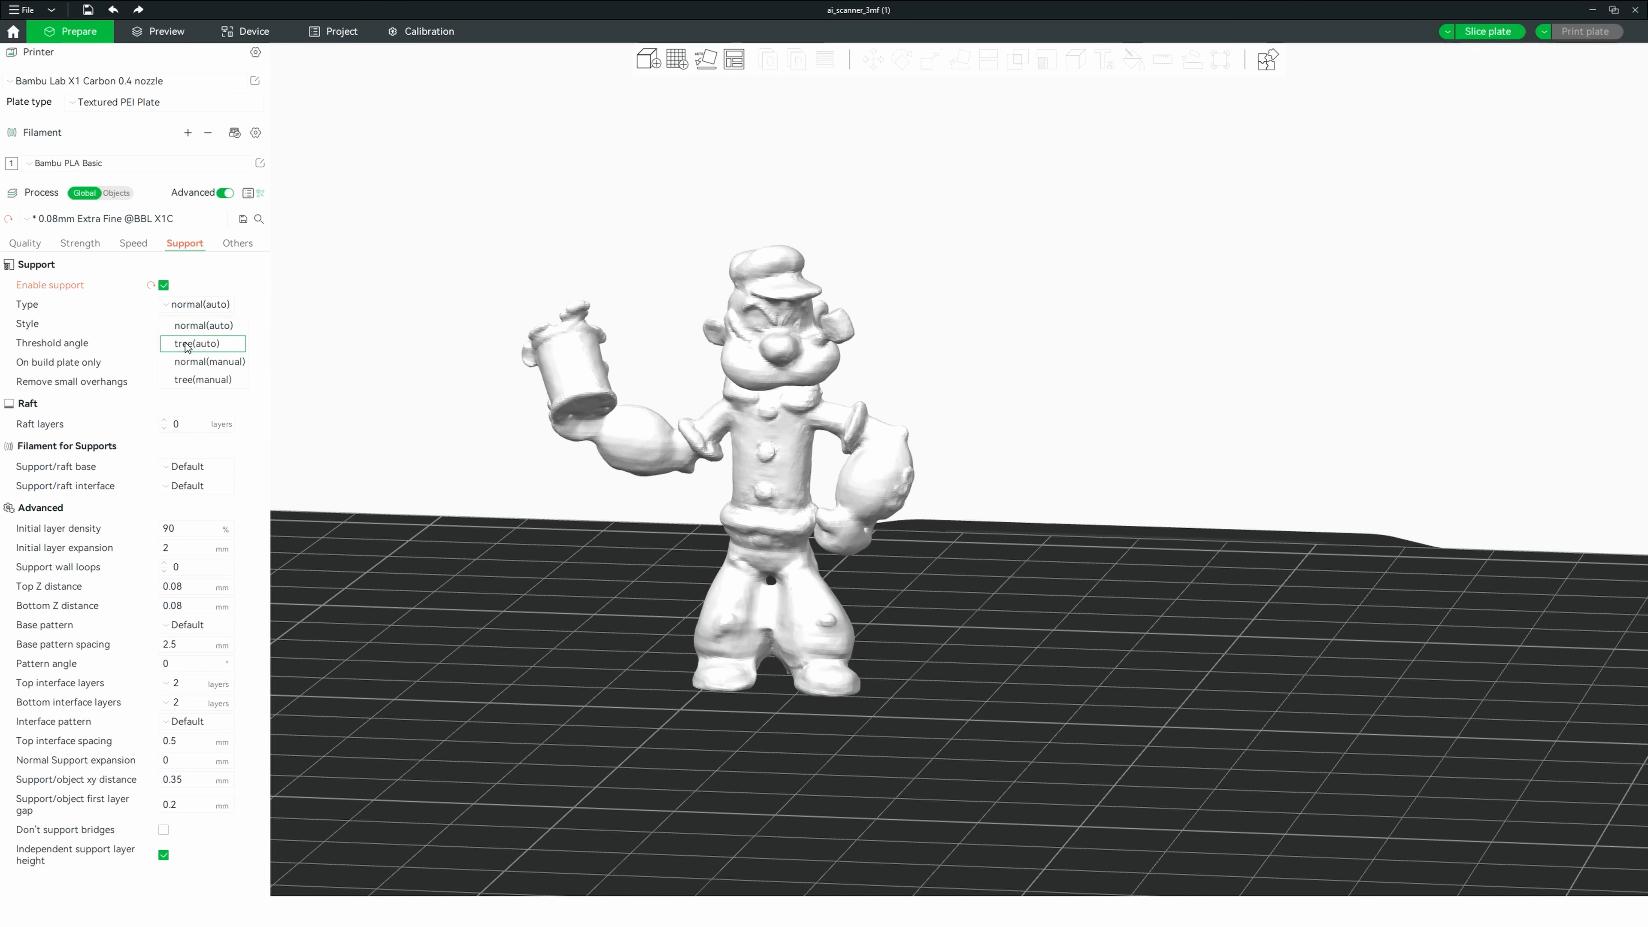
click(202, 344)
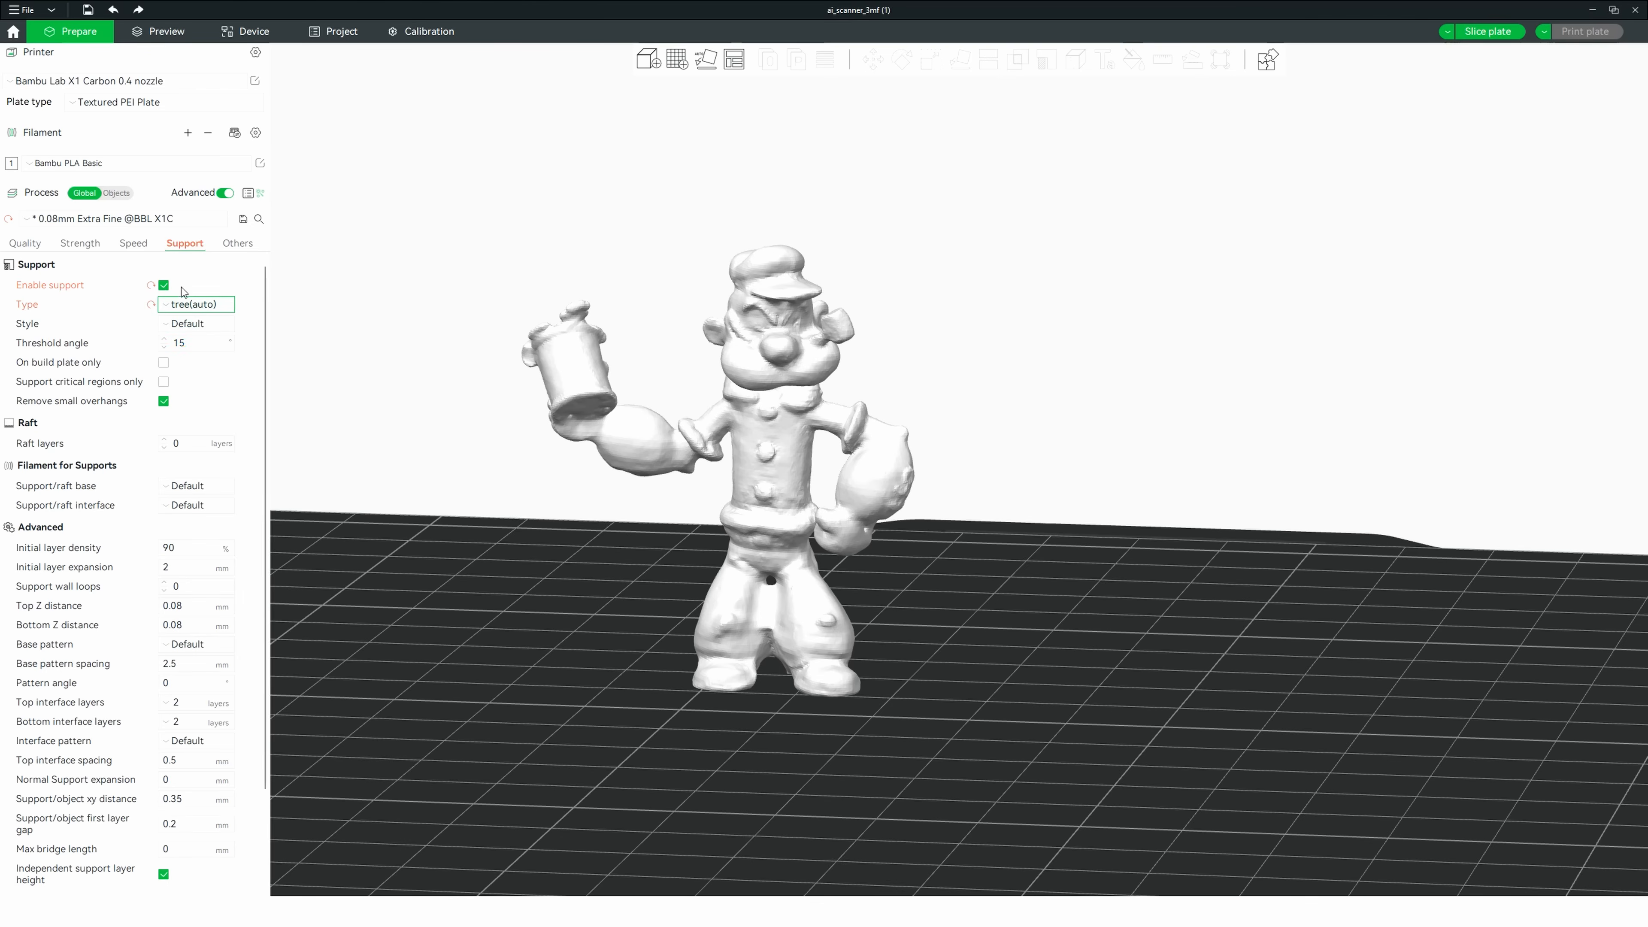
mouse_move(1526, 46)
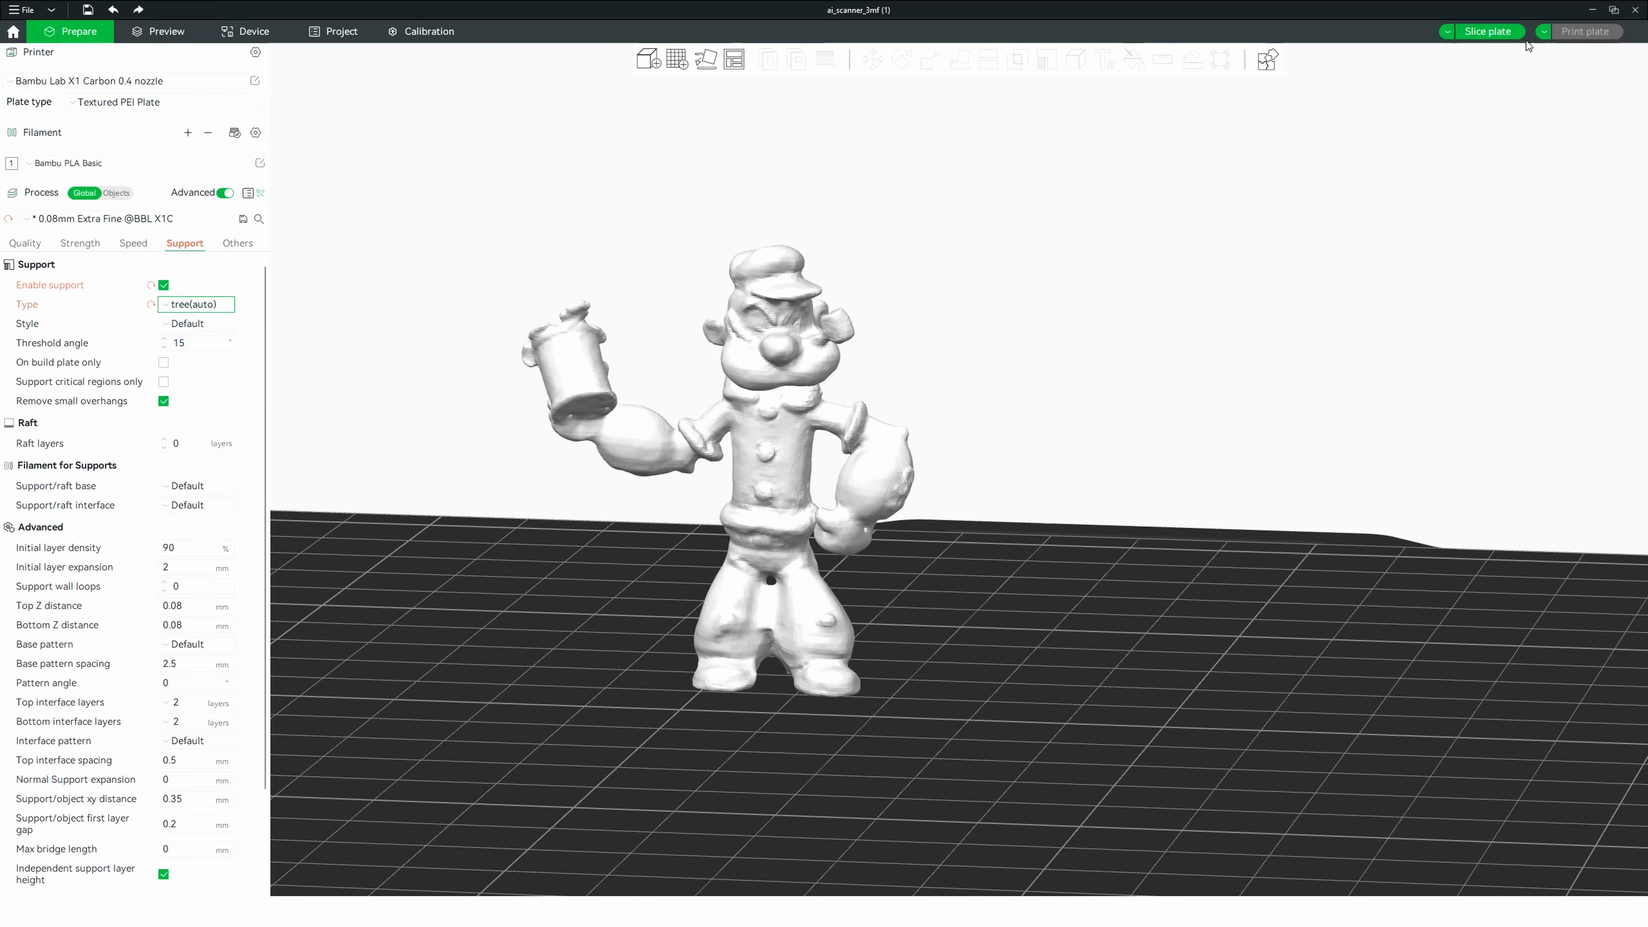
mouse_move(1495, 48)
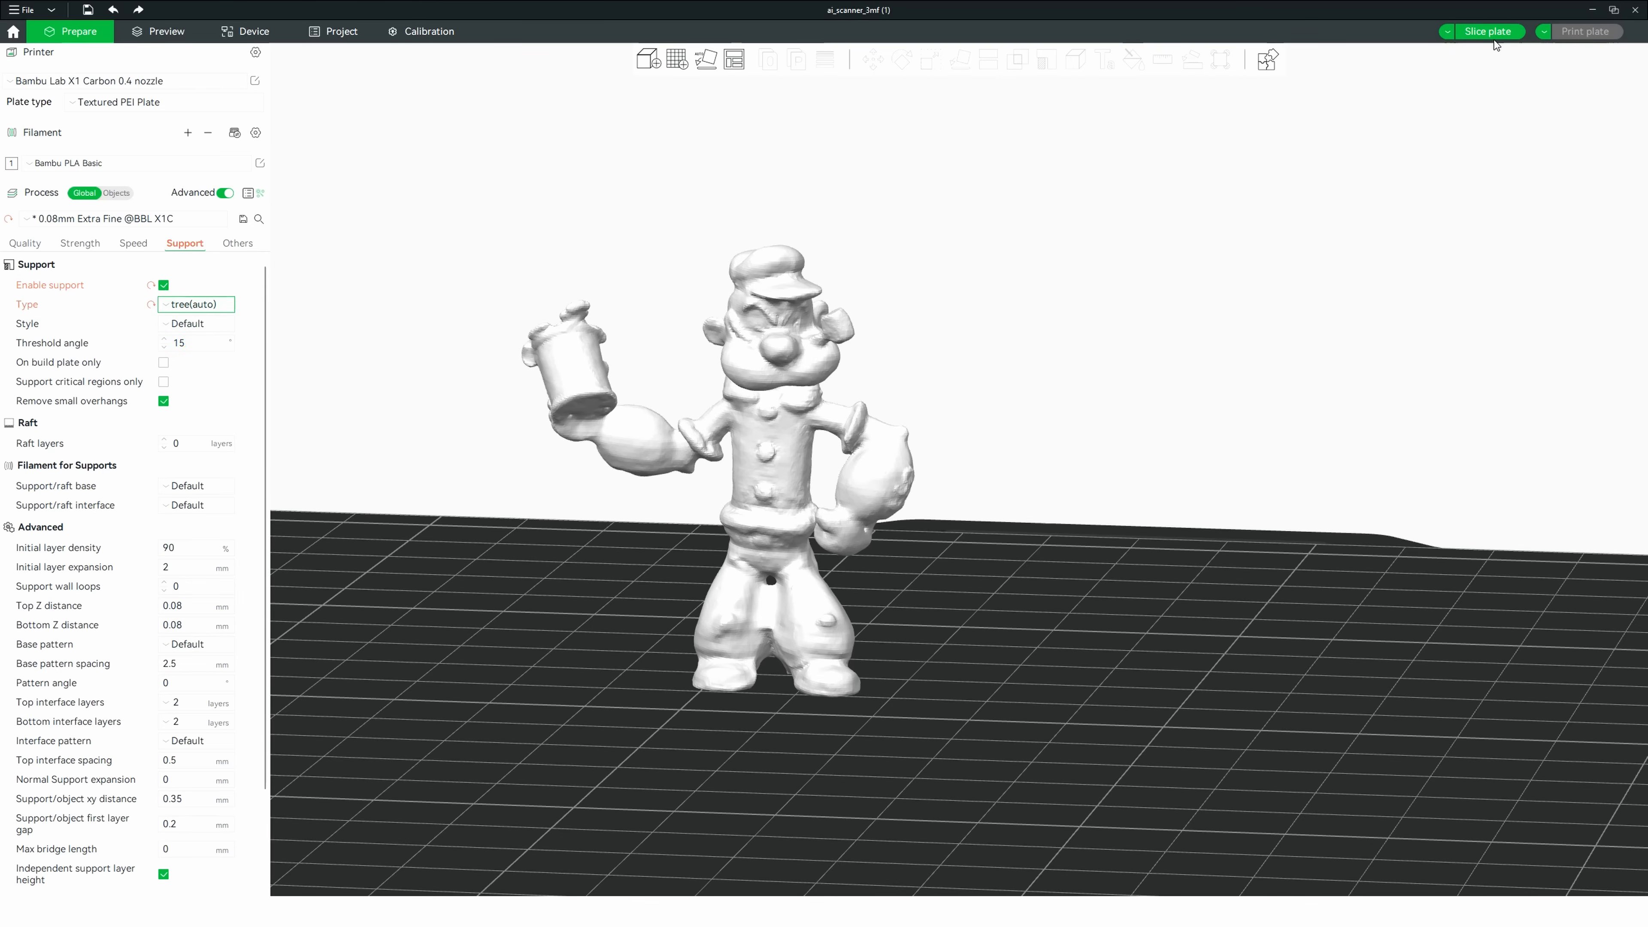
Step: Slice the plate with tree supports, review the settings tabs, and set seam position to Random
click(1489, 31)
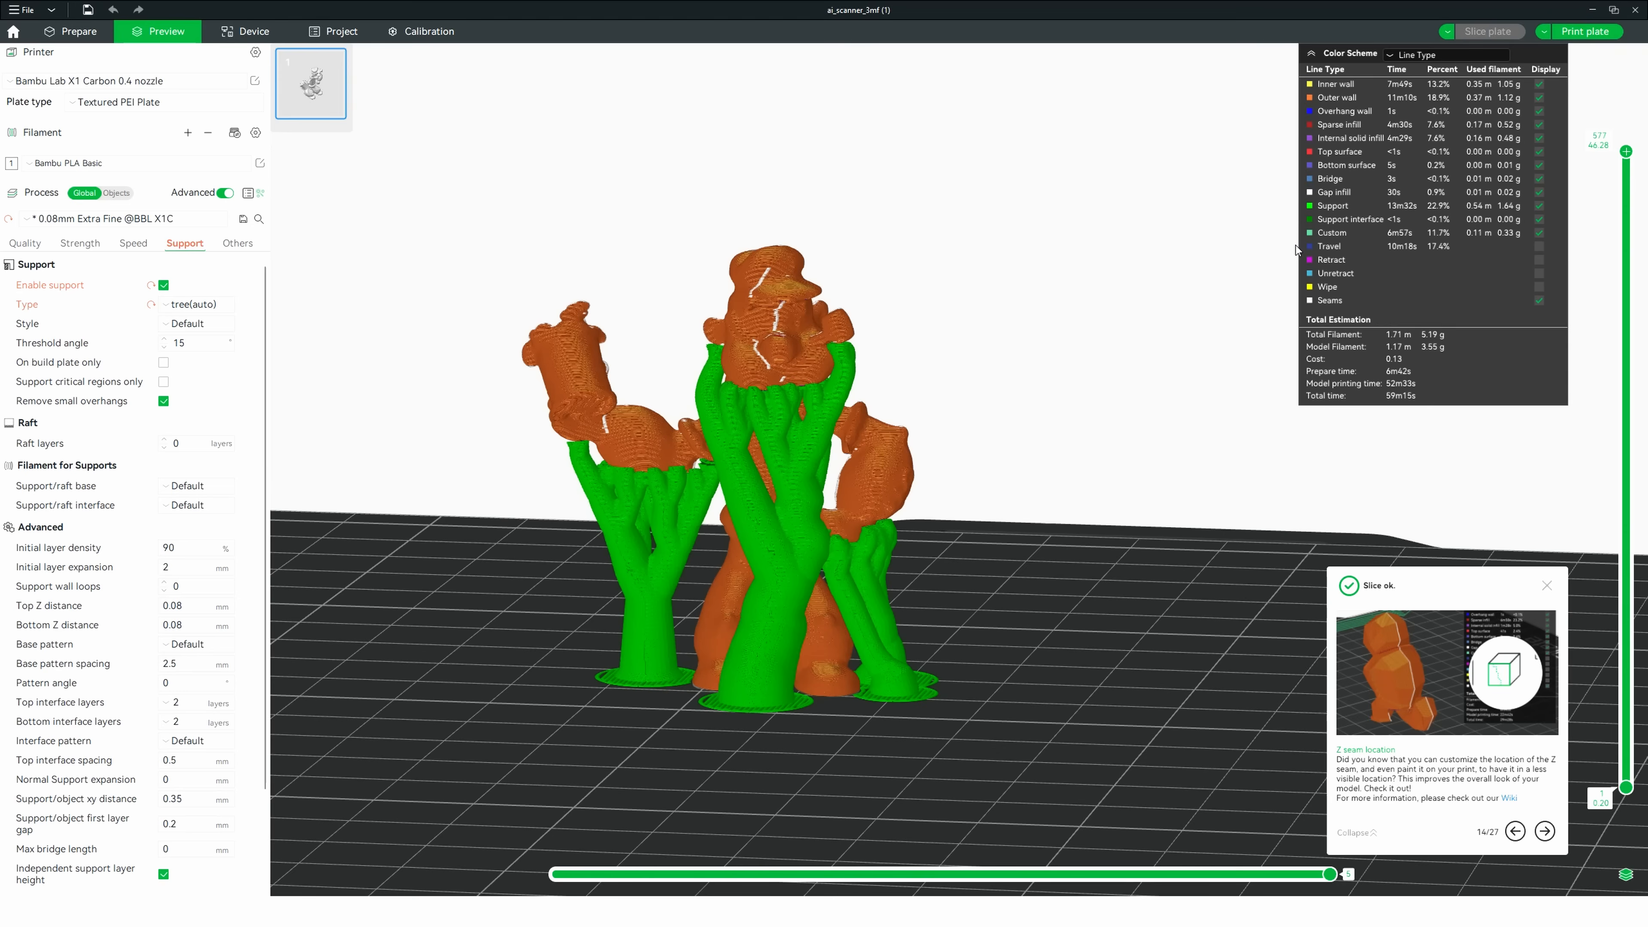
mouse_move(1062, 355)
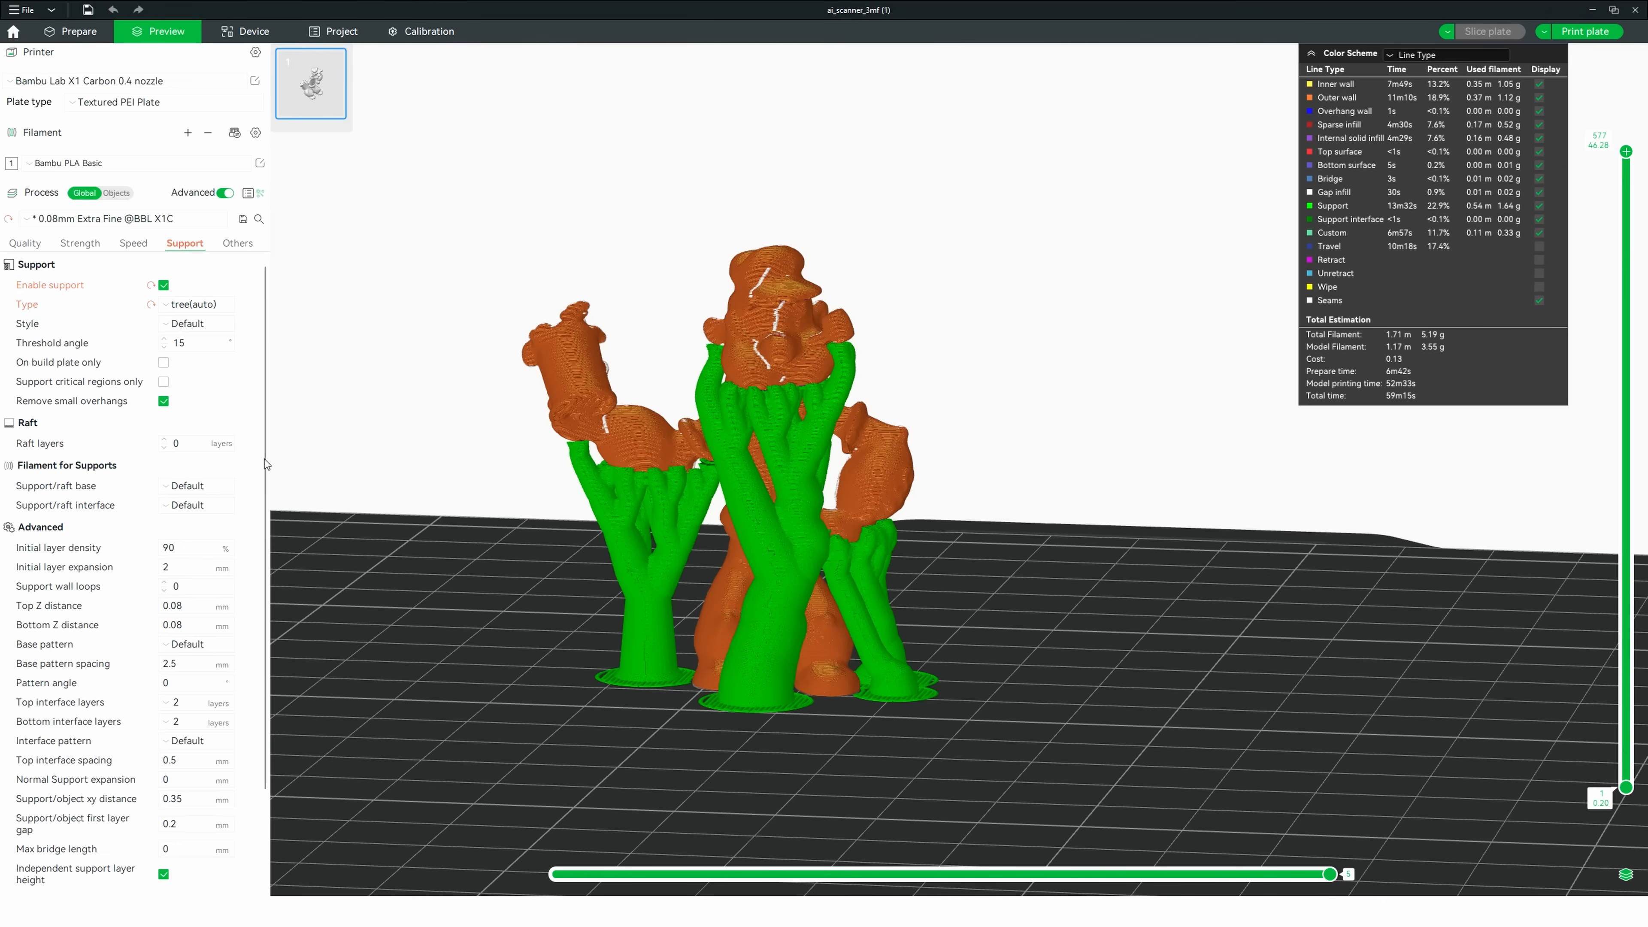
click(238, 243)
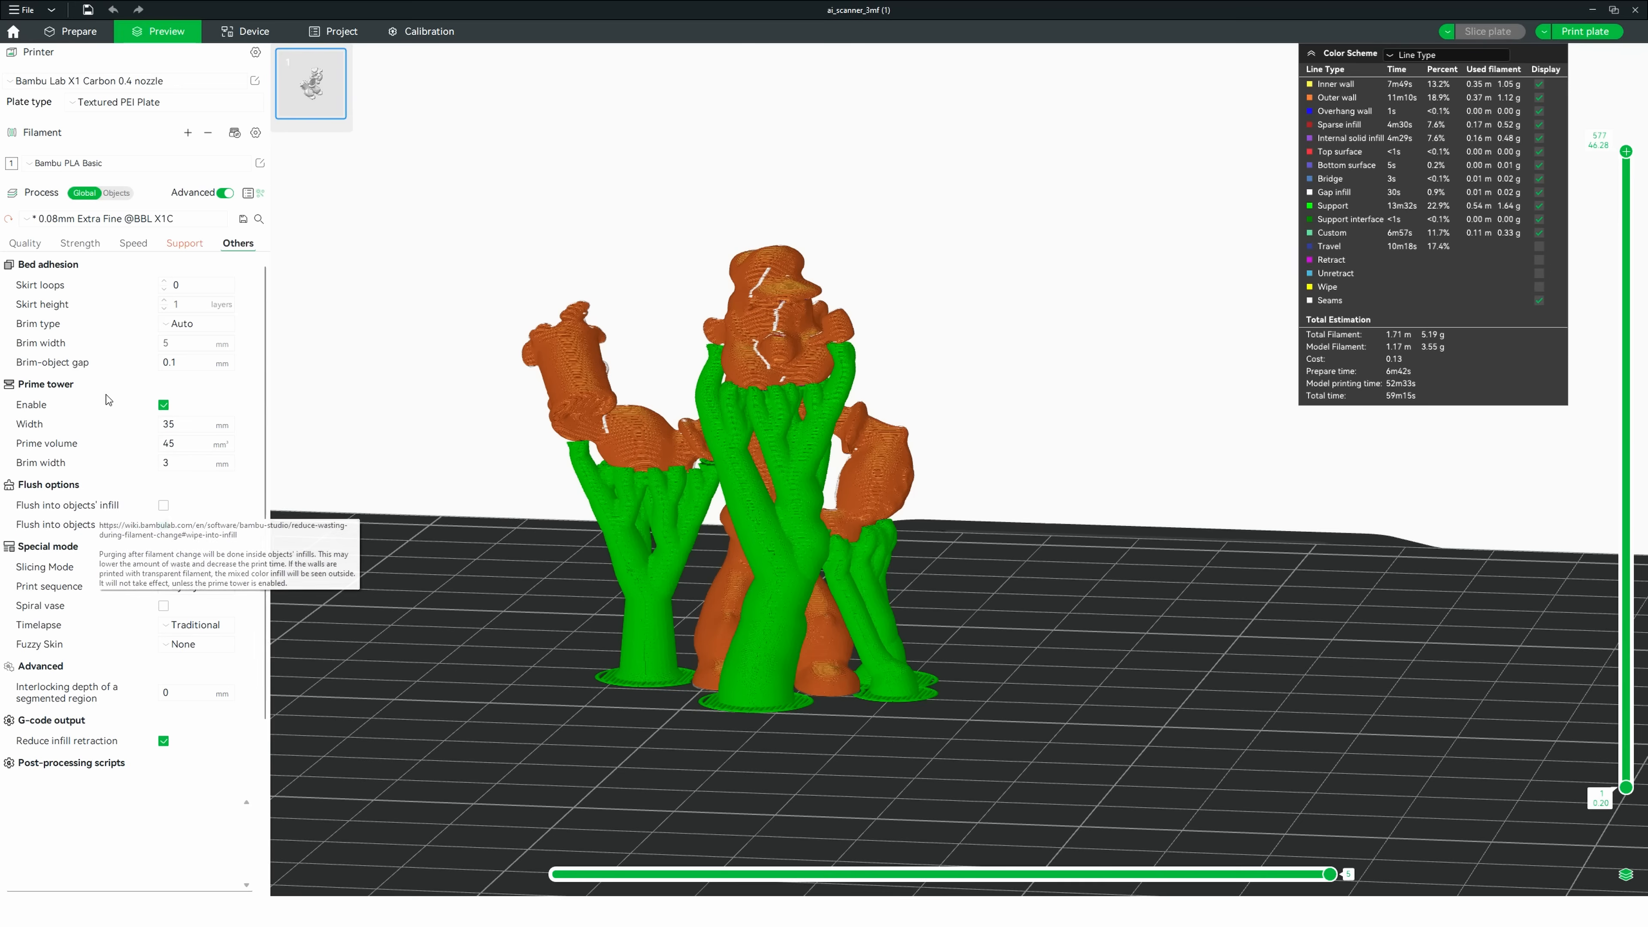
click(80, 242)
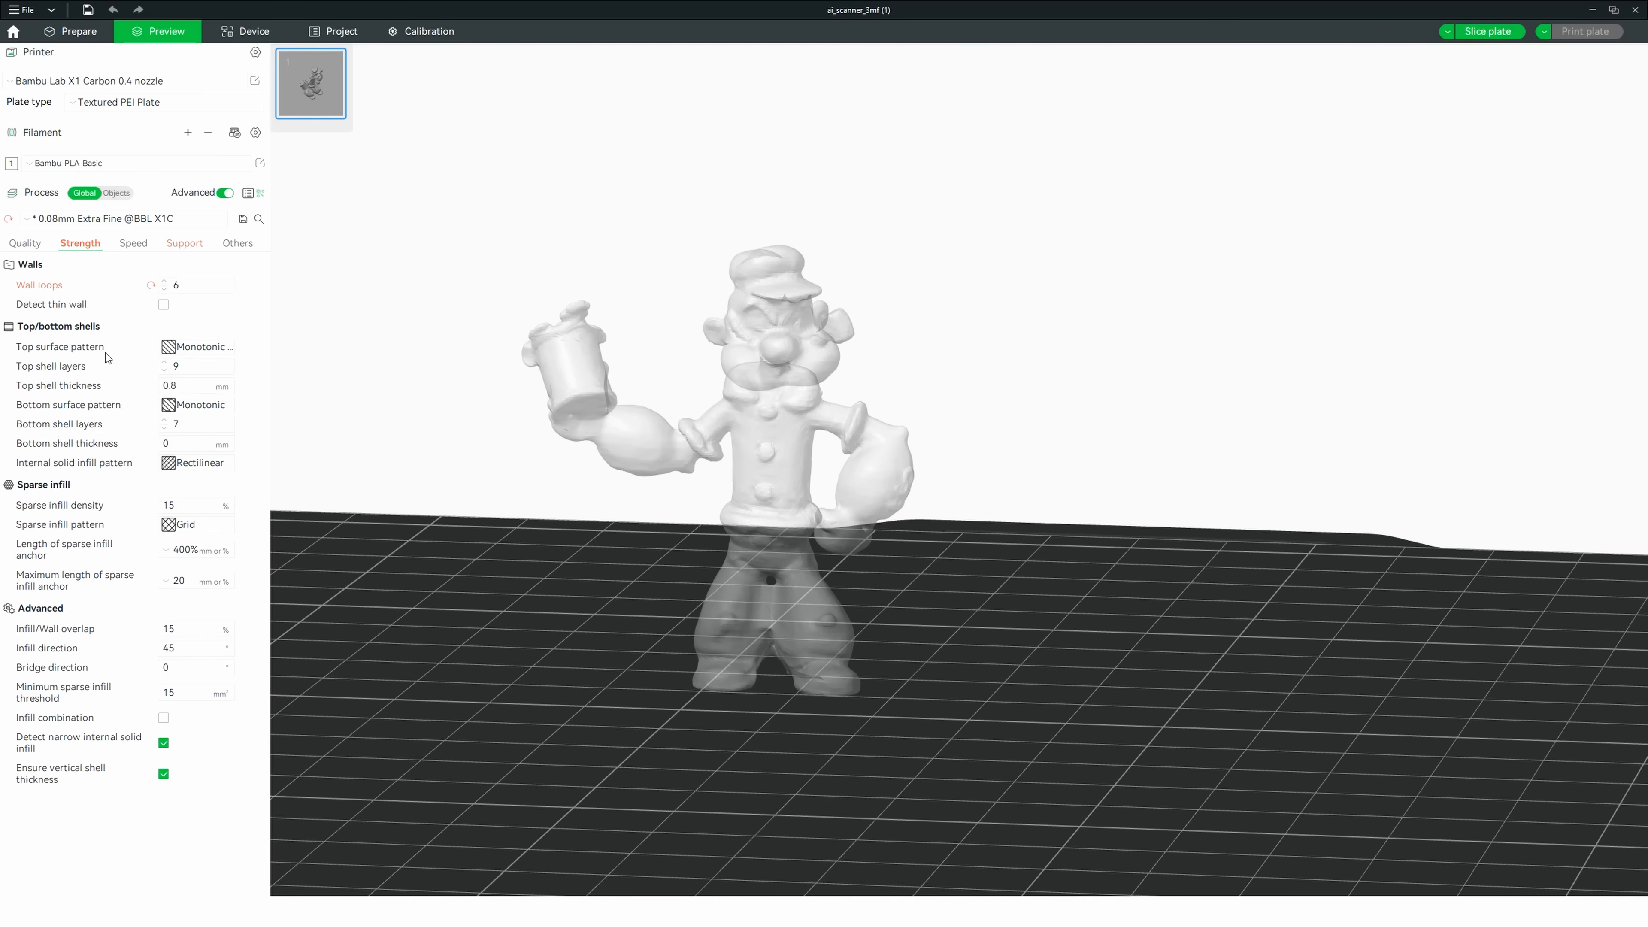
mouse_move(96, 703)
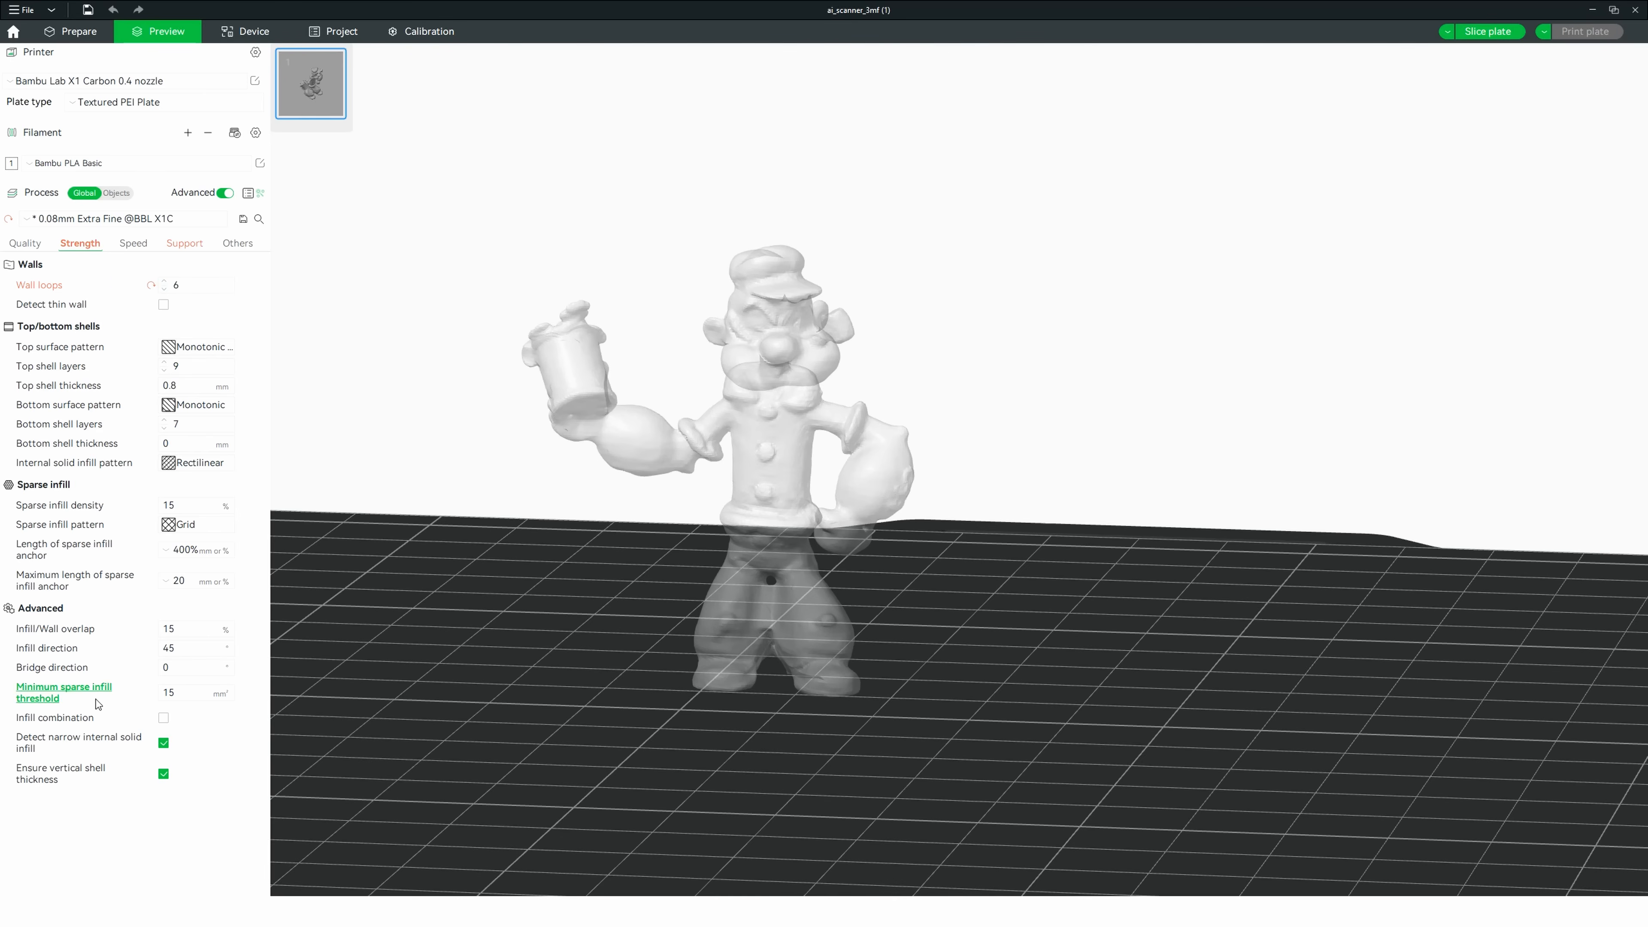
mouse_move(127, 844)
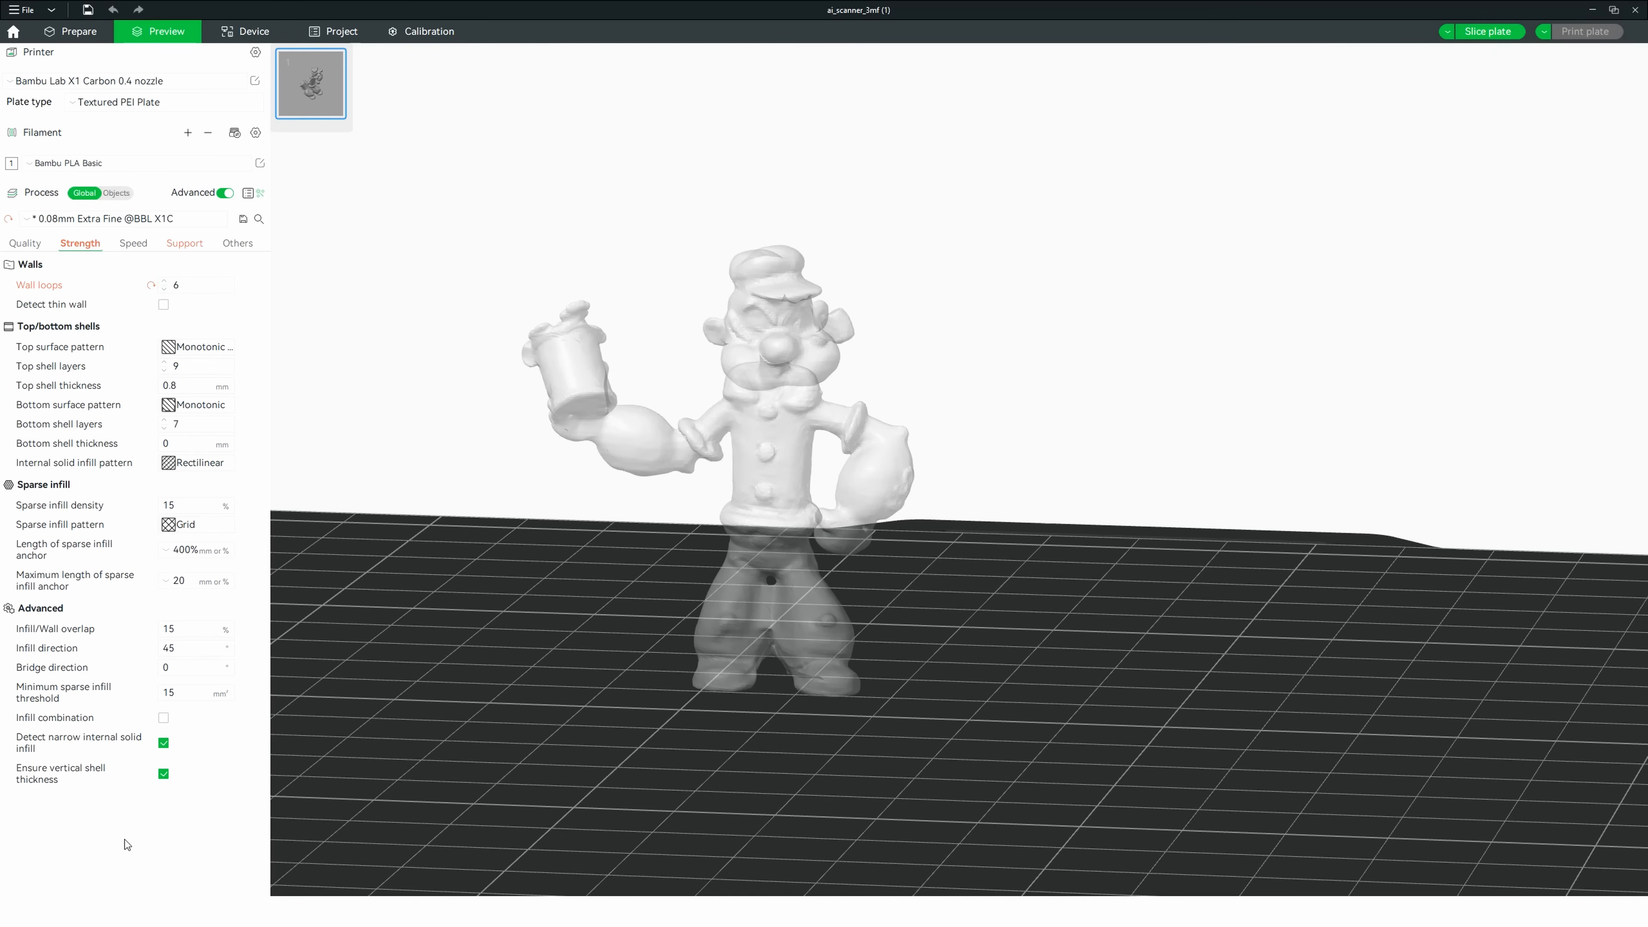
click(185, 243)
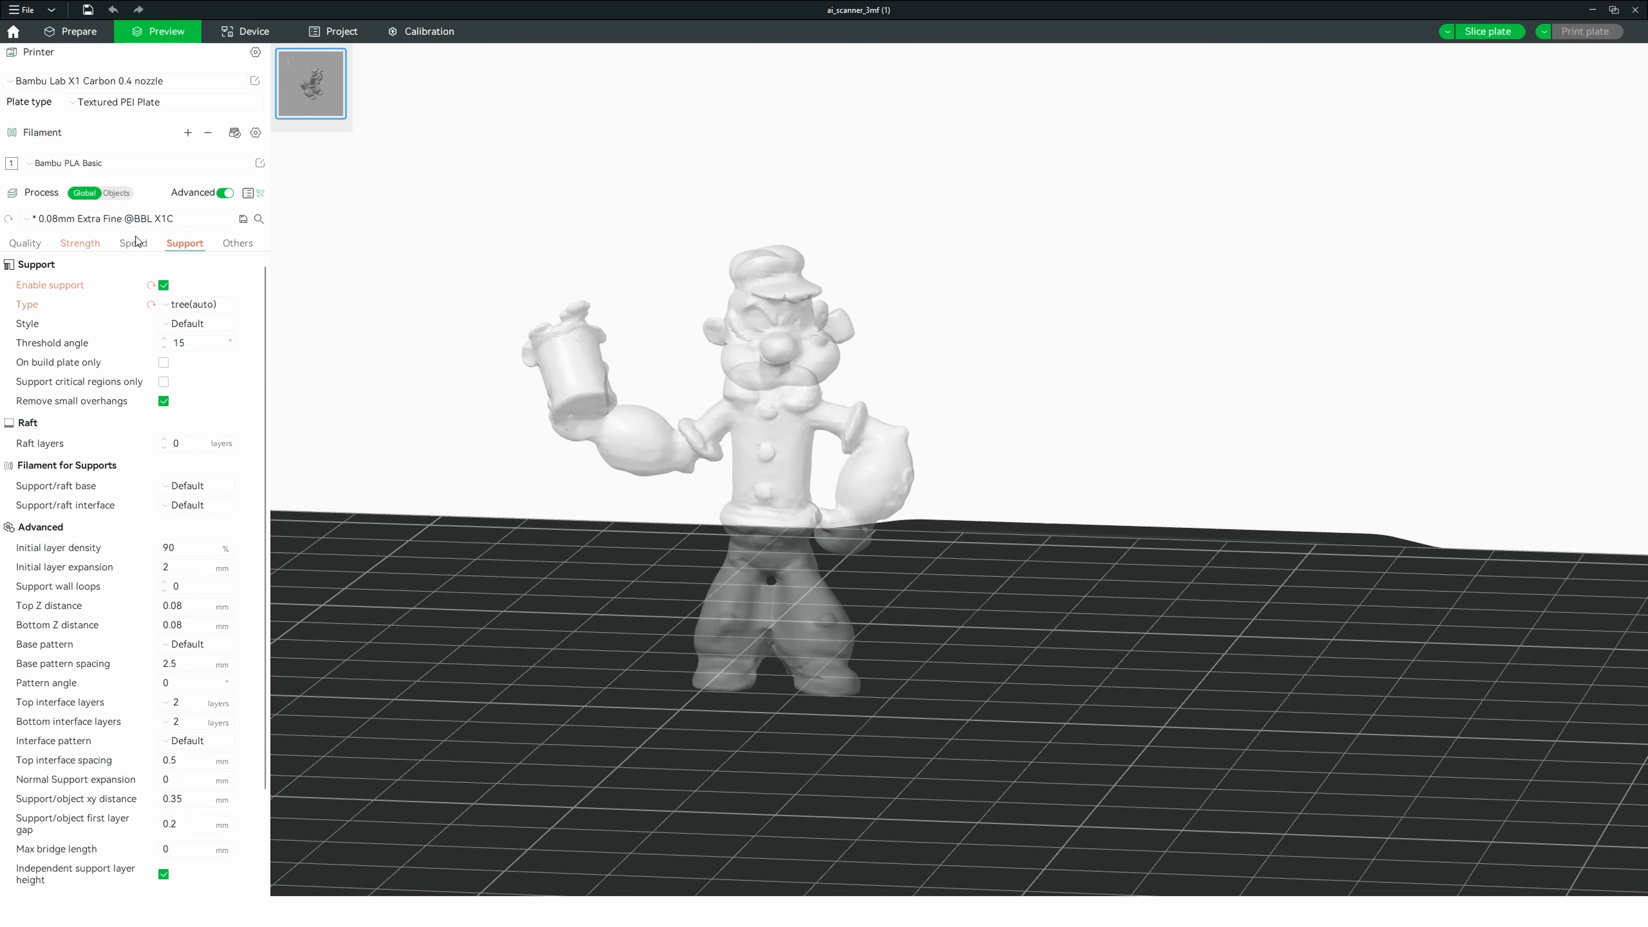
click(24, 243)
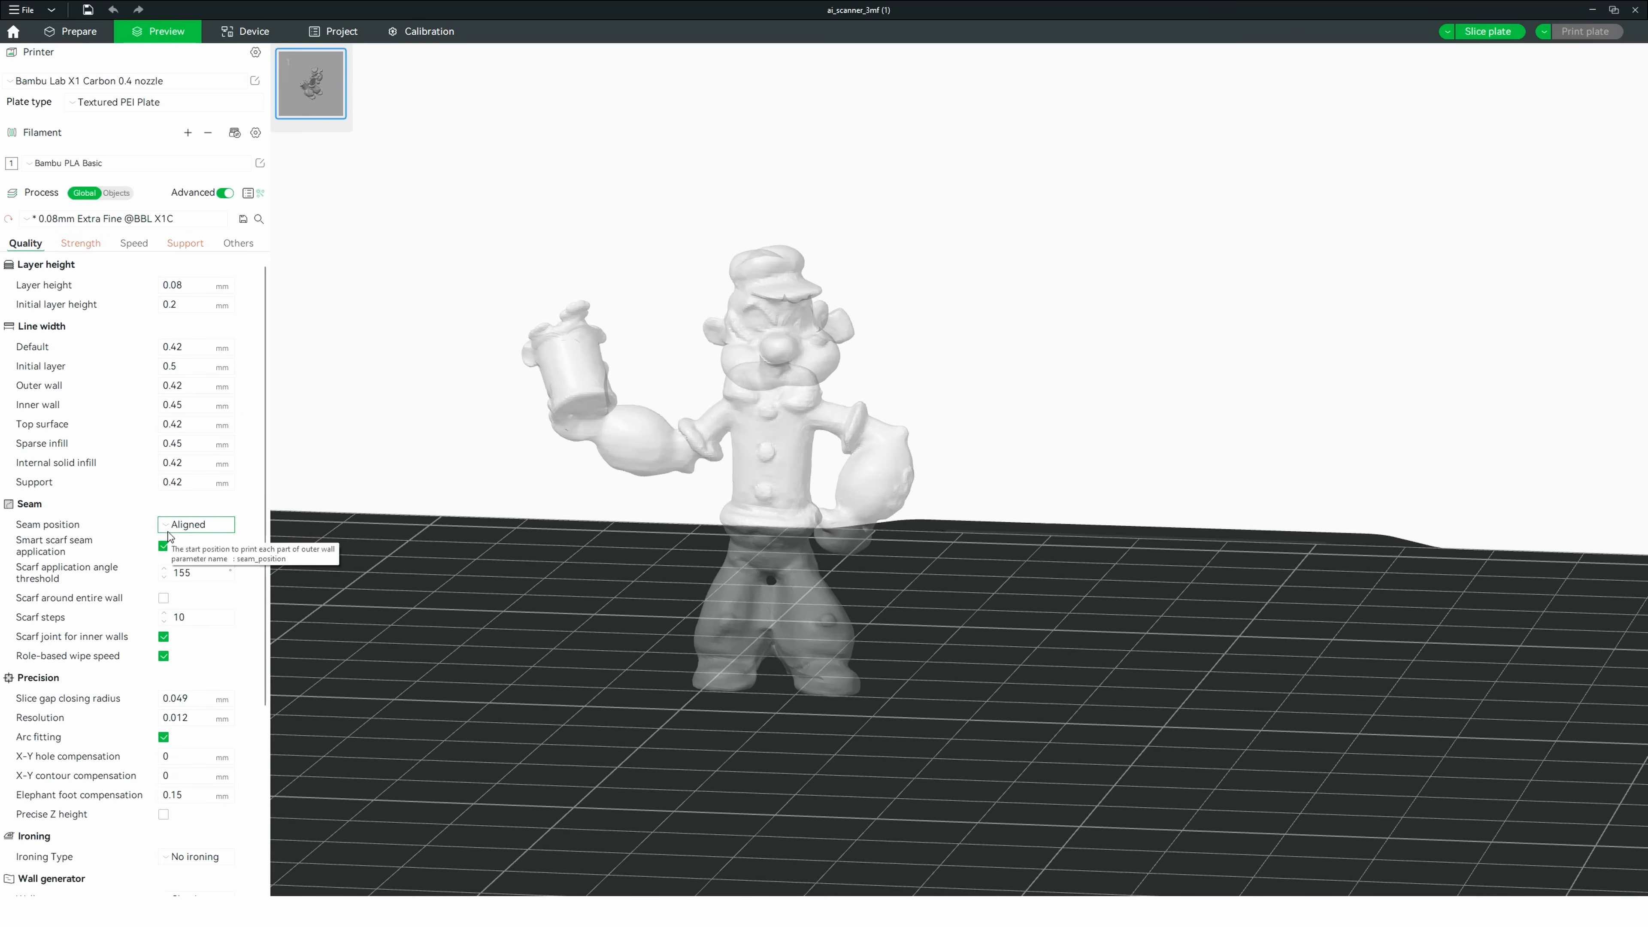
click(196, 524)
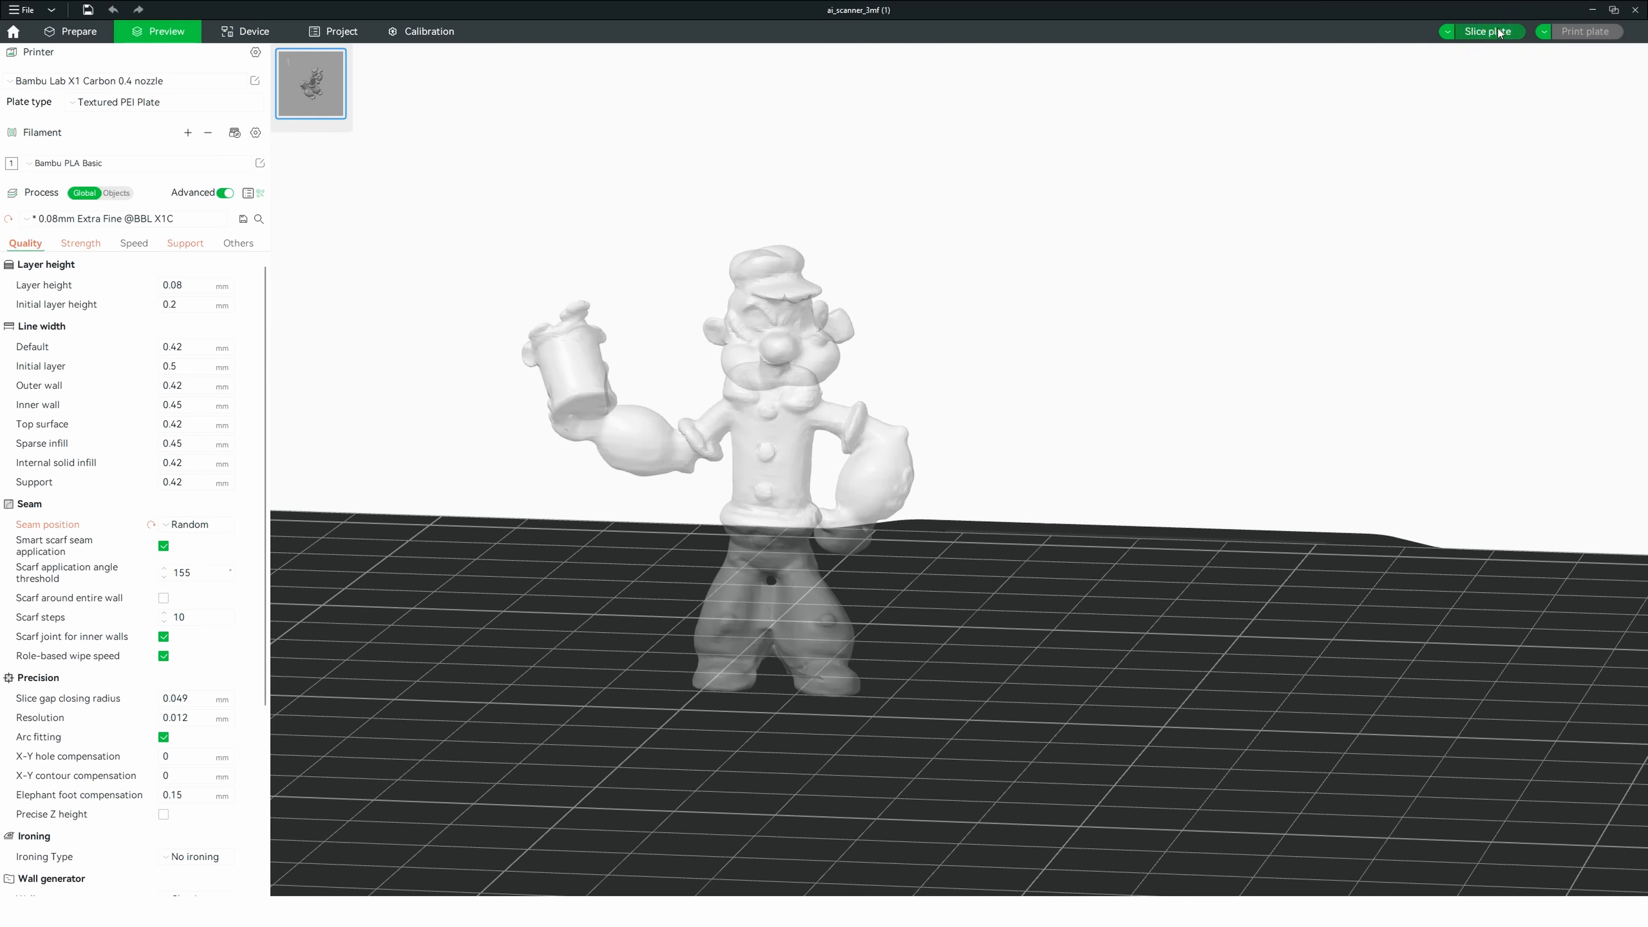
Step: Re-slice, start then close the Send print job window, and switch to Bambu Lab P1S 0.4 nozzle
click(1490, 31)
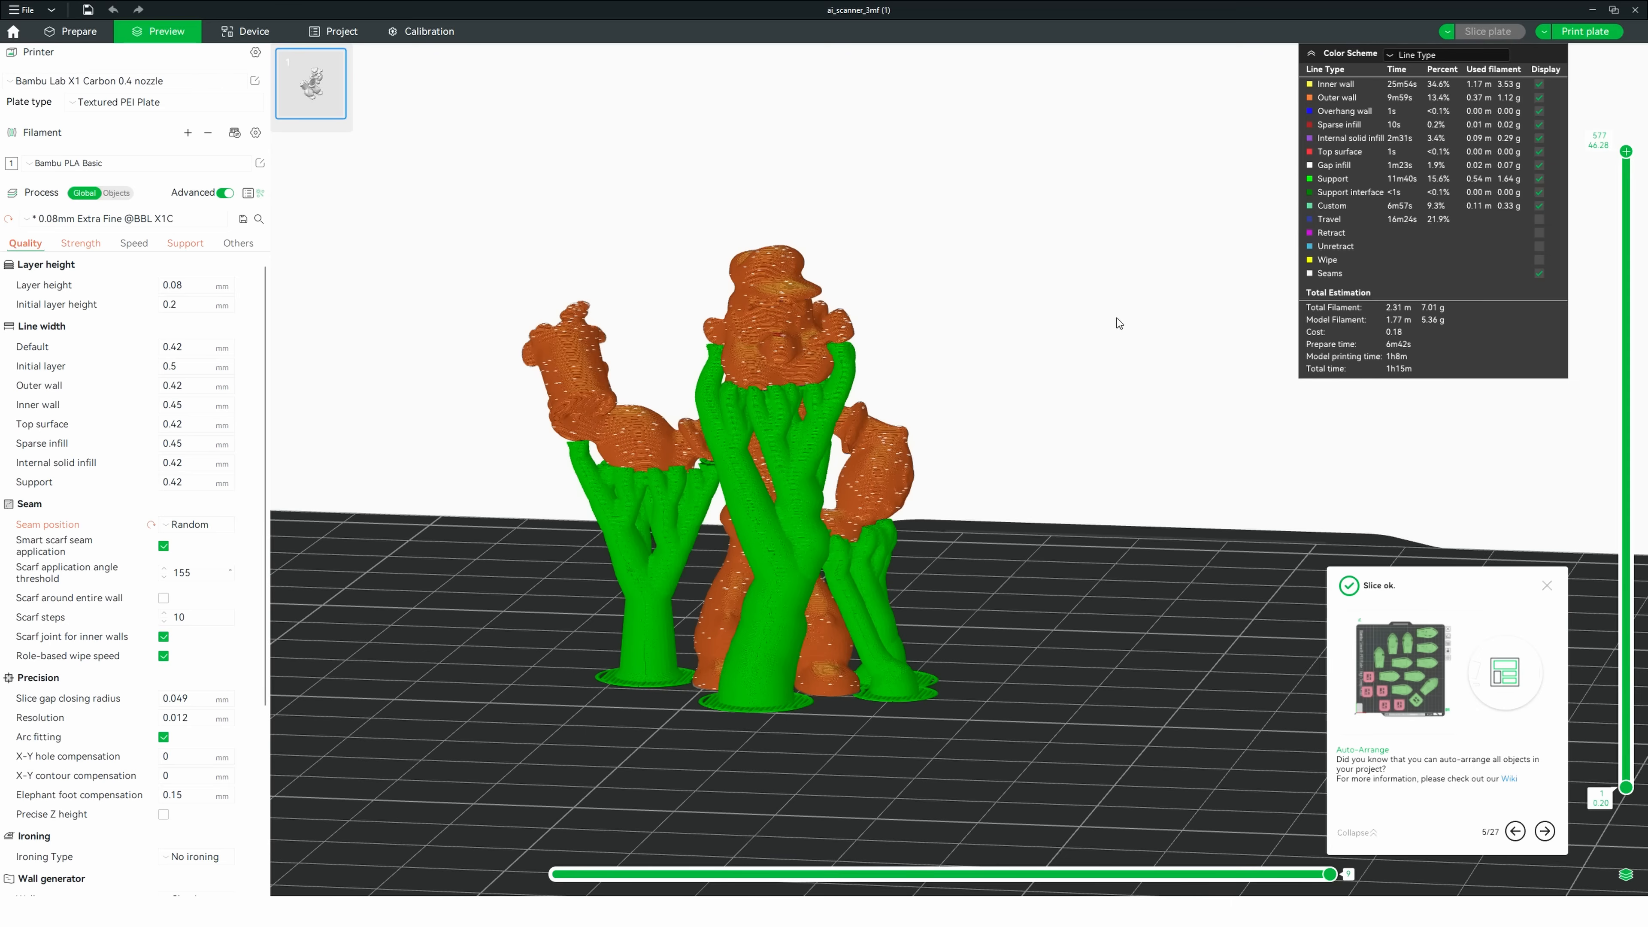
mouse_move(1308, 415)
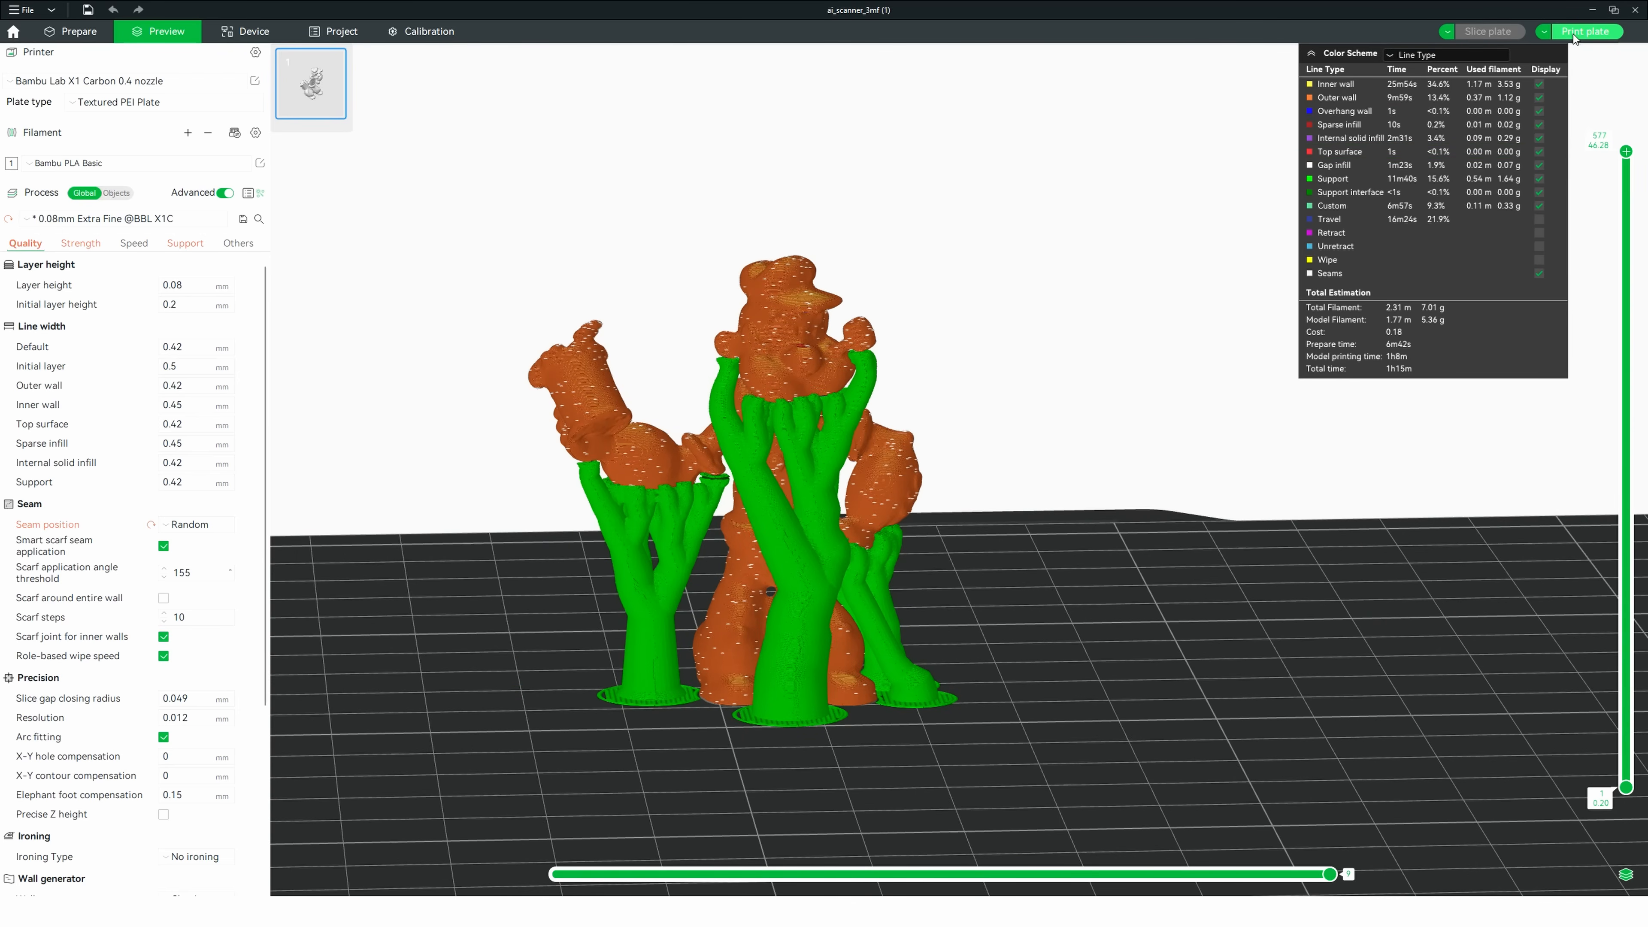
click(1587, 31)
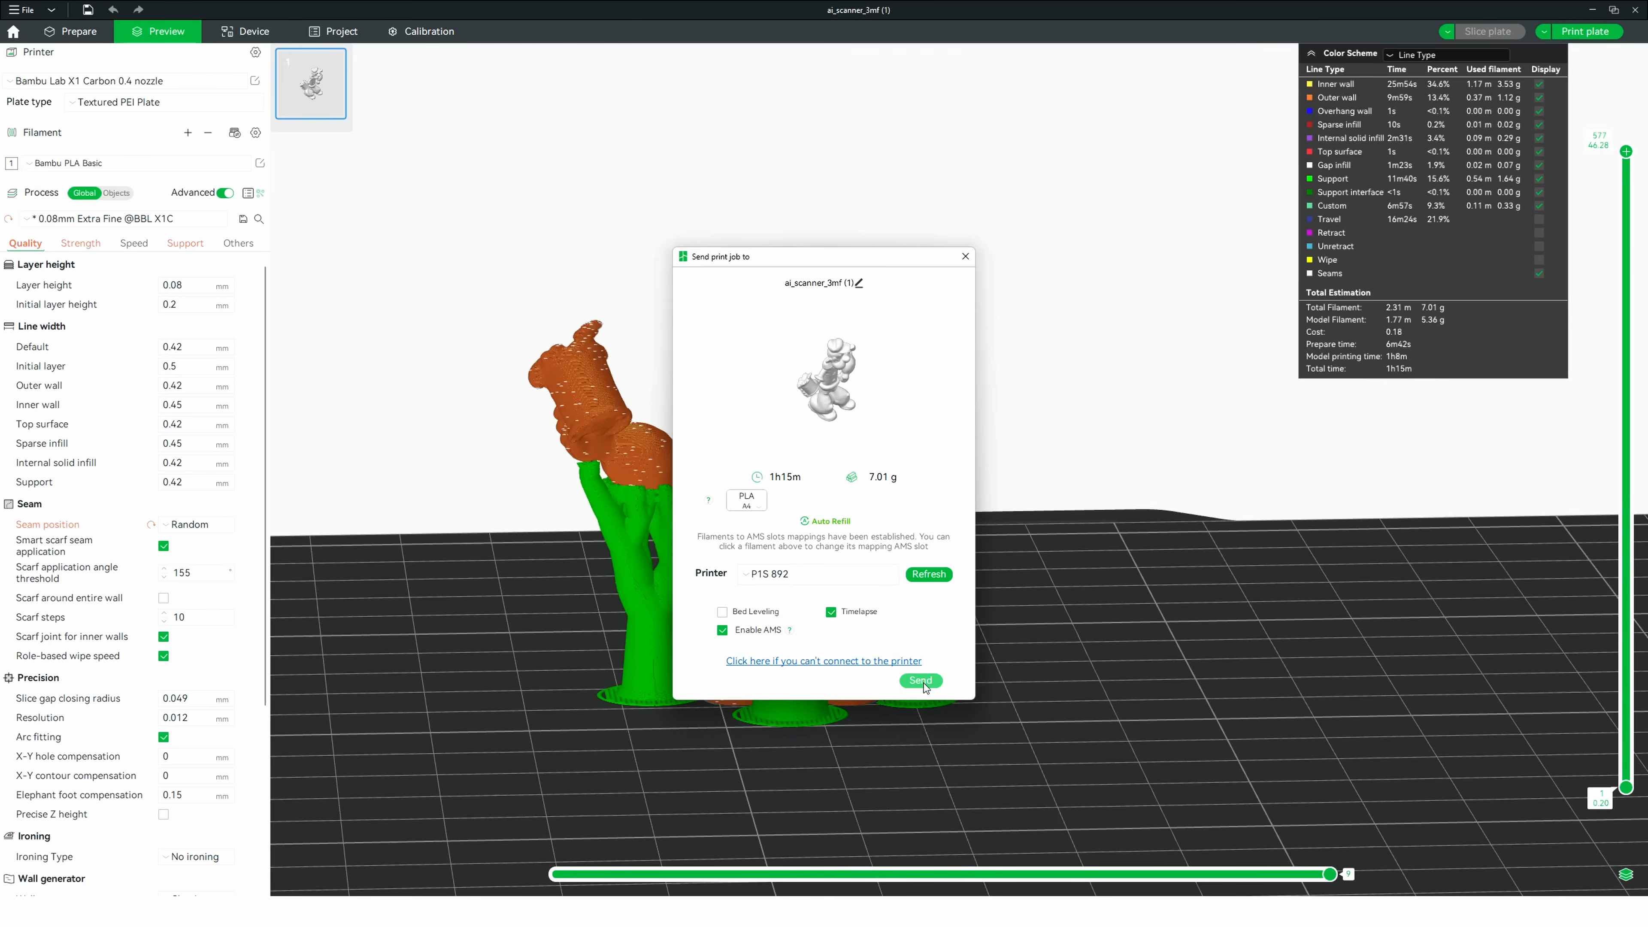
click(920, 680)
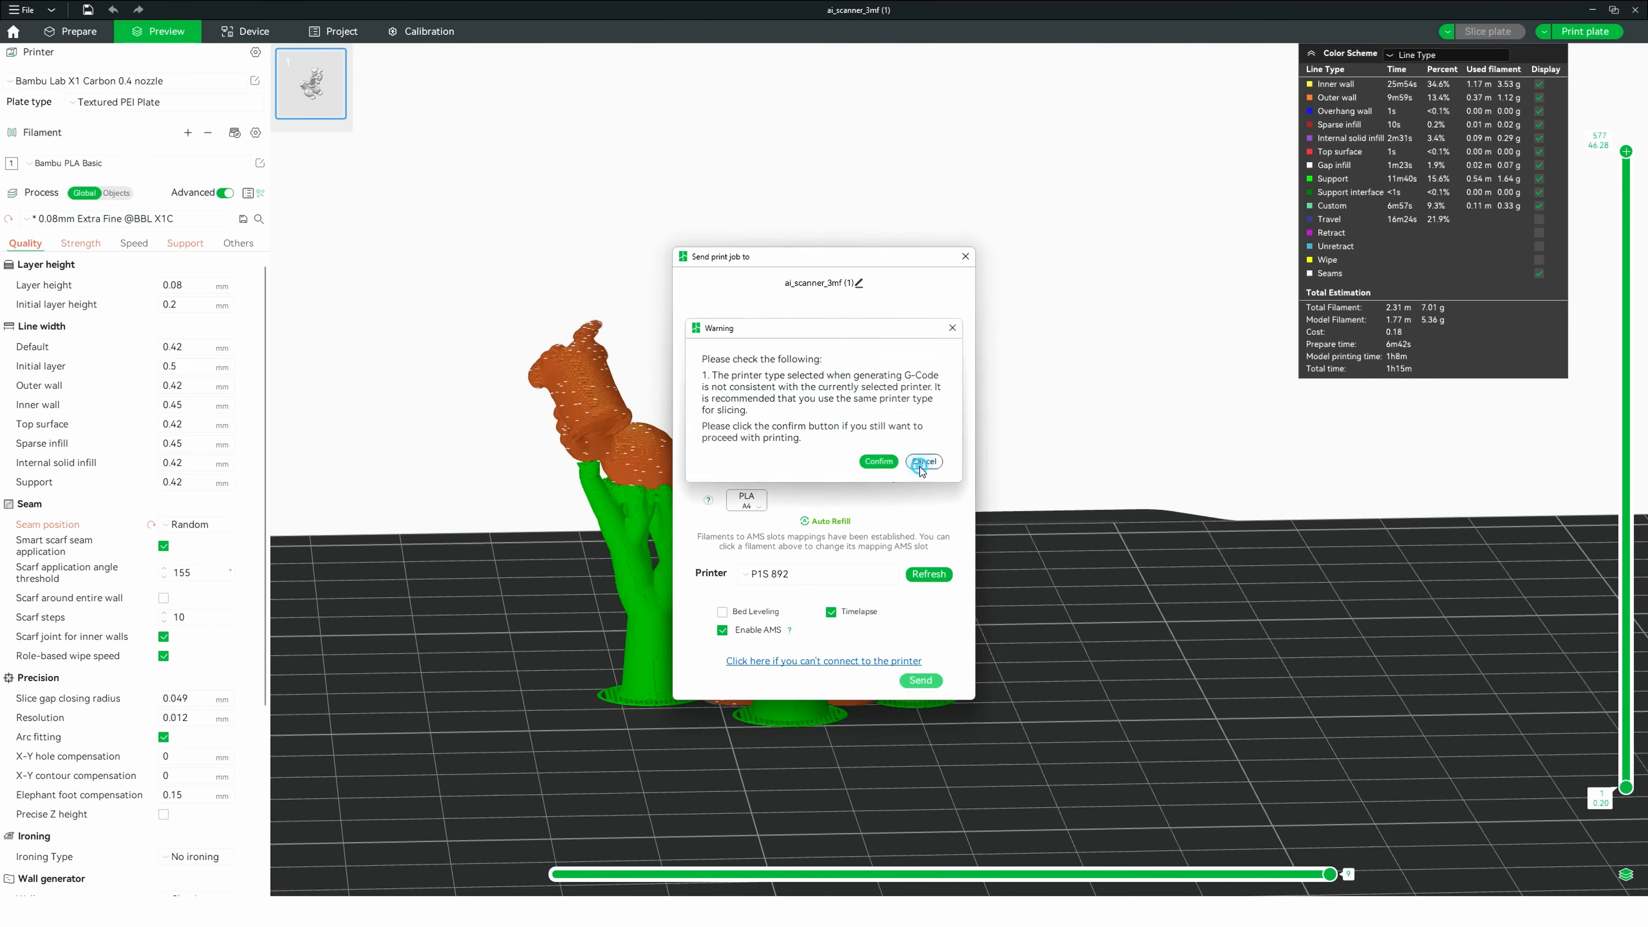
click(923, 462)
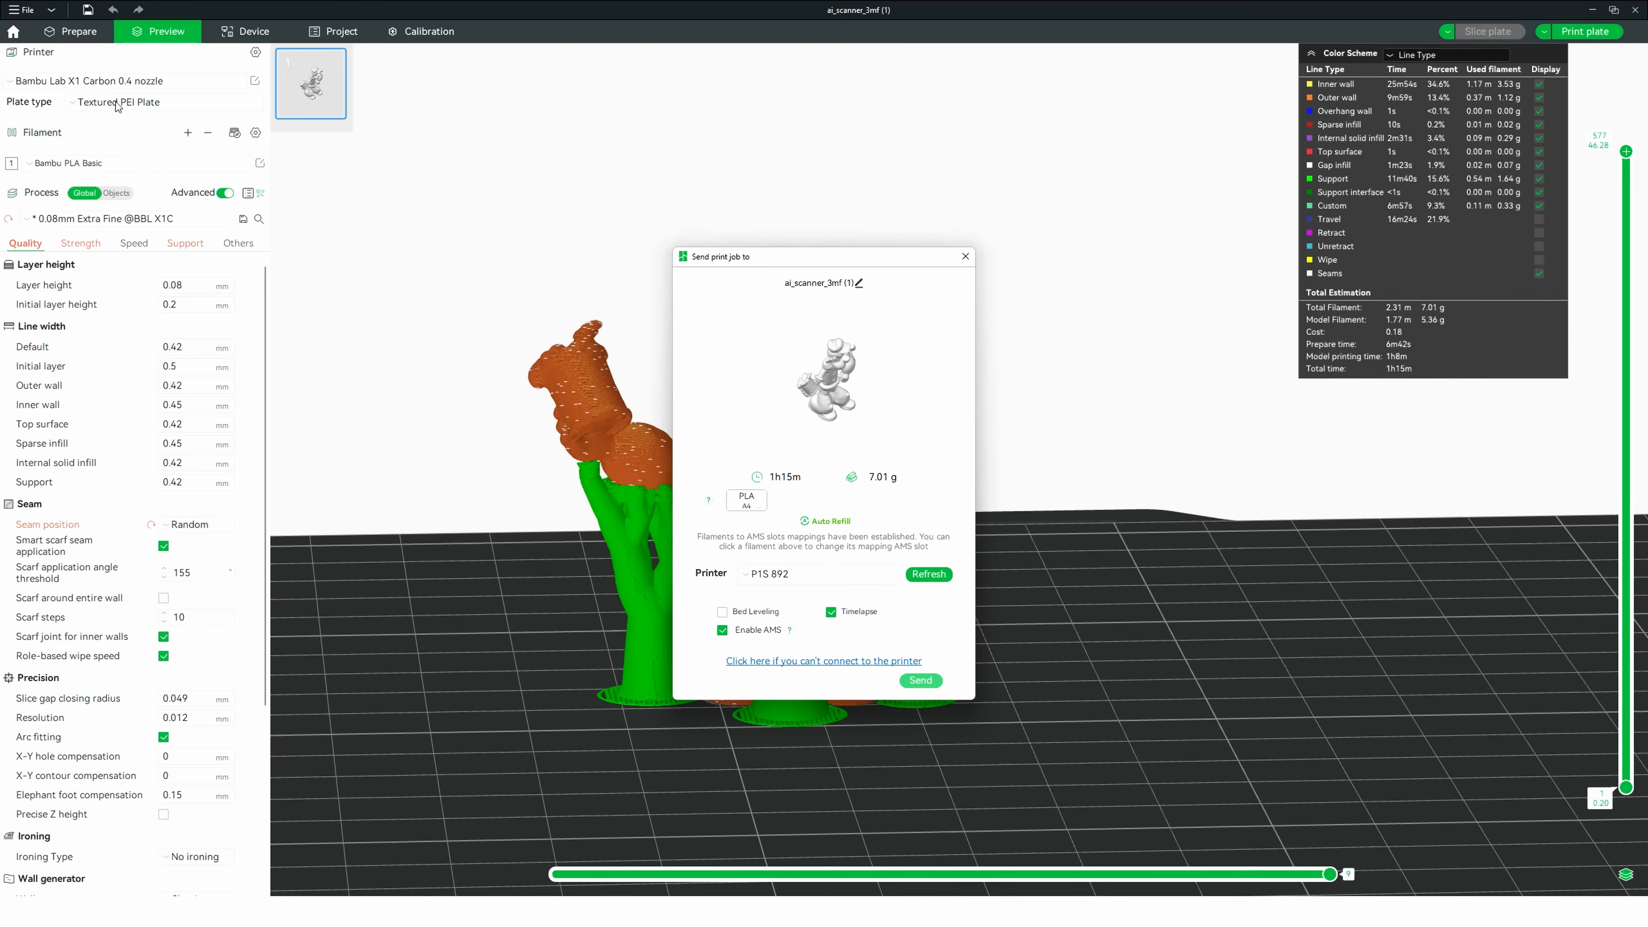
mouse_move(219, 80)
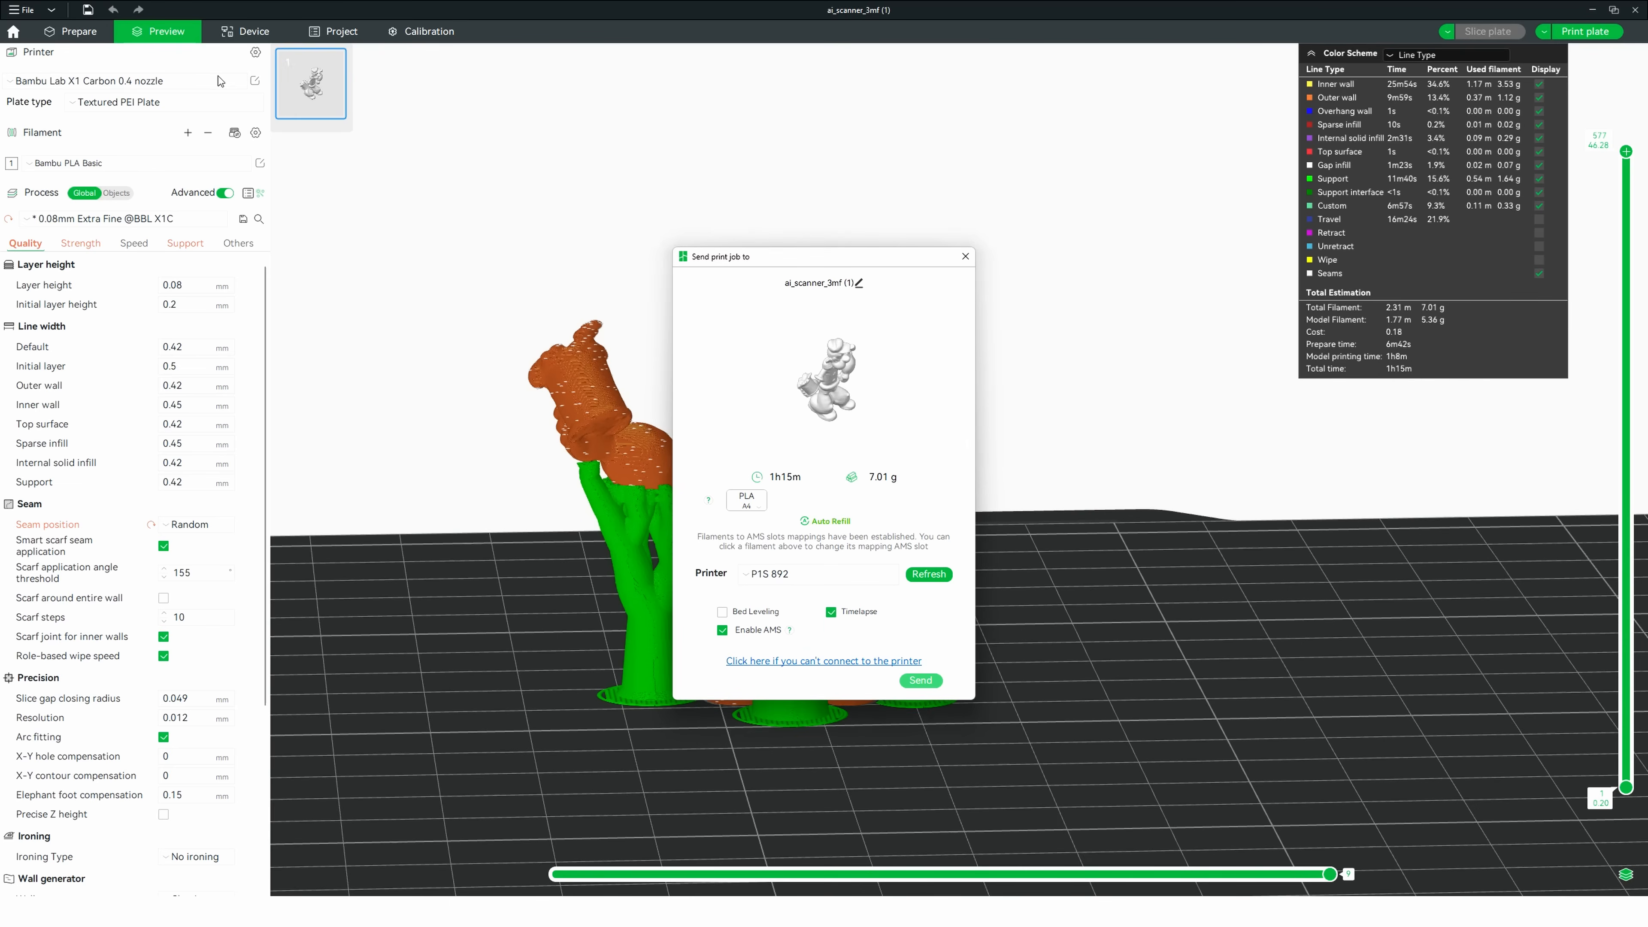
click(965, 256)
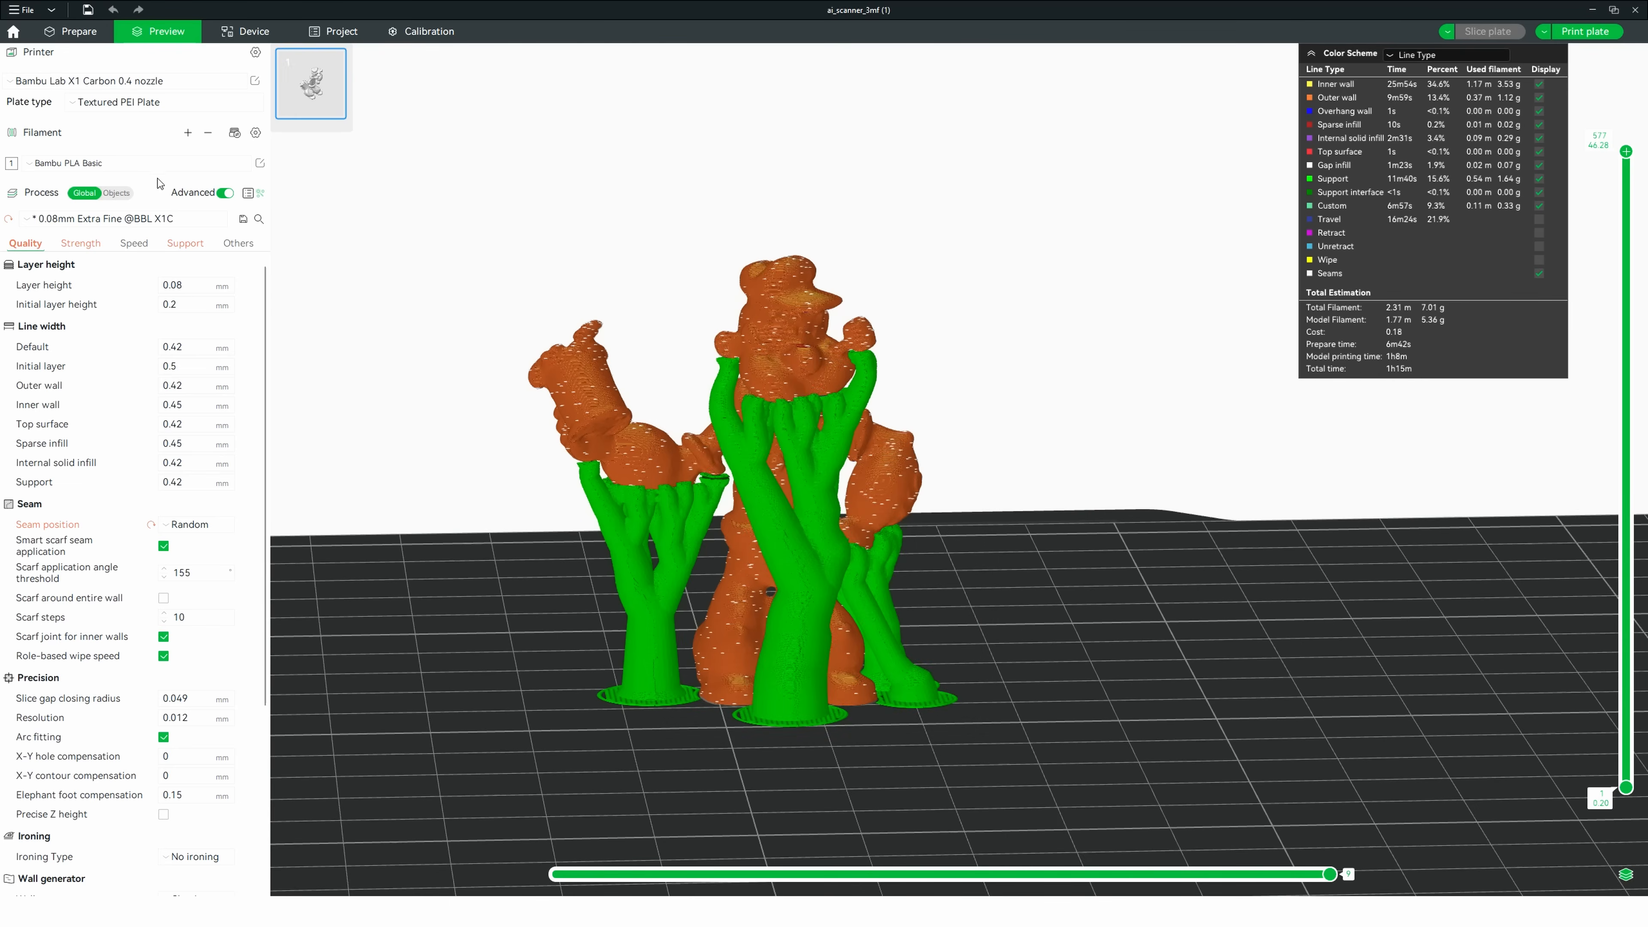
click(86, 81)
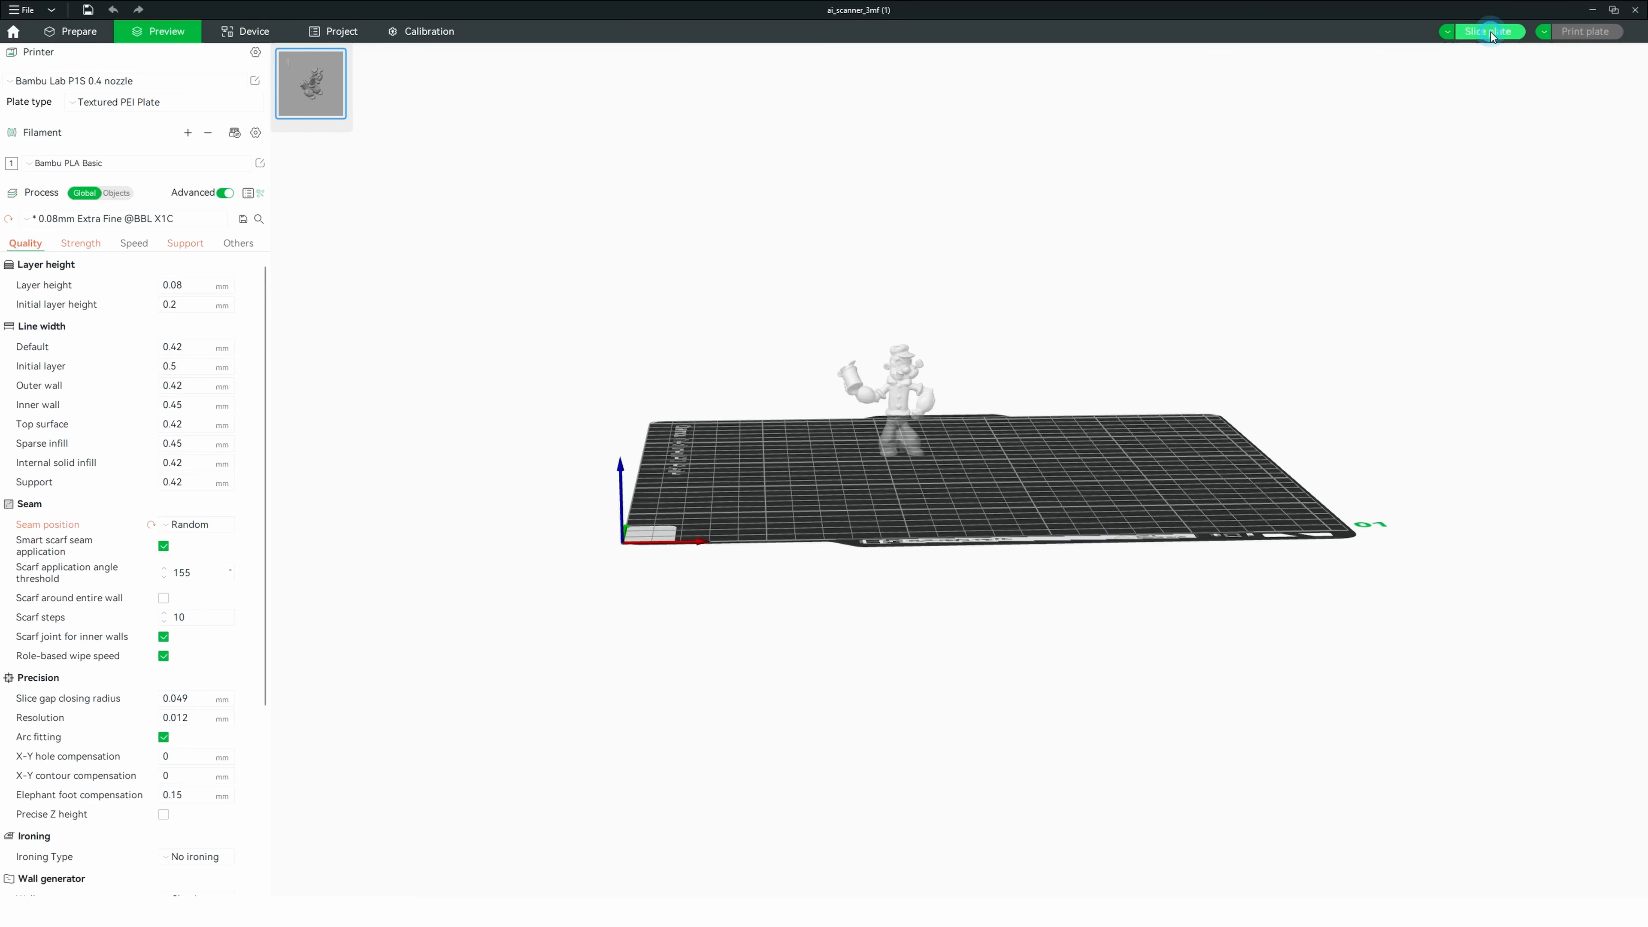
Step: Slice the plate, then choose the P1S as target printer and toggle bed leveling in Send print job
click(1488, 31)
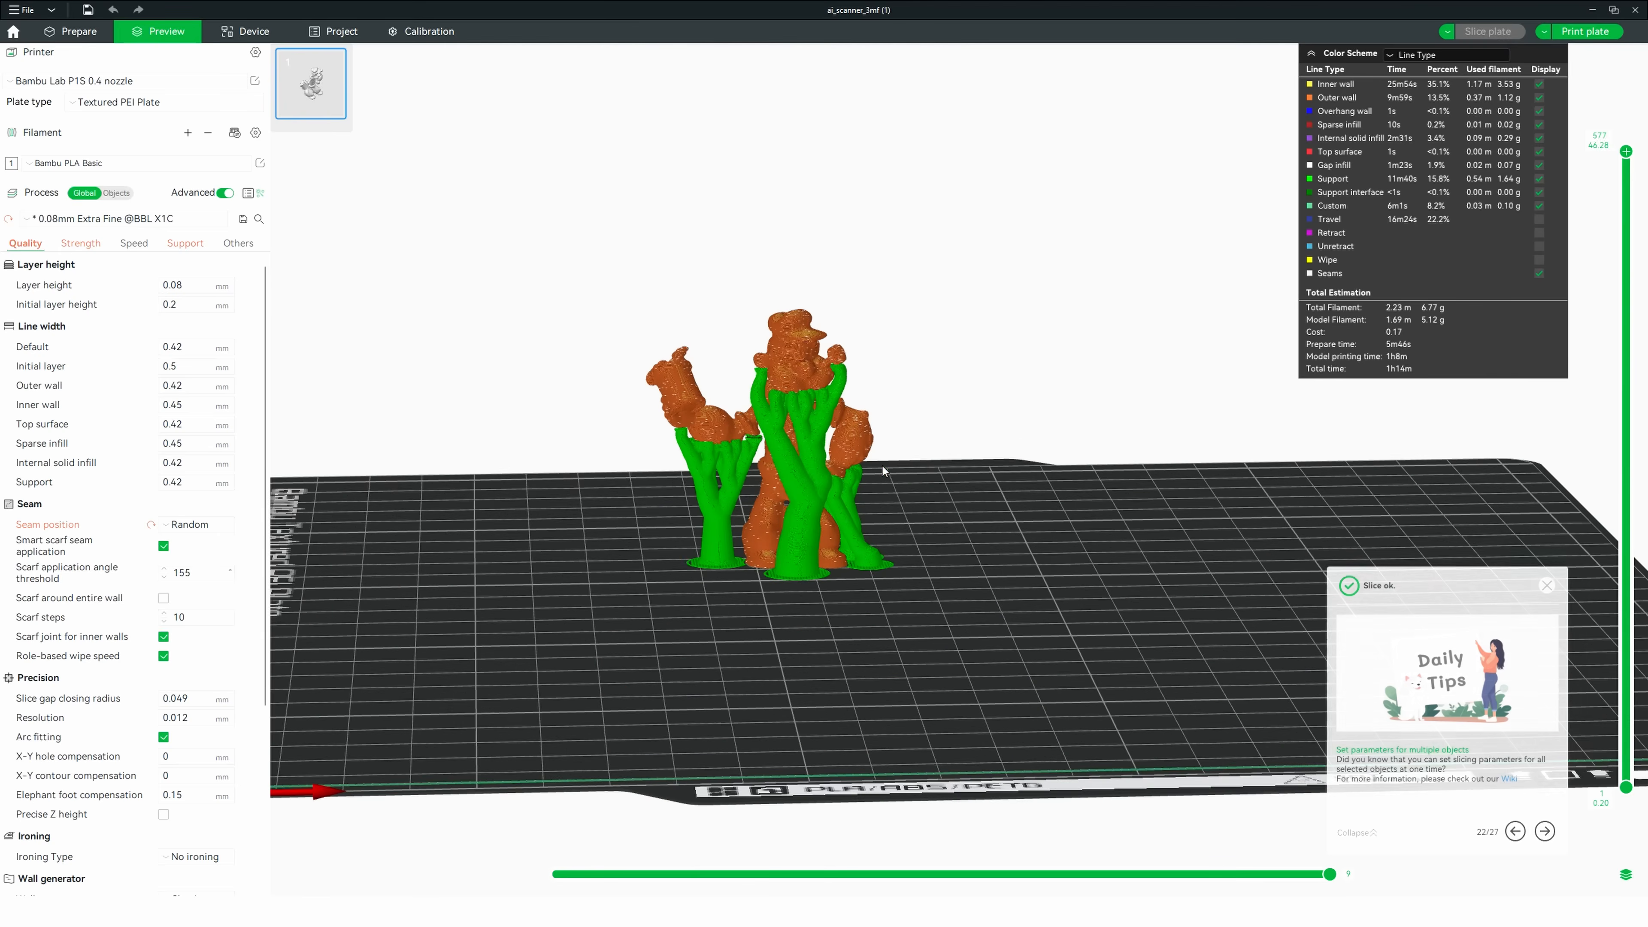
click(1588, 31)
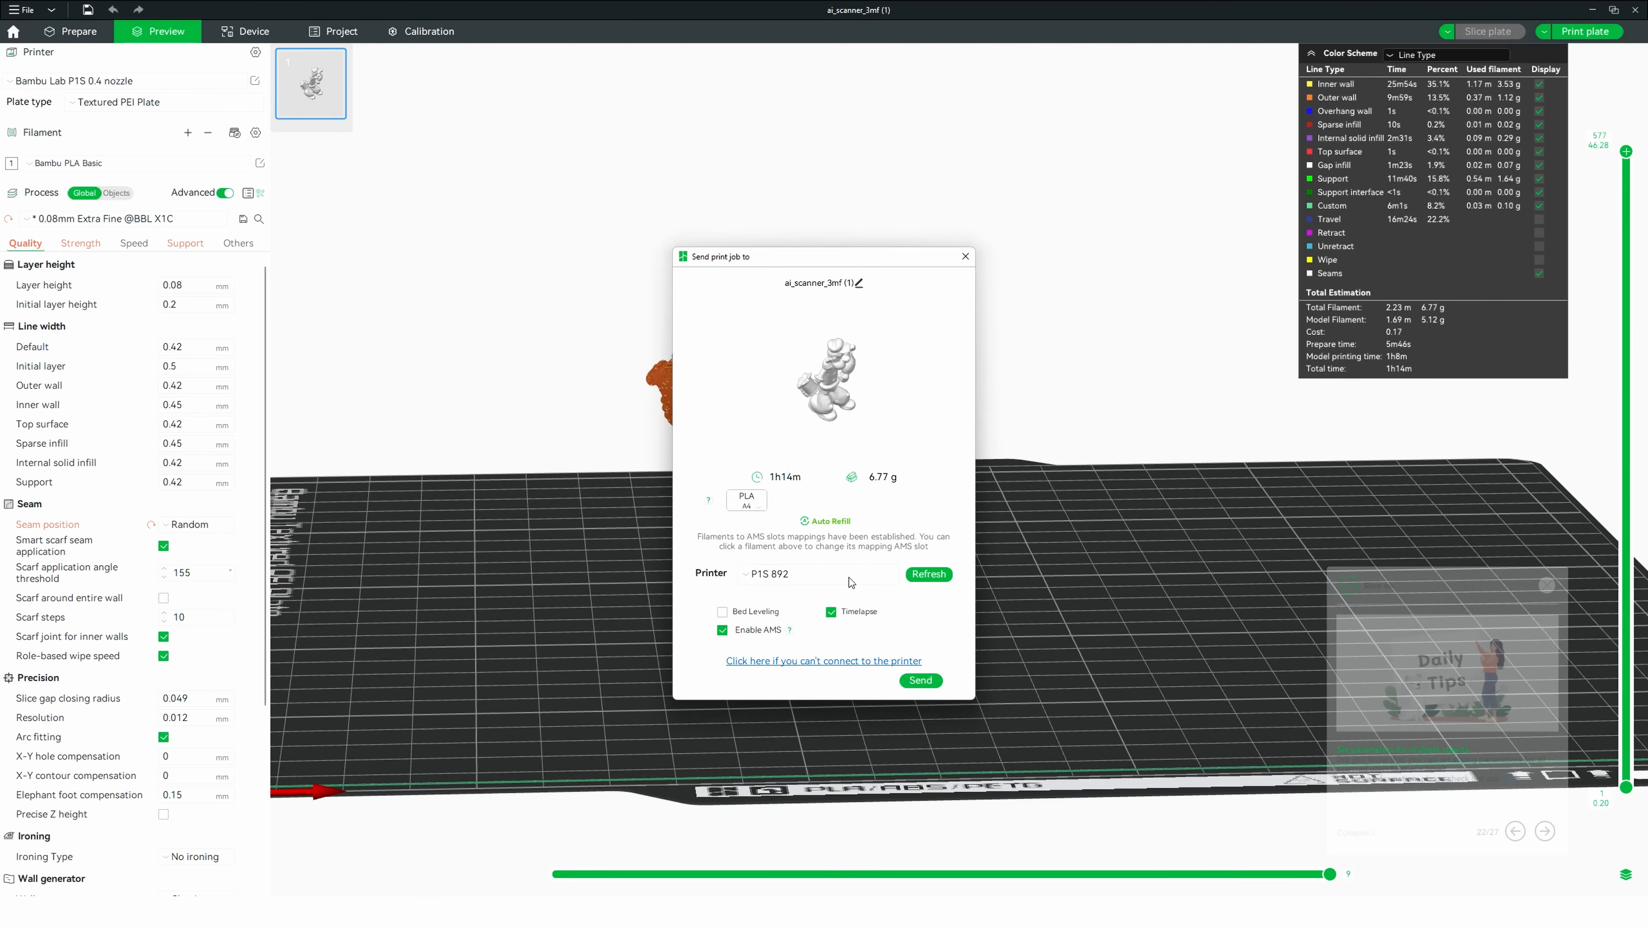
click(722, 611)
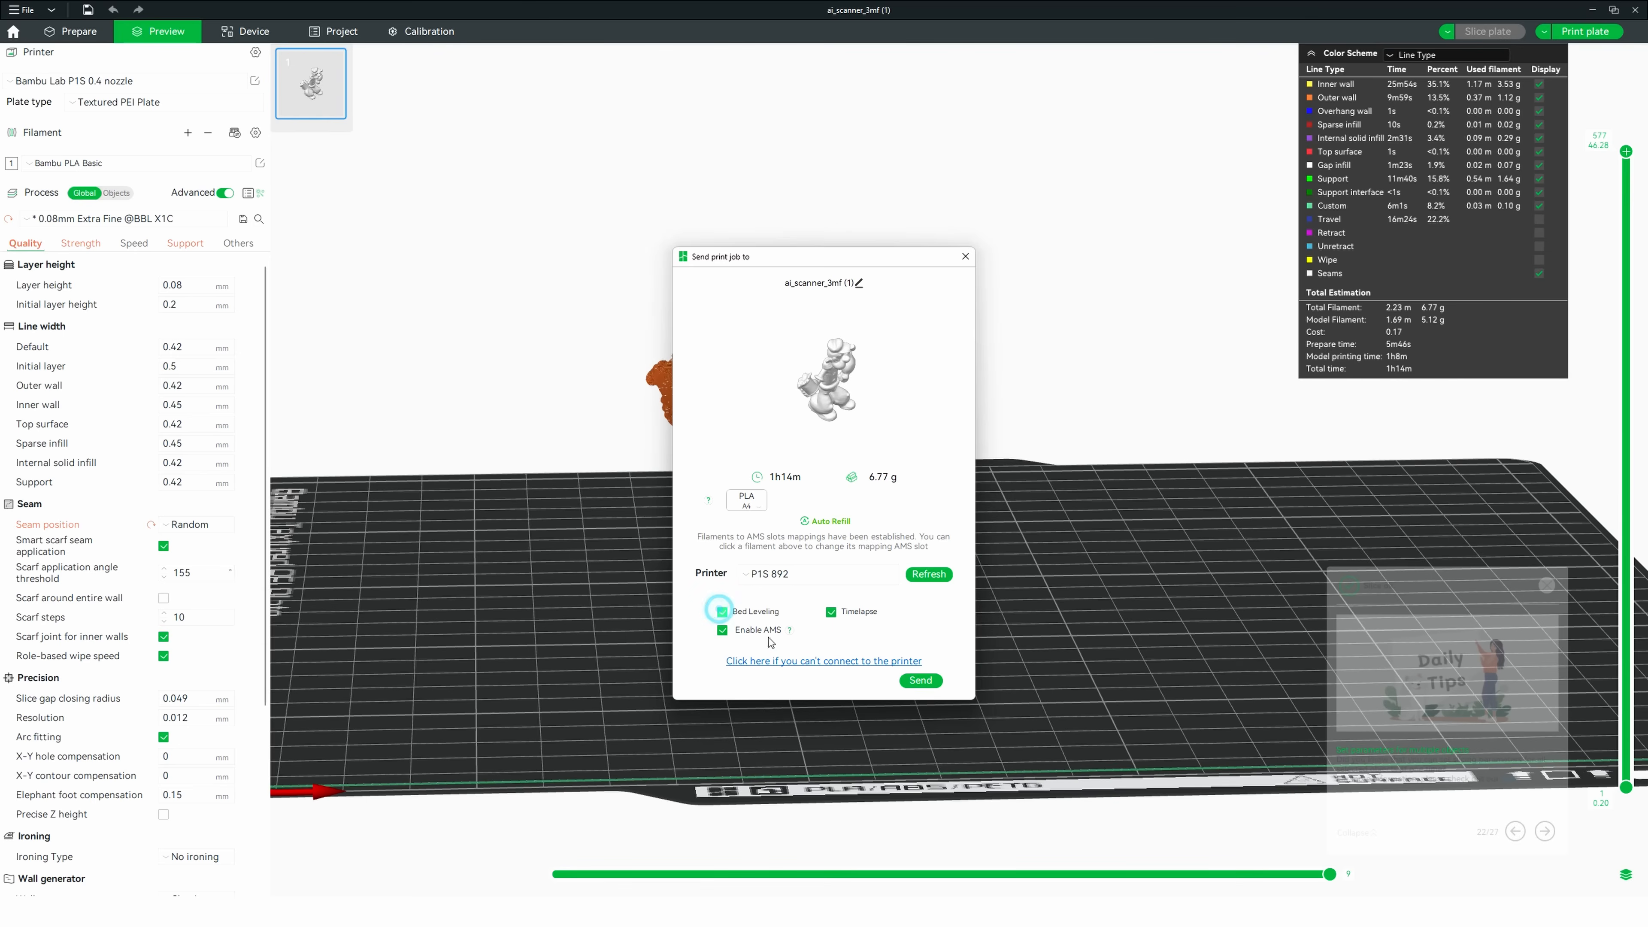
click(921, 680)
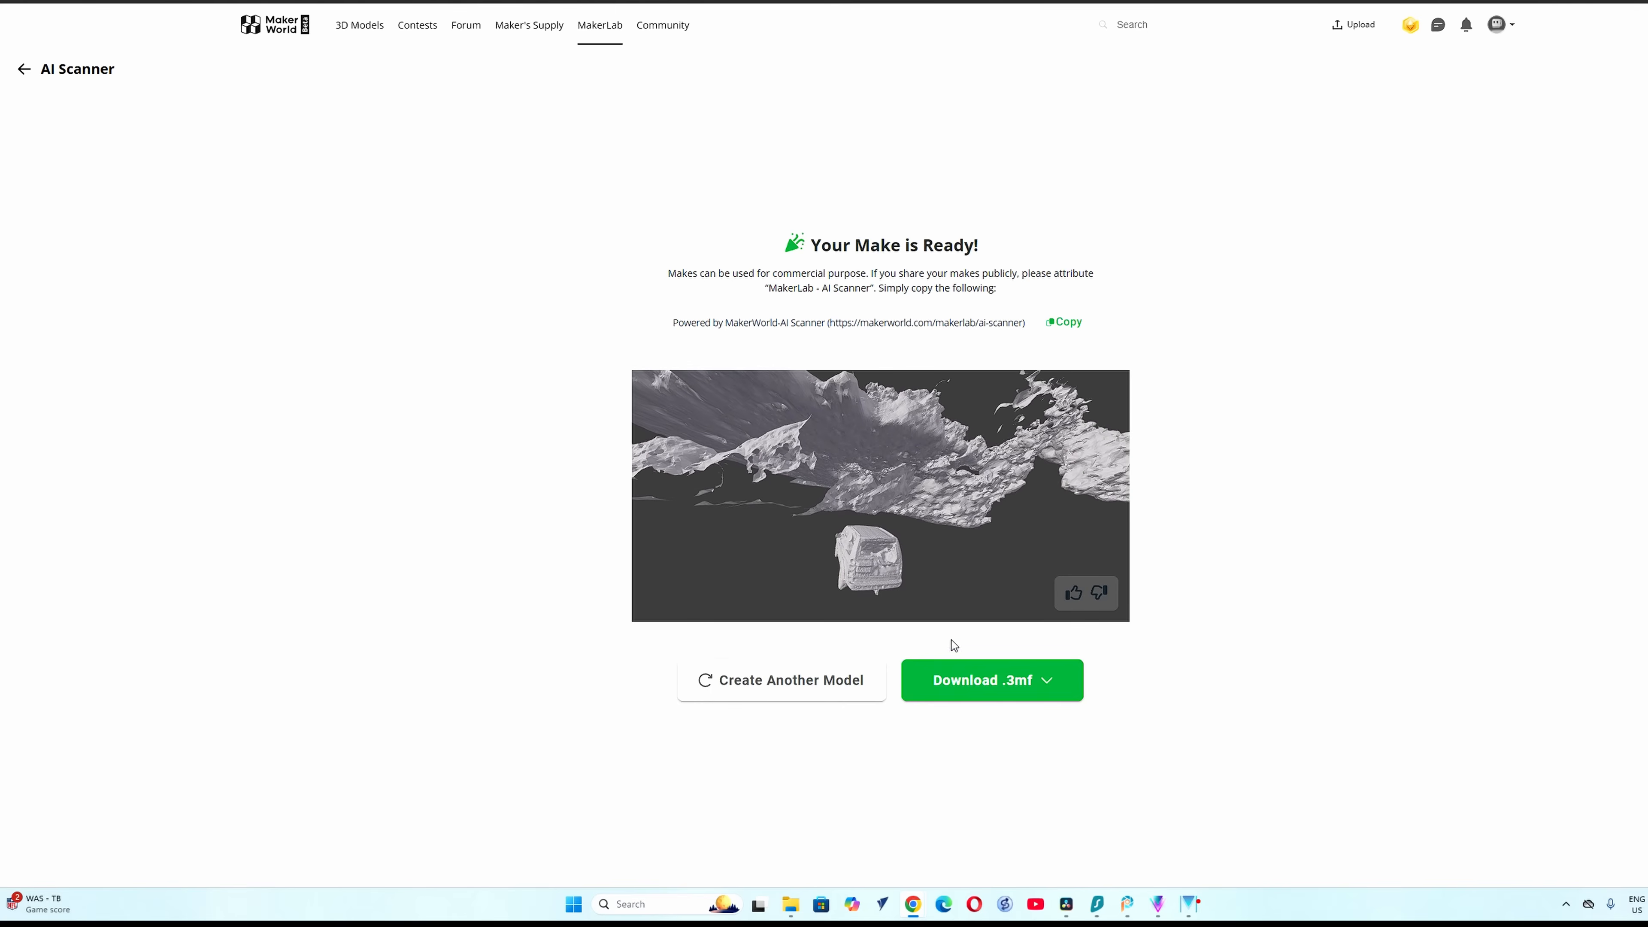
Step: Show the download format options for the car scan to get it as an STL
click(992, 681)
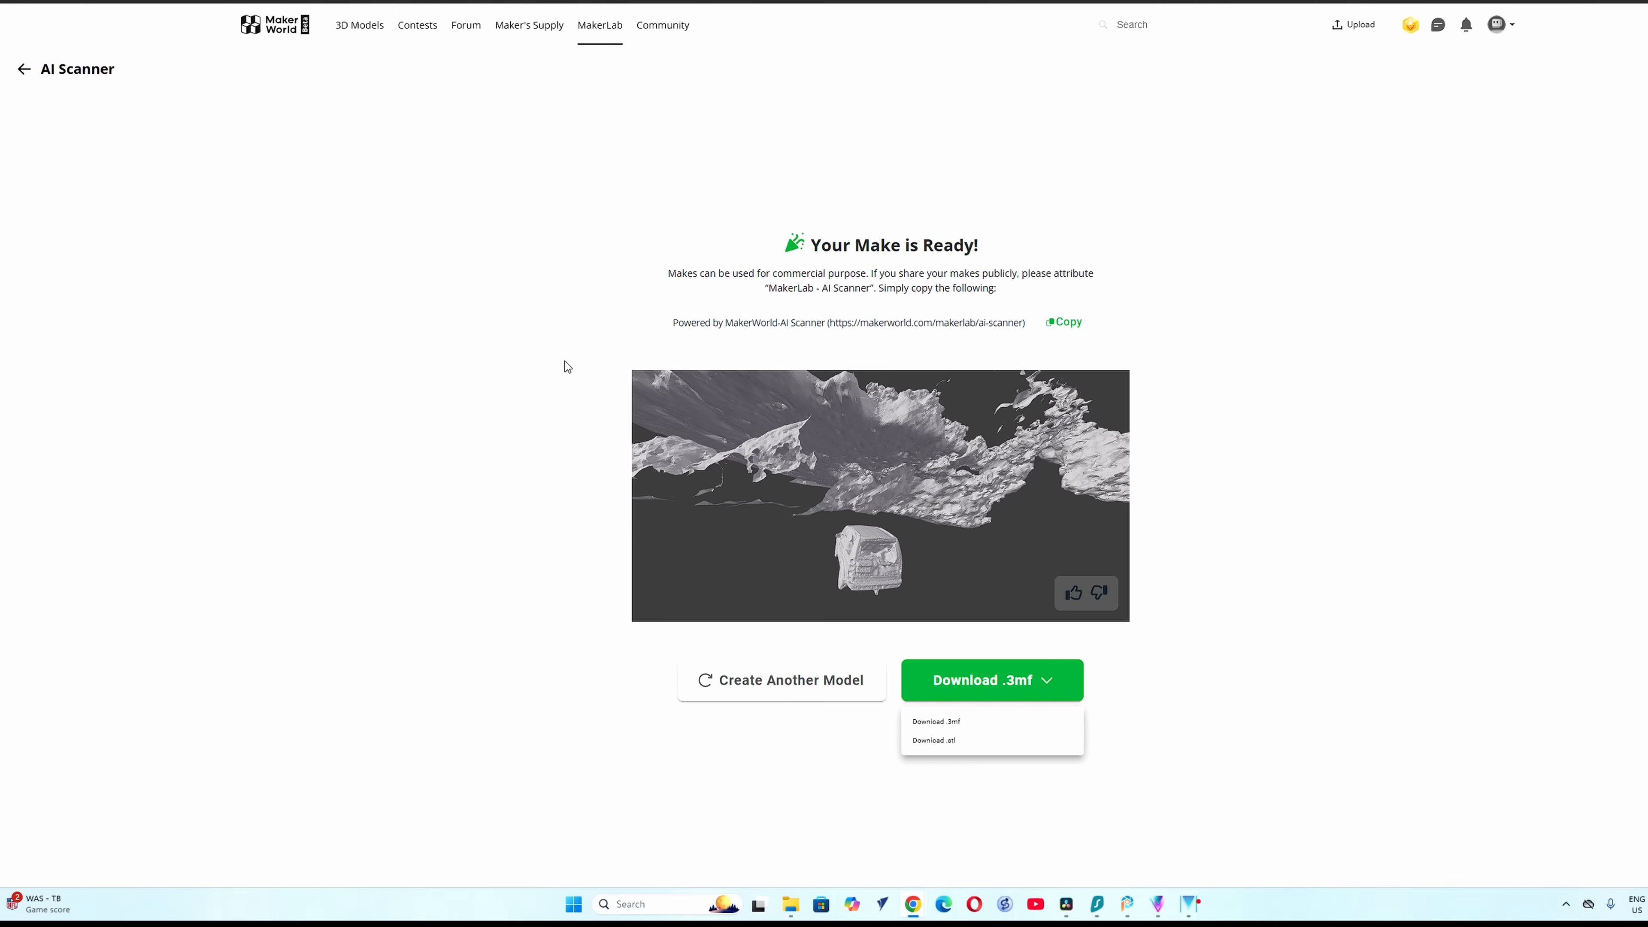
mouse_move(1307, 272)
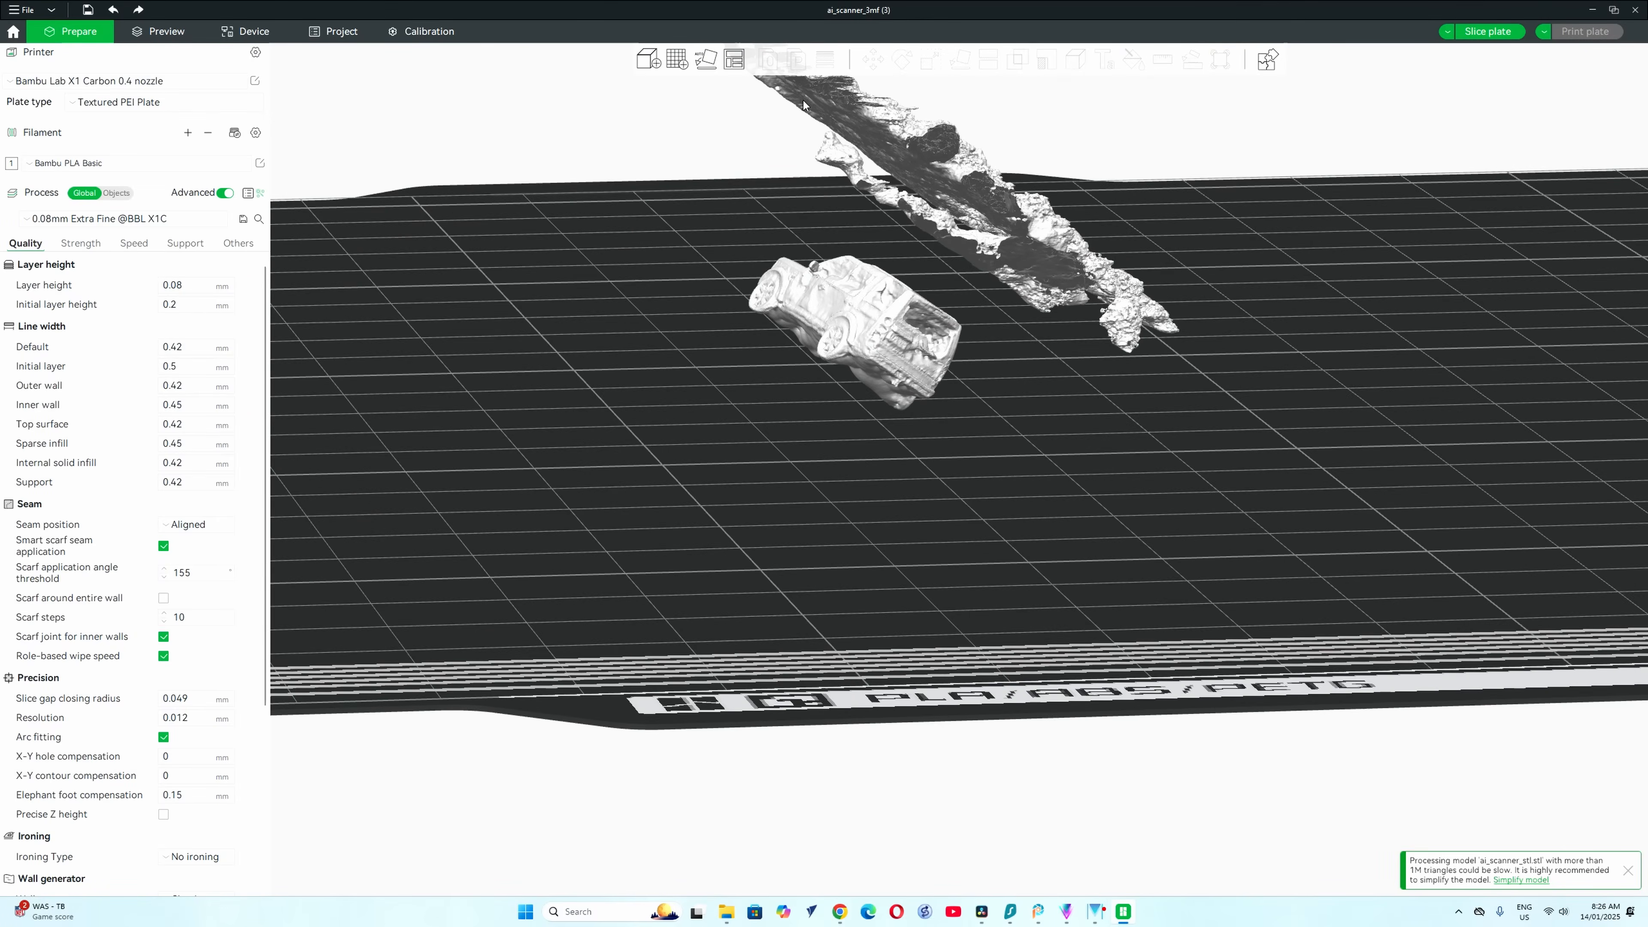
Step: Select the scanned car in Rotate mode and orbit to view it from above and side-on
click(836, 318)
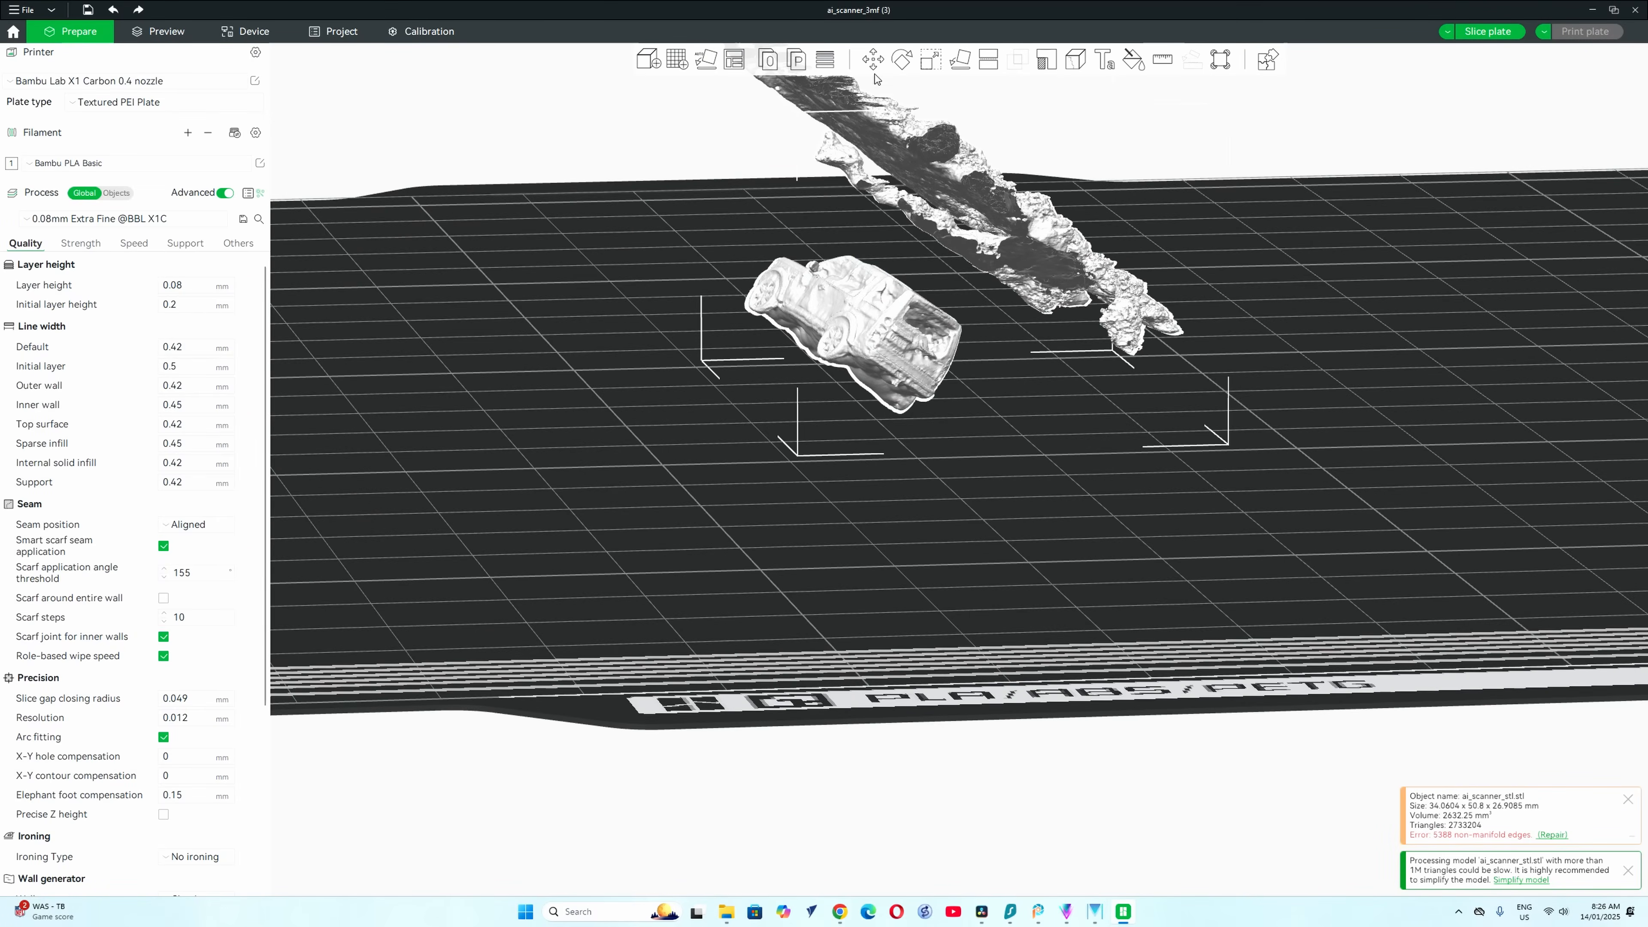
click(901, 60)
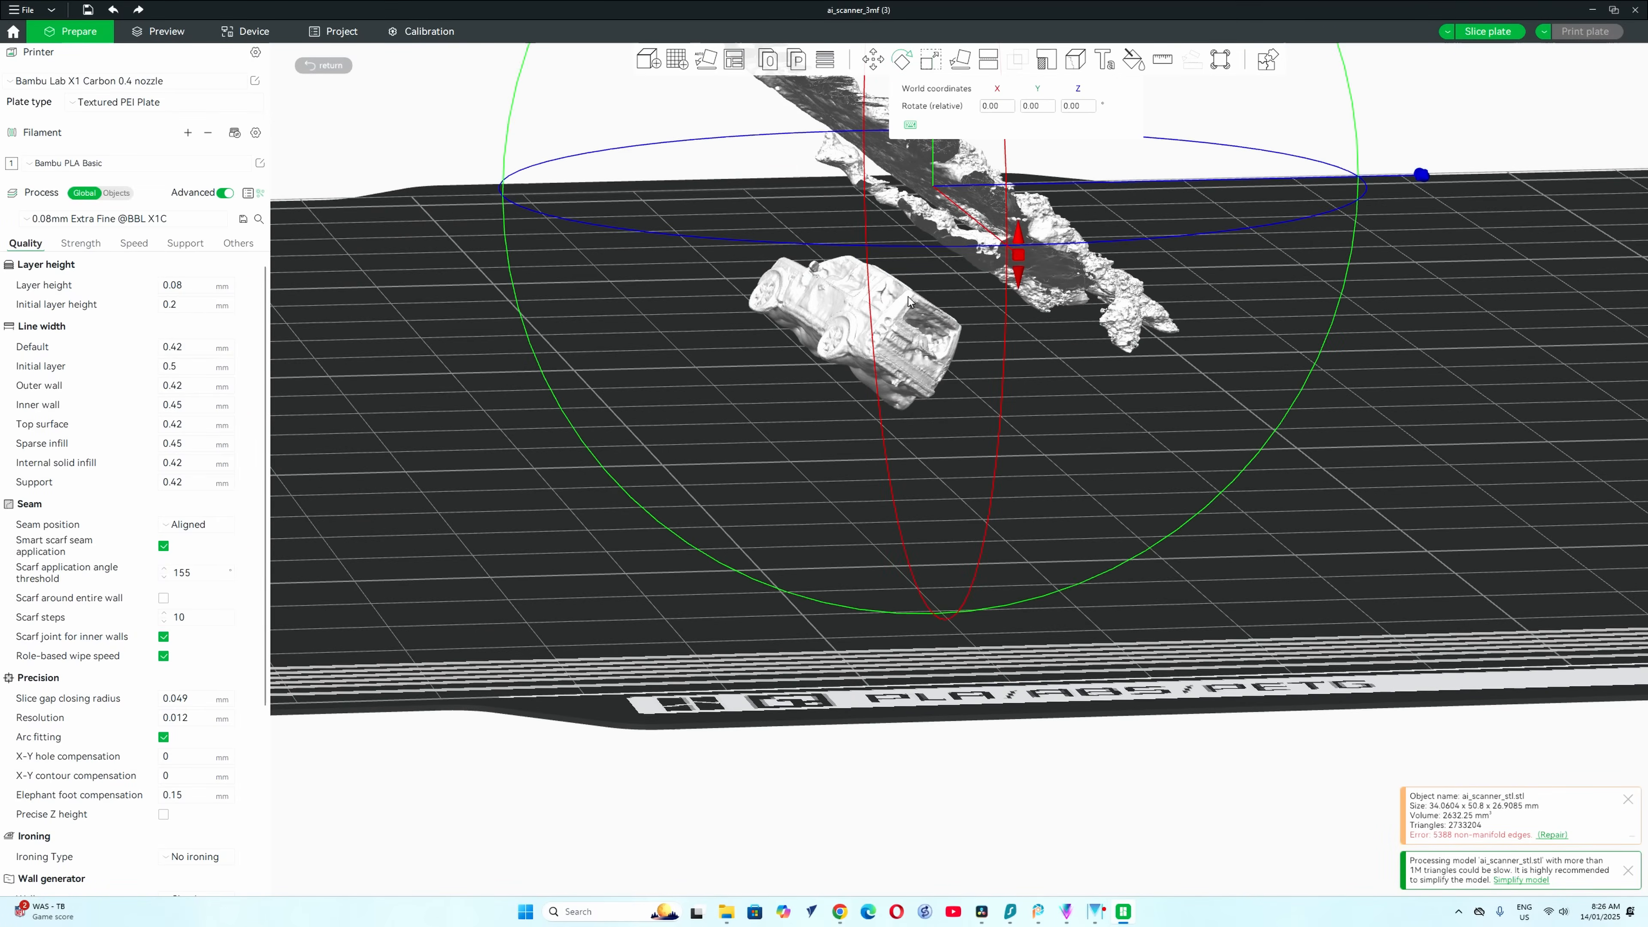
drag(908, 301, 841, 494)
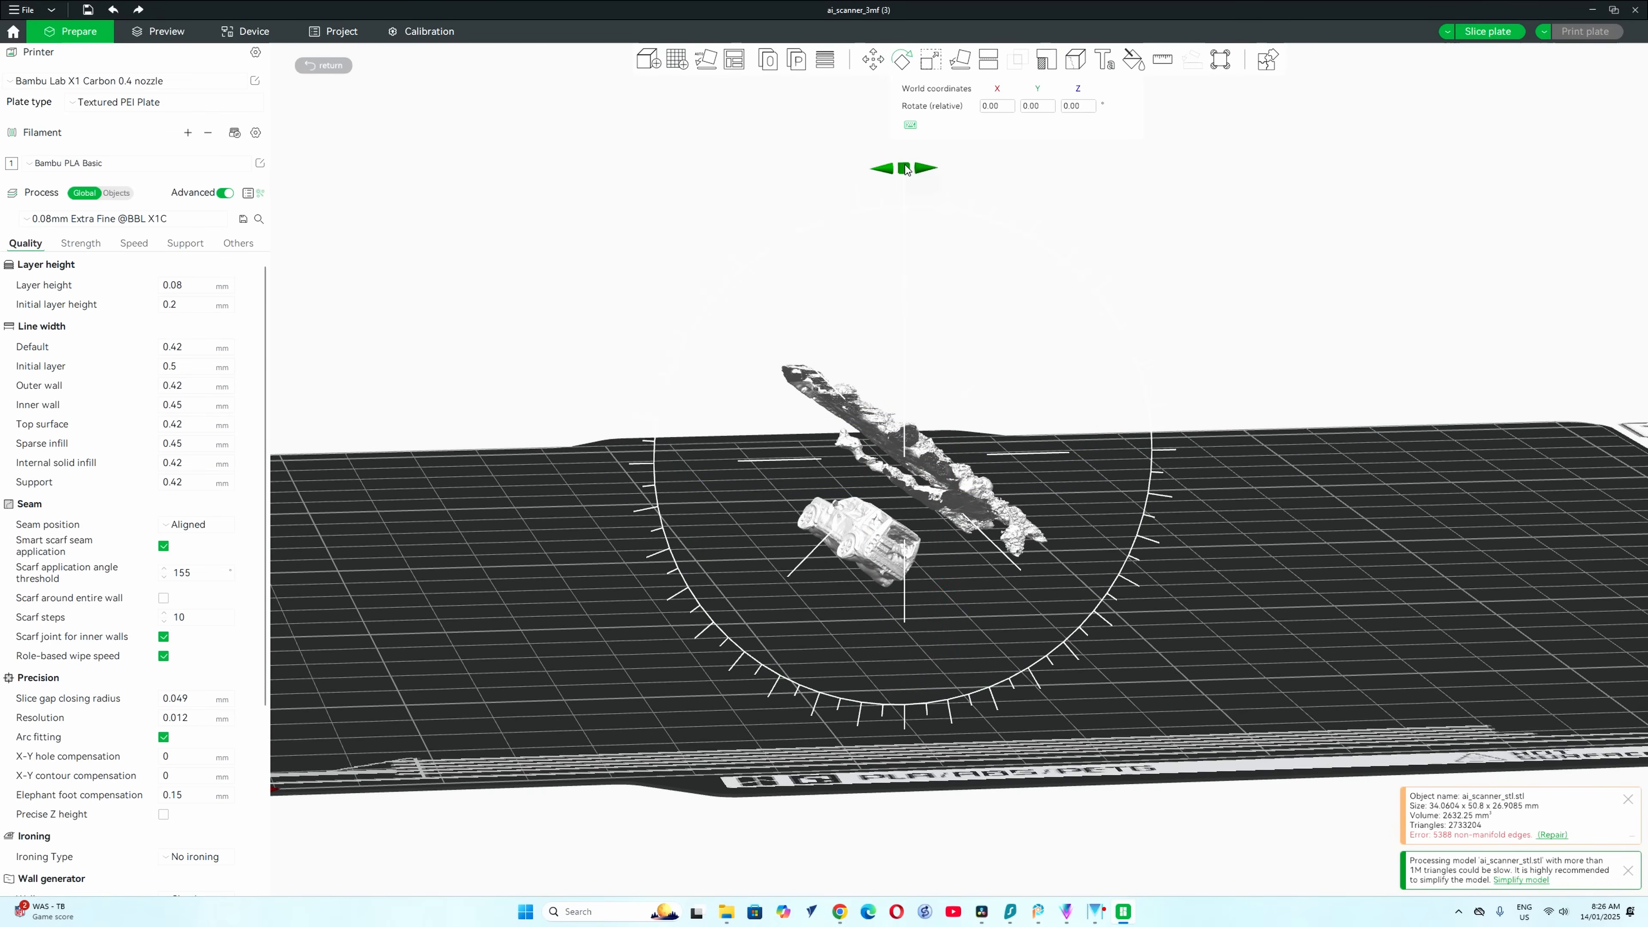
drag(904, 168, 743, 210)
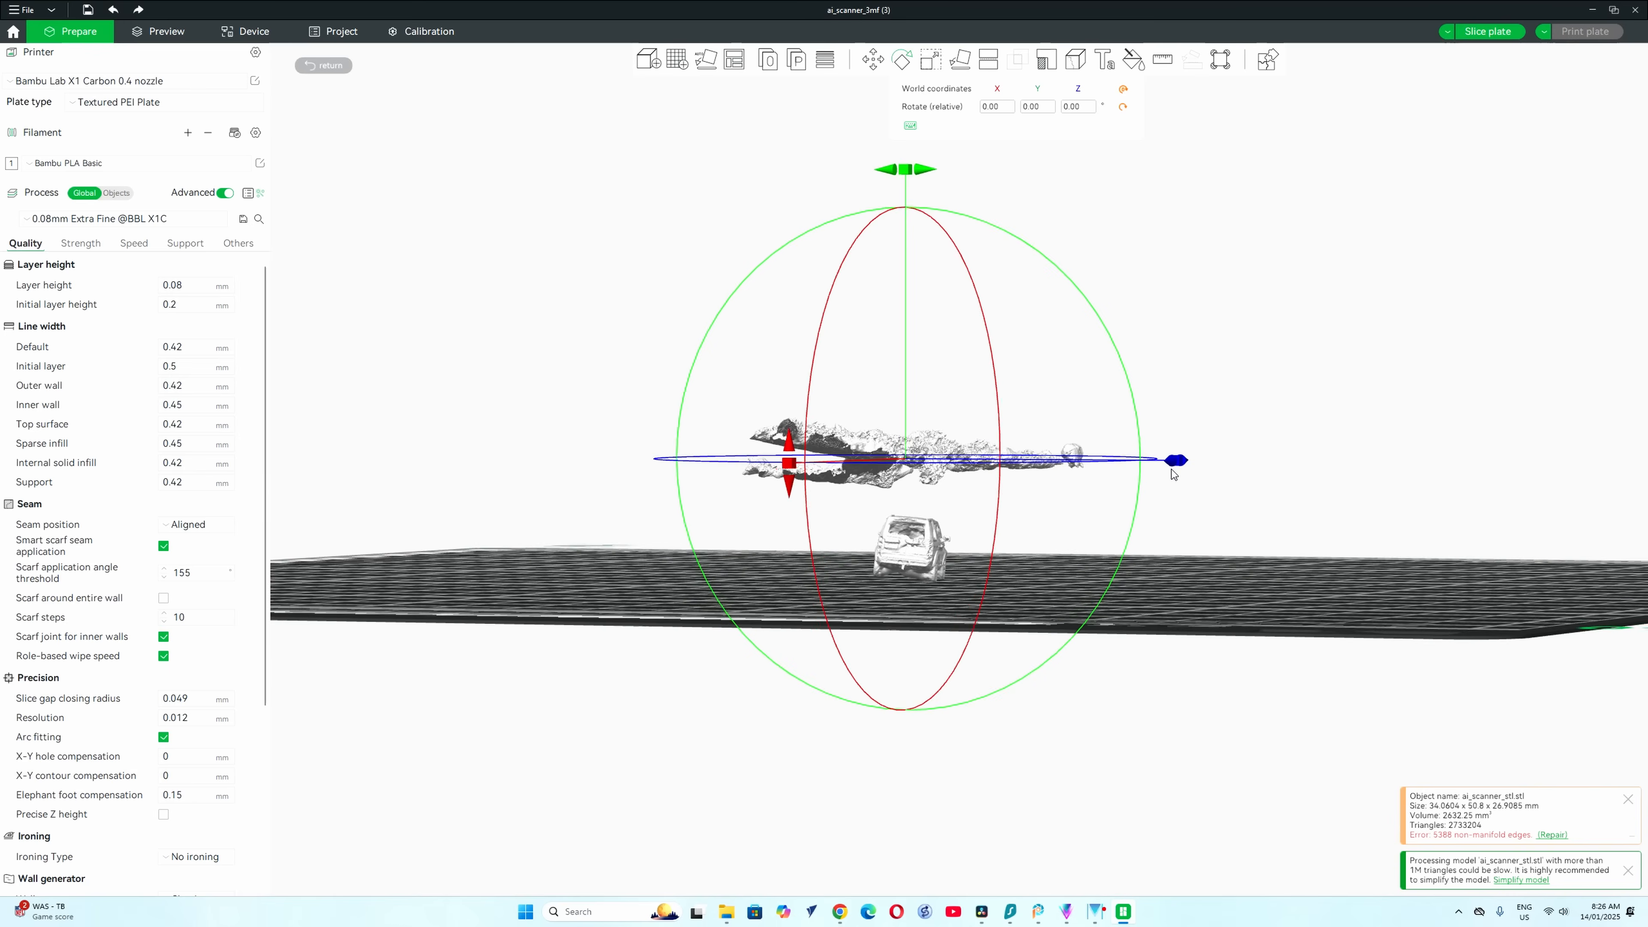
drag(1172, 474, 1218, 370)
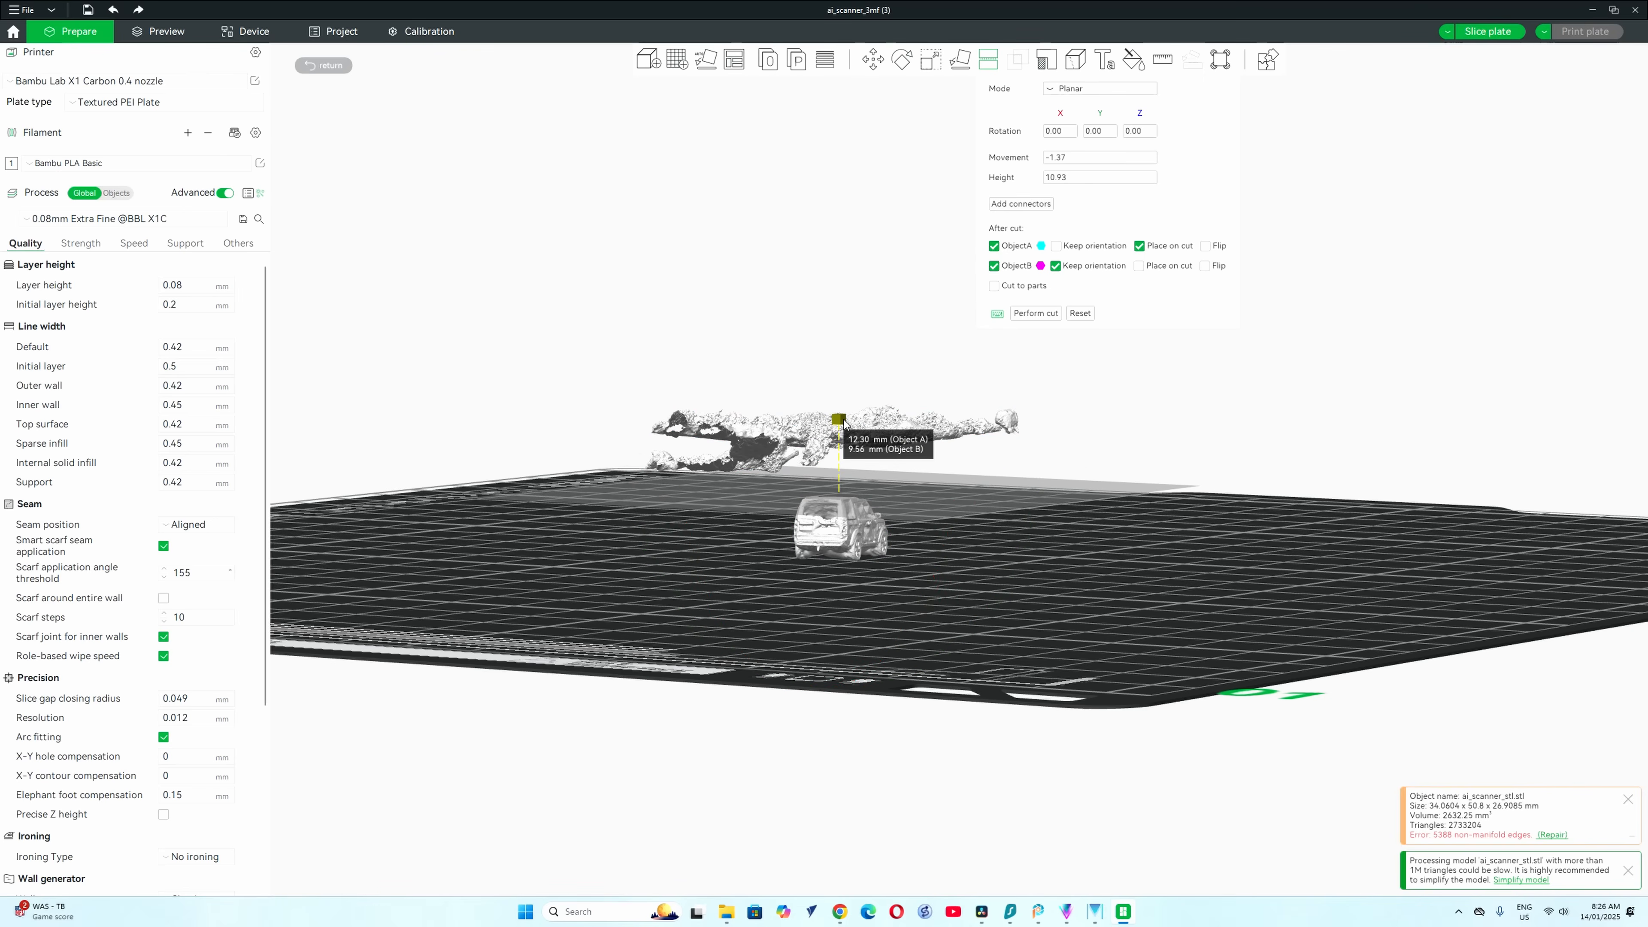
Step: Perform a horizontal cut at 10.93 mm to separate the car from the scanned background
click(1035, 313)
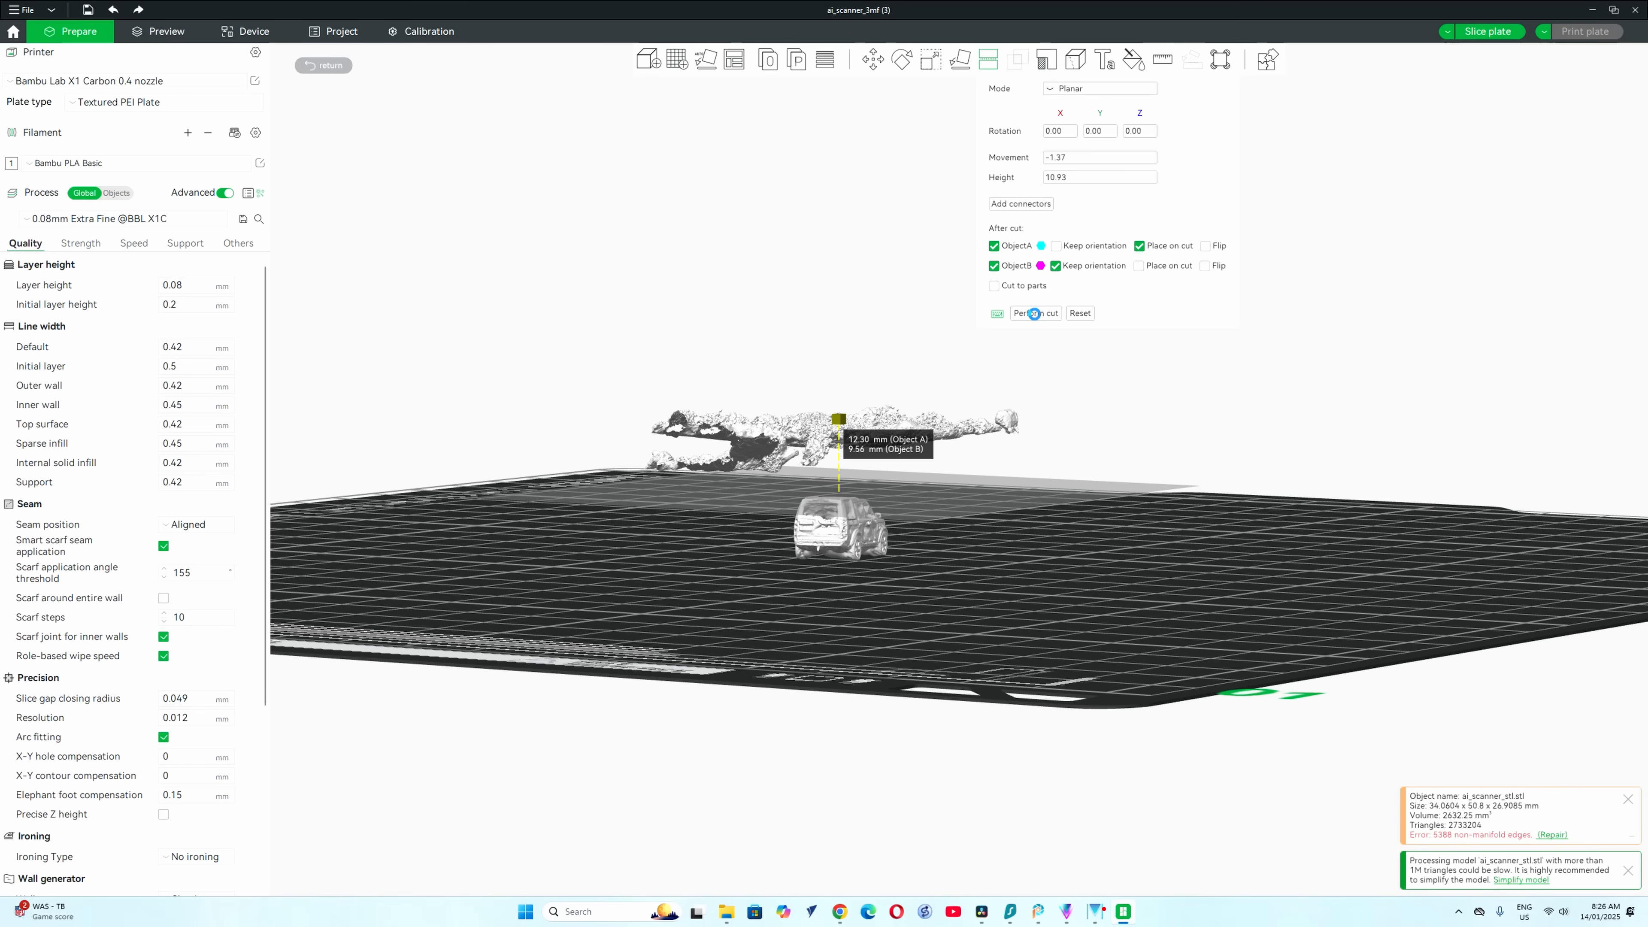
click(1035, 313)
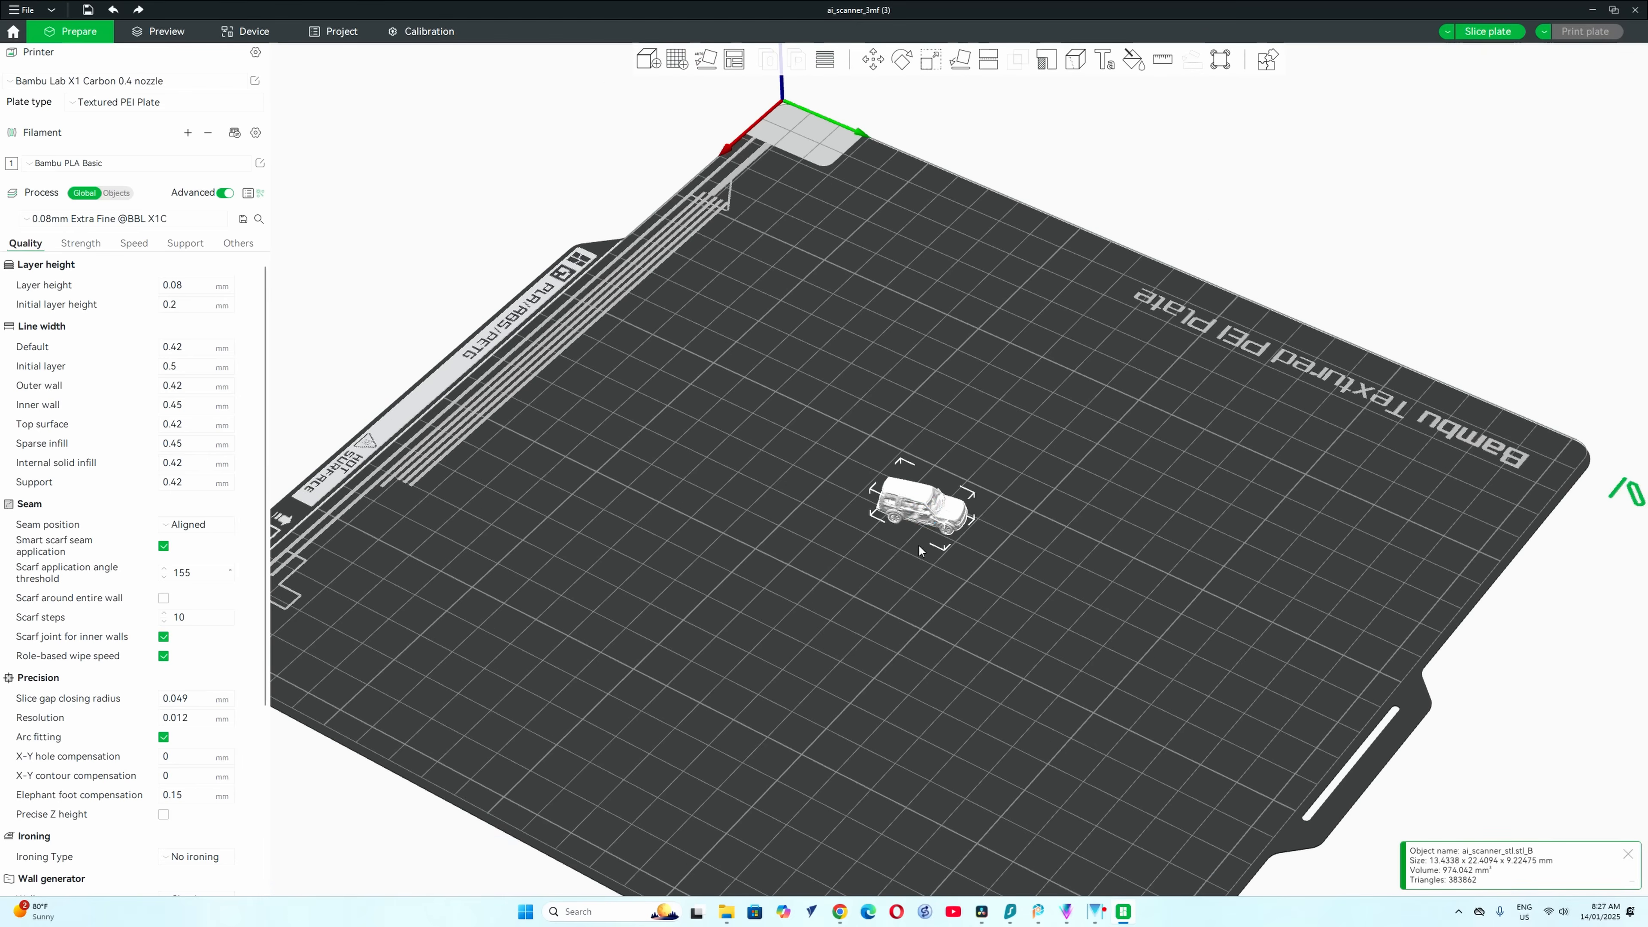
mouse_move(930, 60)
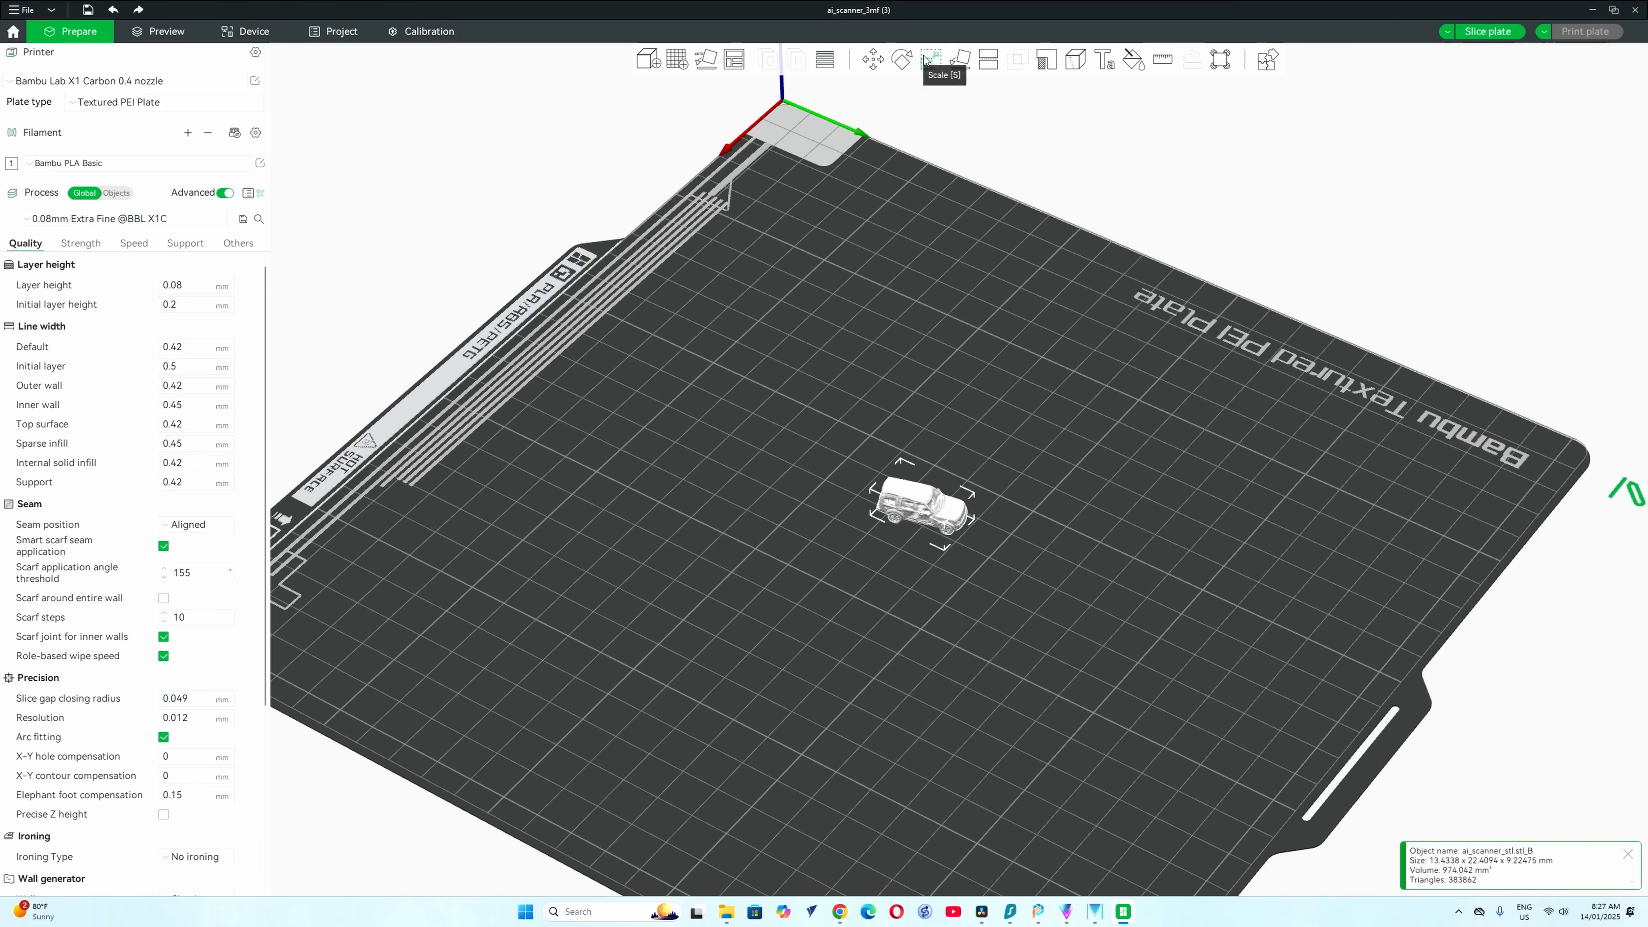
Step: Scale the freed car up so it covers much of the build plate
click(930, 59)
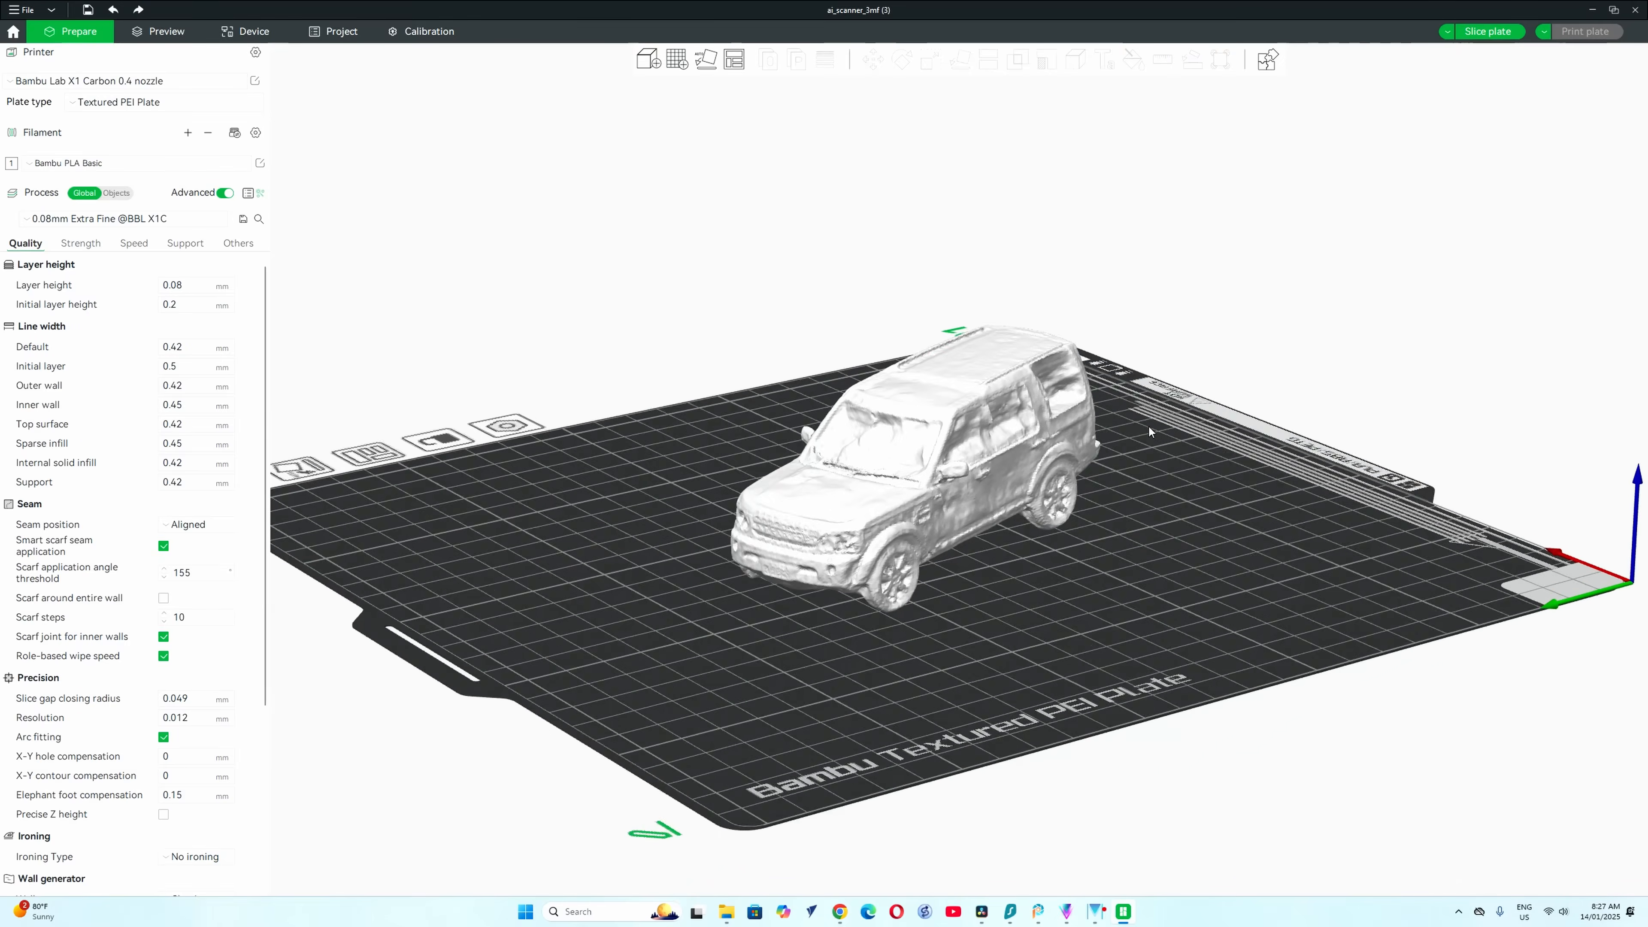
click(935, 473)
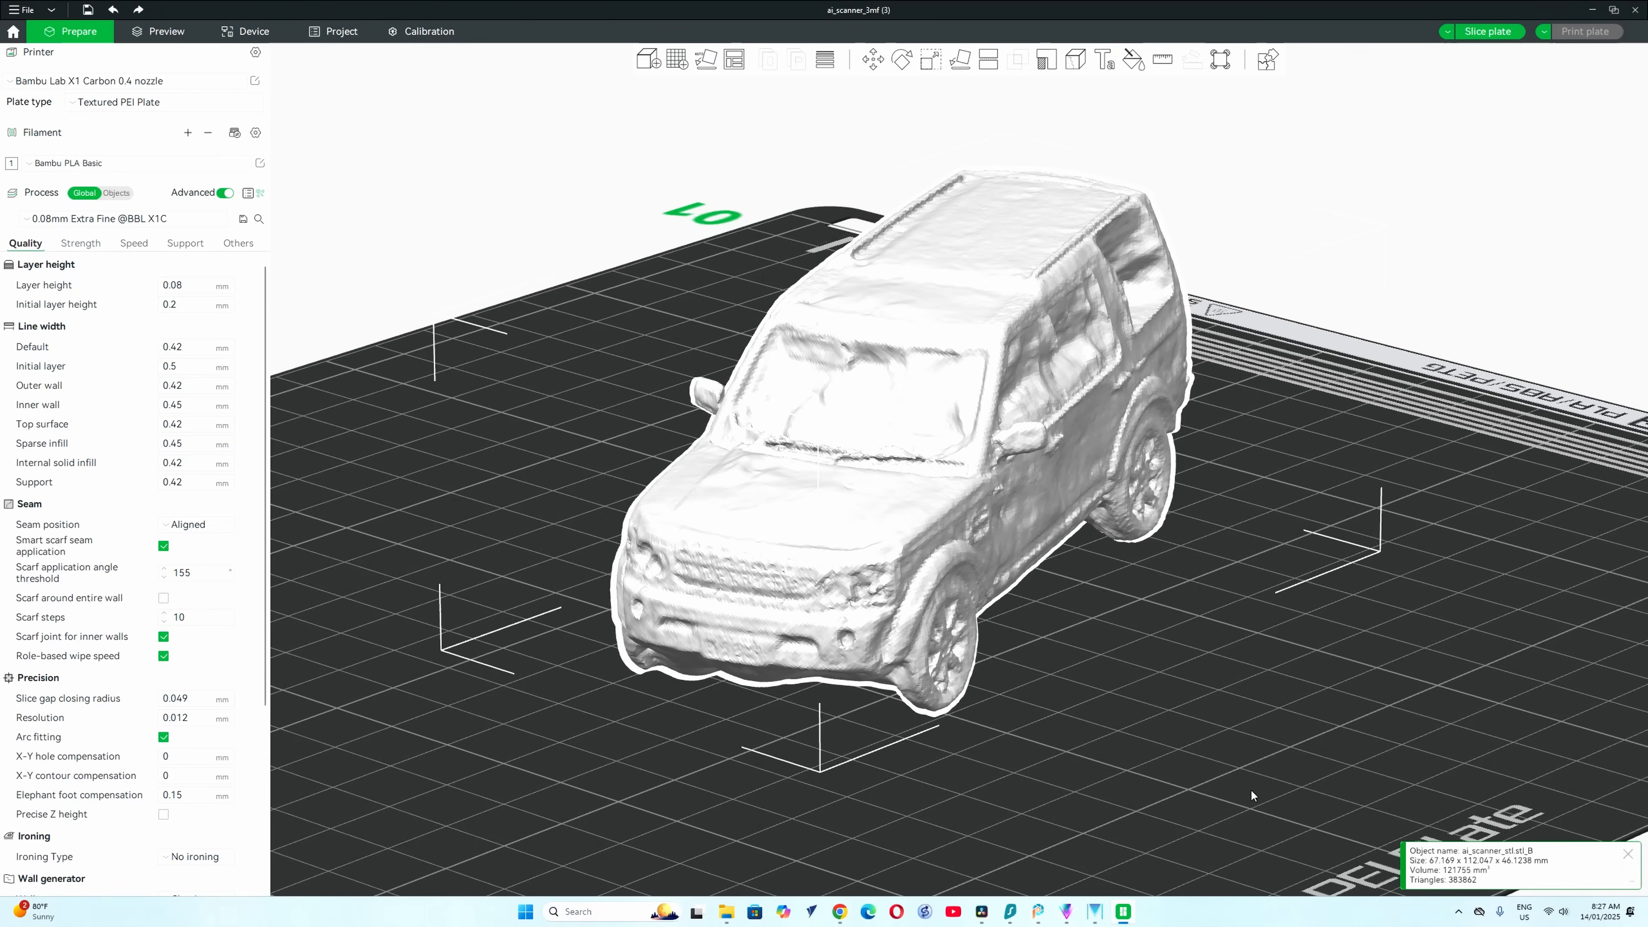
mouse_move(1174, 739)
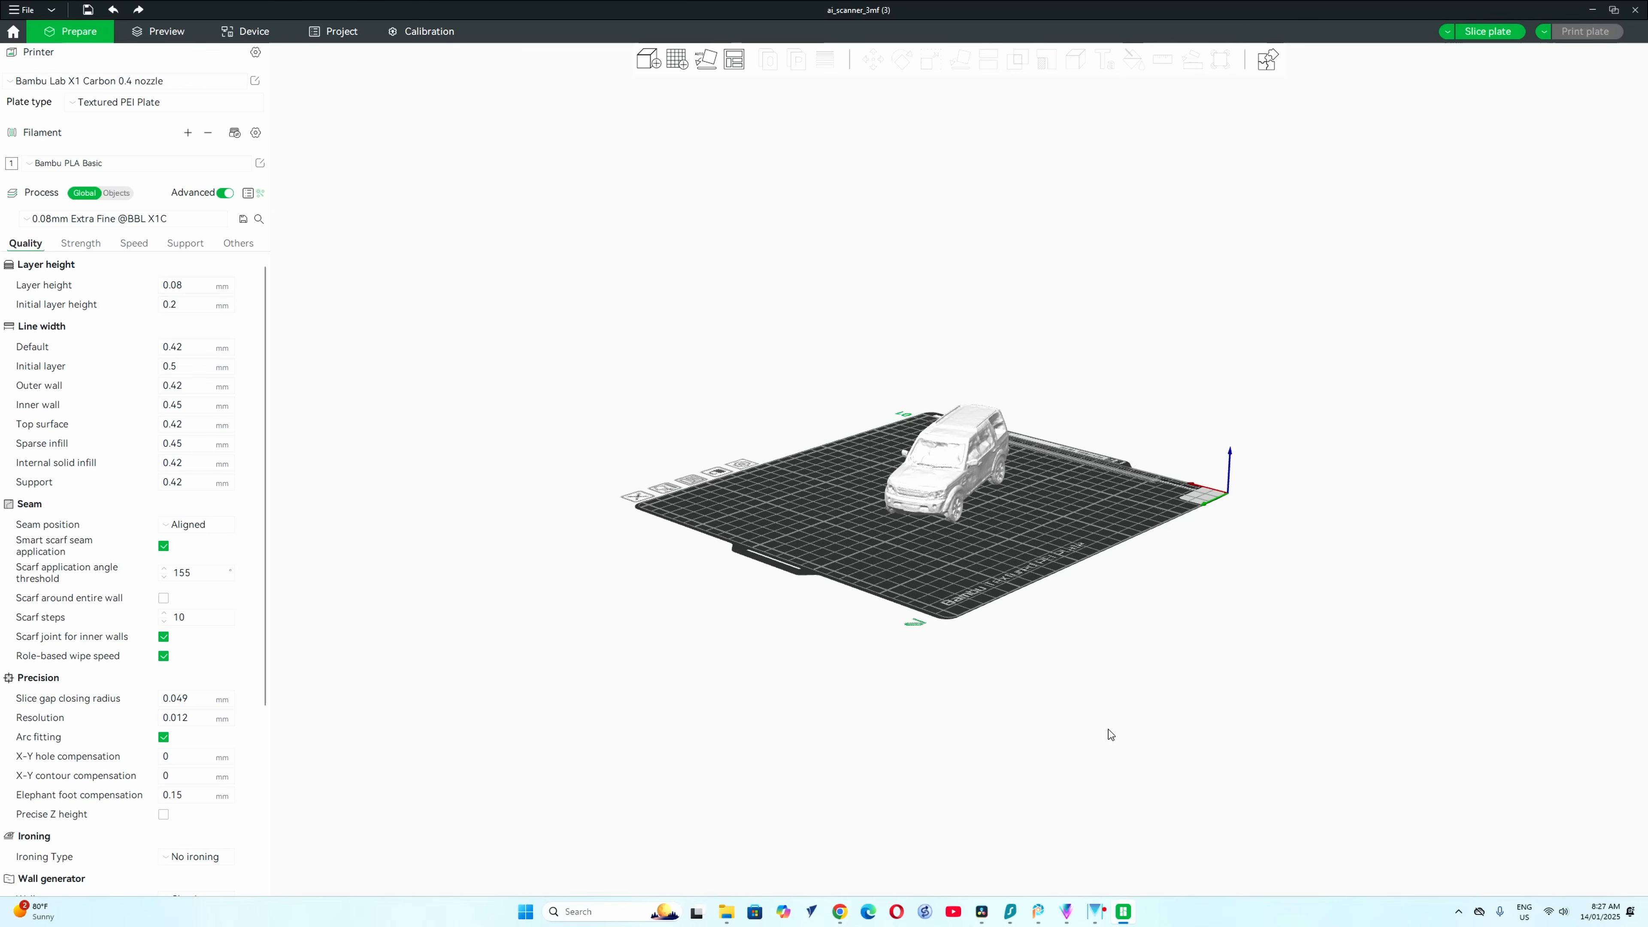
mouse_move(1472, 824)
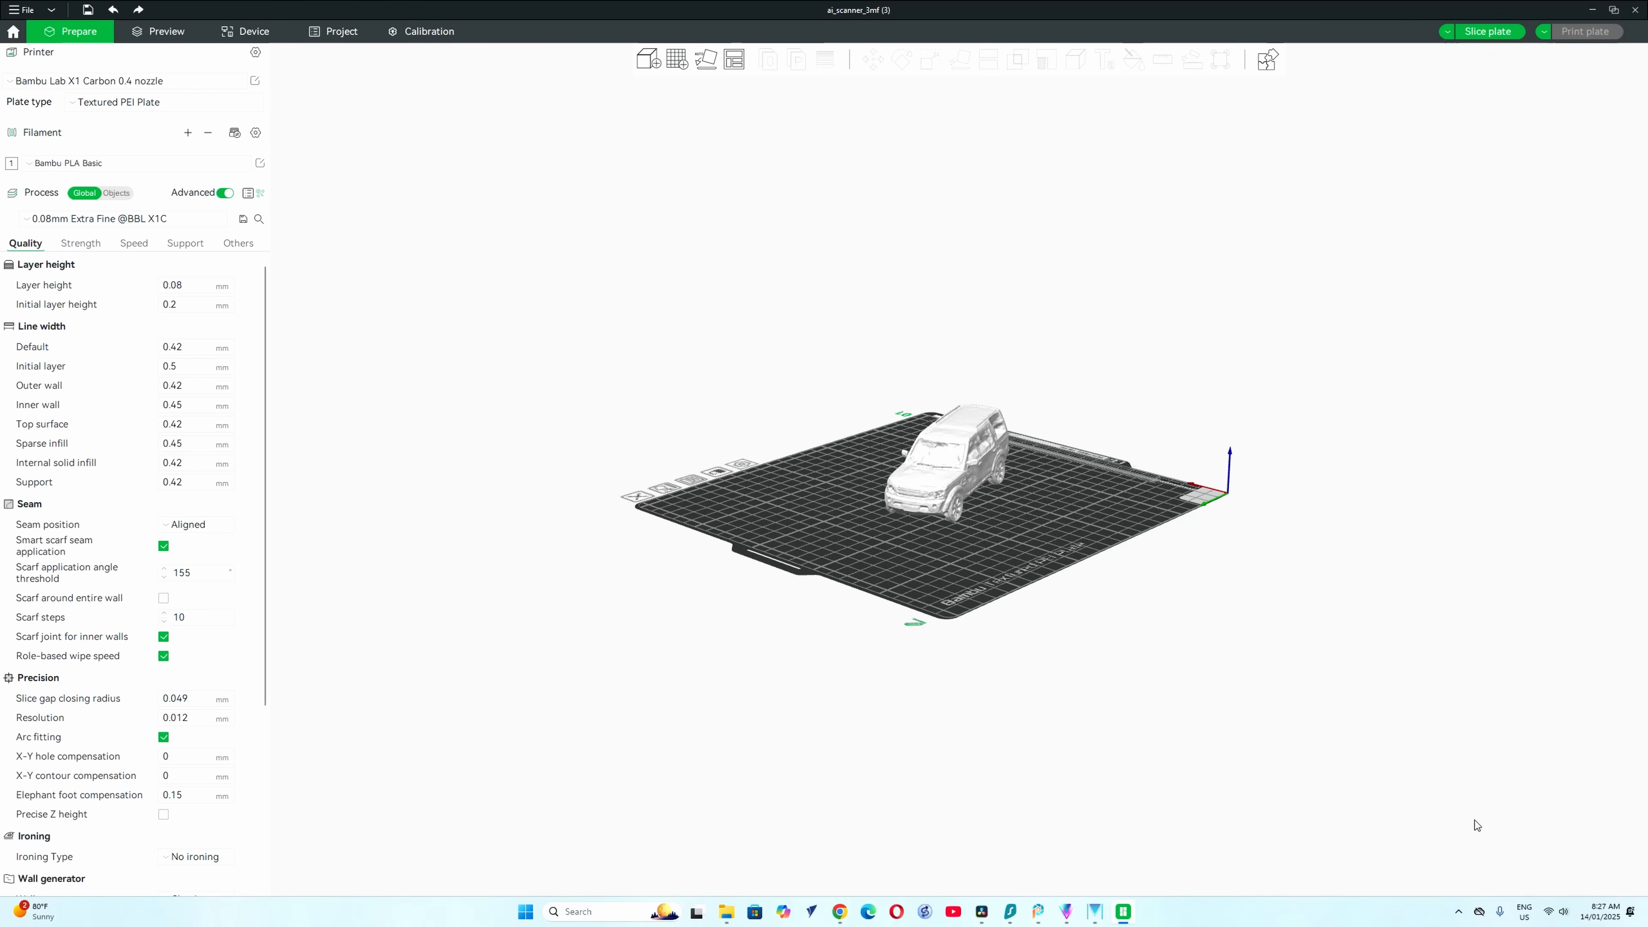
mouse_move(956, 128)
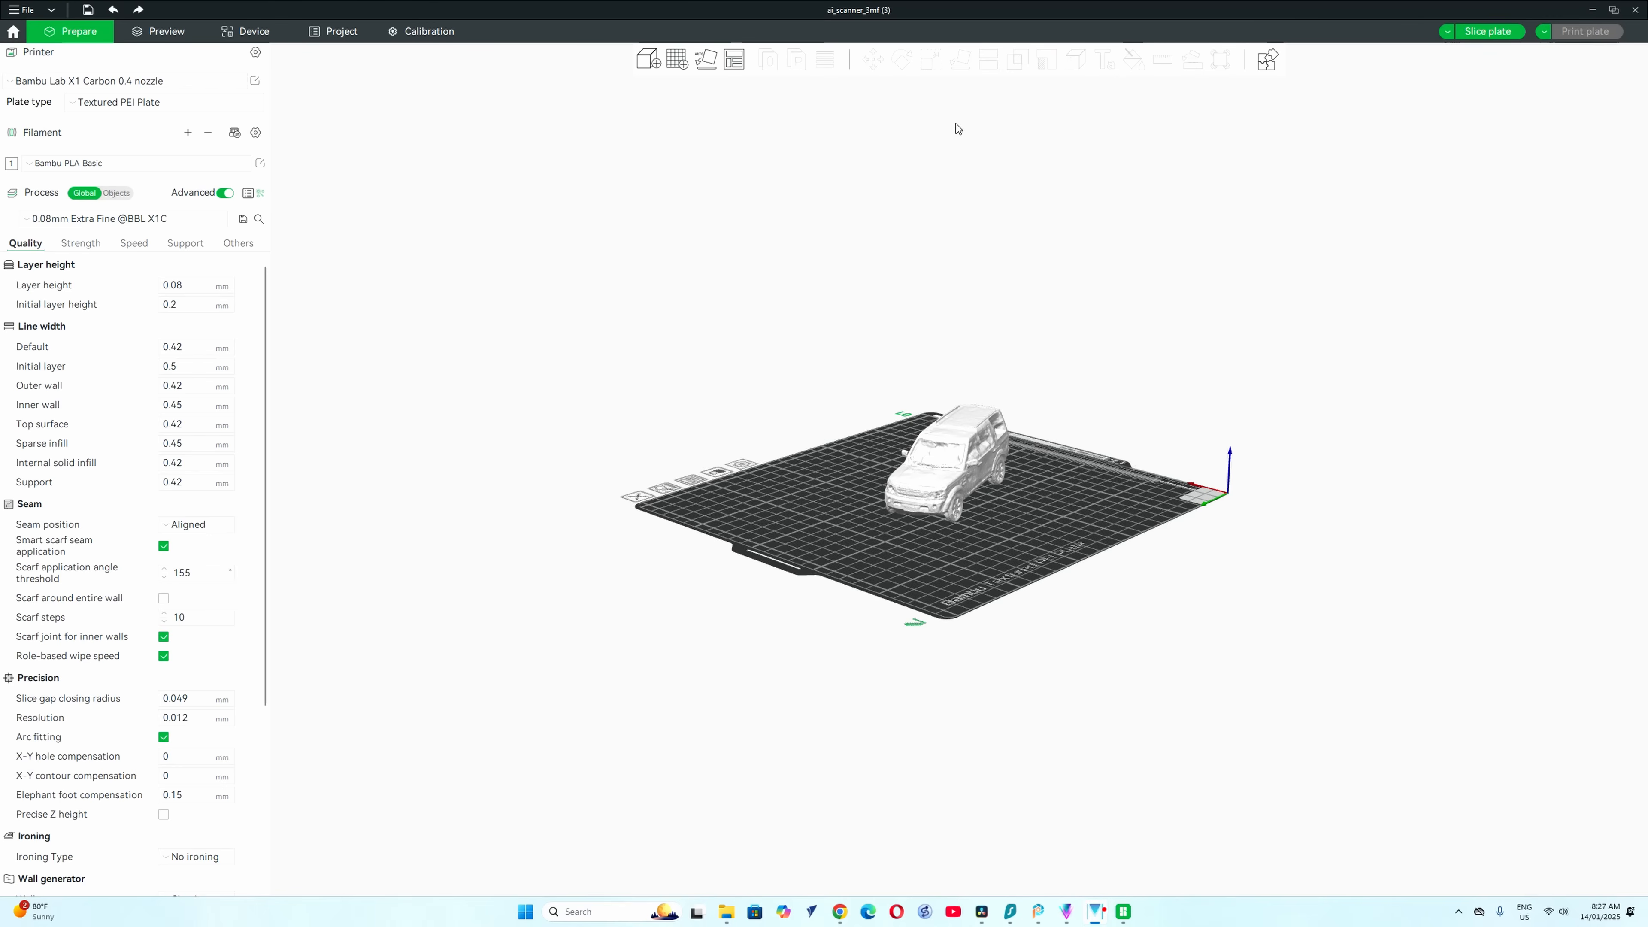